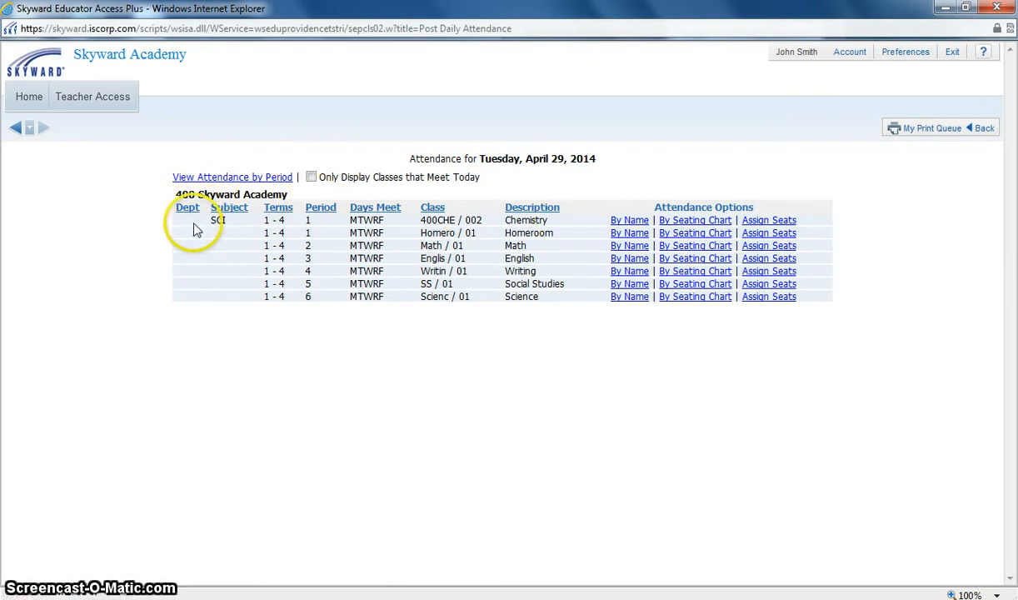
{"action": "mouse_move", "coordinate": [273, 219]}
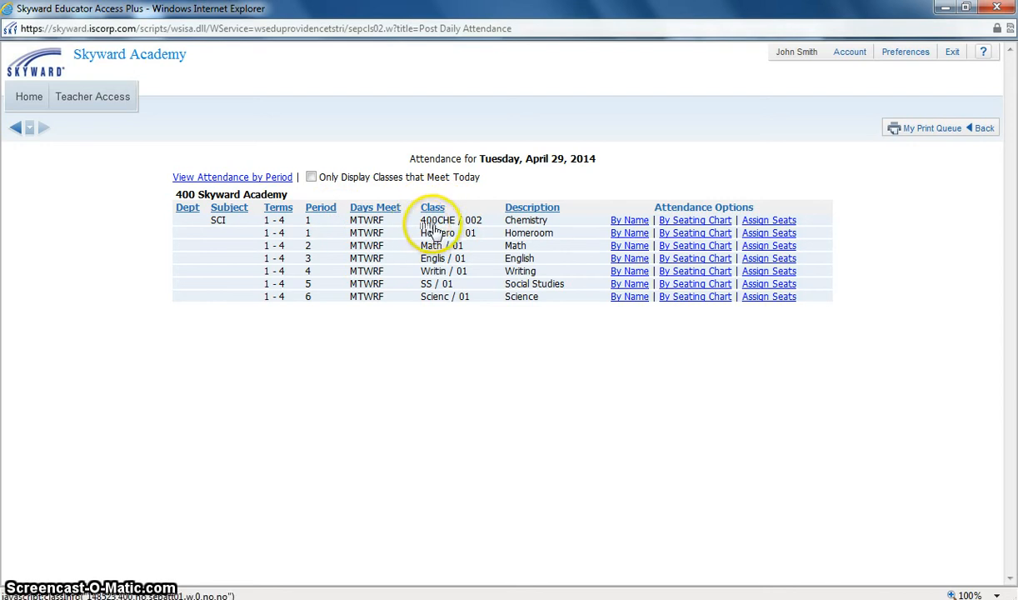
{"action": "mouse_move", "coordinate": [479, 228]}
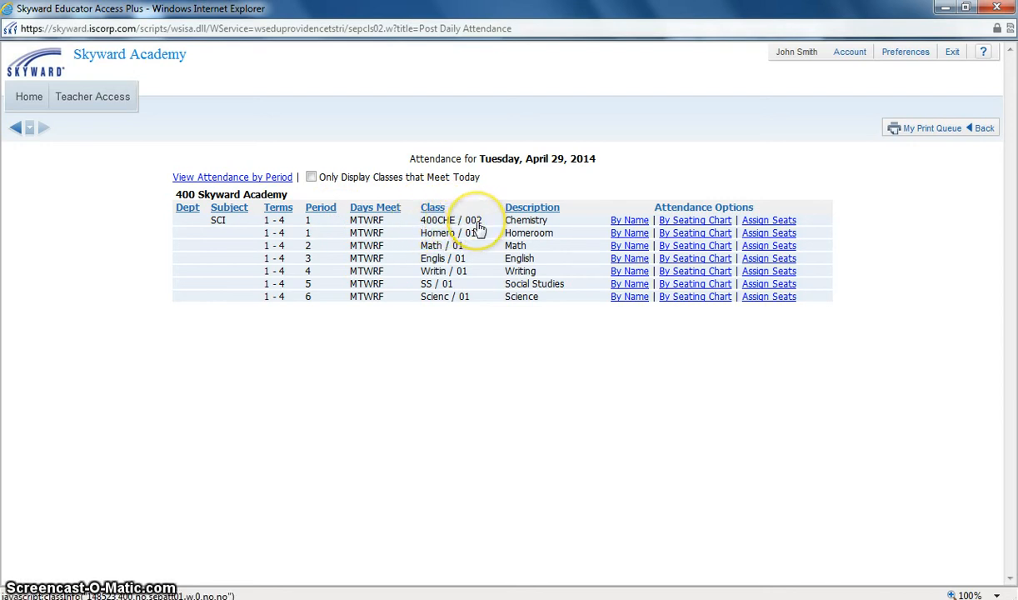
{"action": "mouse_move", "coordinate": [537, 319]}
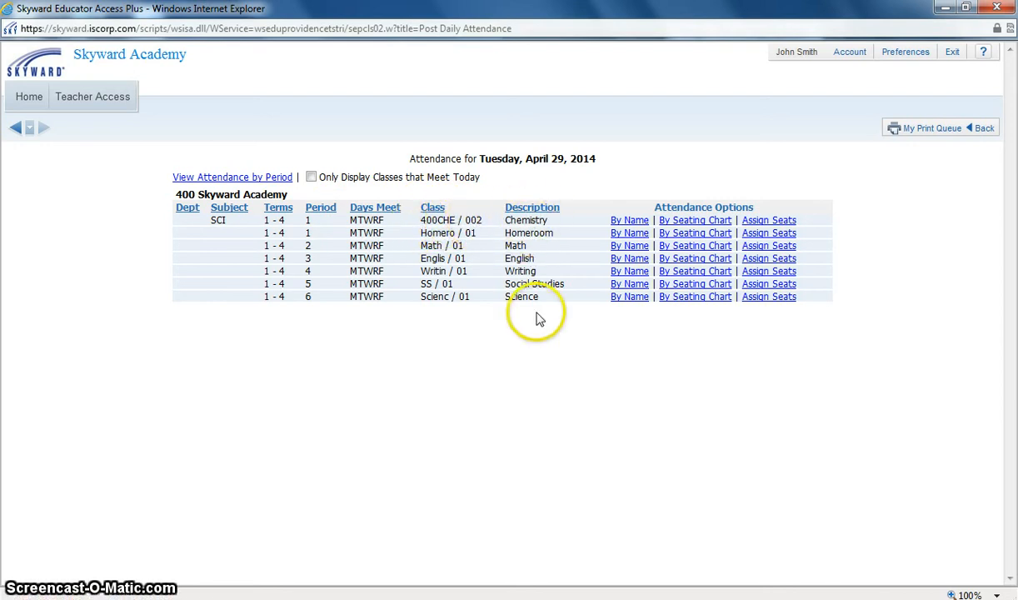
{"action": "mouse_move", "coordinate": [432, 421]}
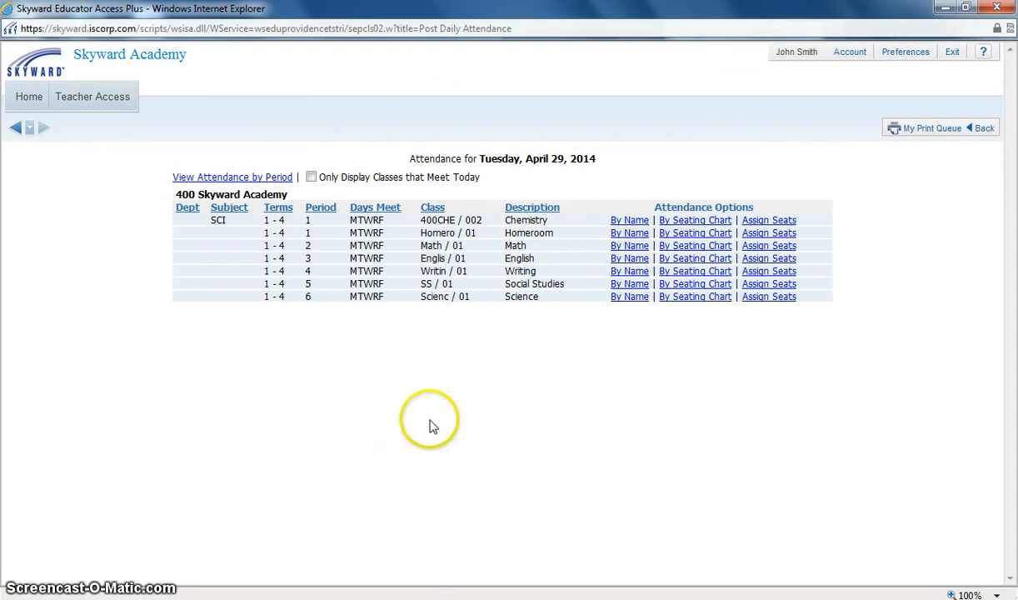
{"action": "mouse_move", "coordinate": [629, 232]}
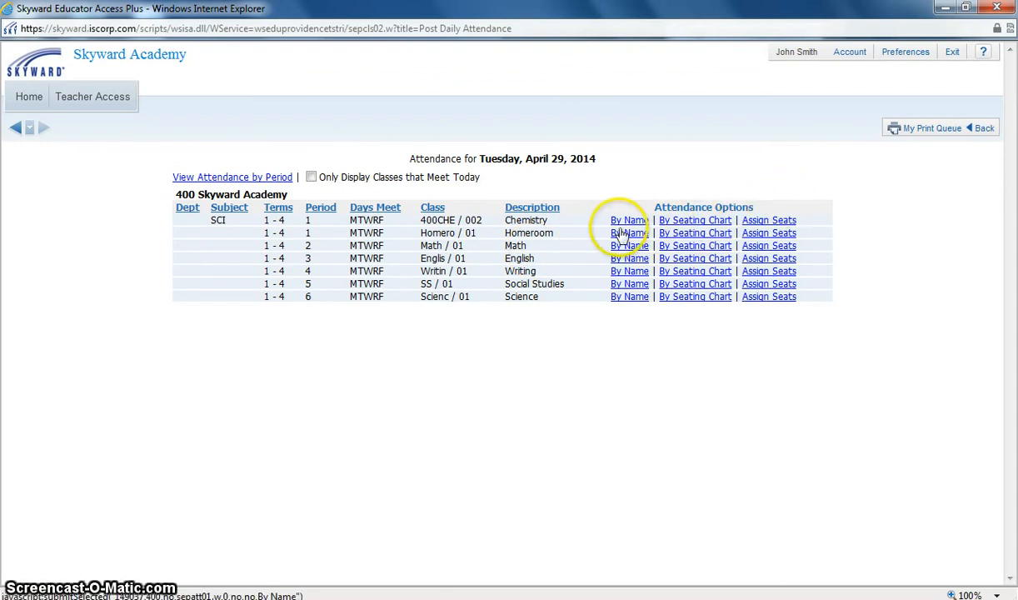
{"action": "mouse_move", "coordinate": [682, 206]}
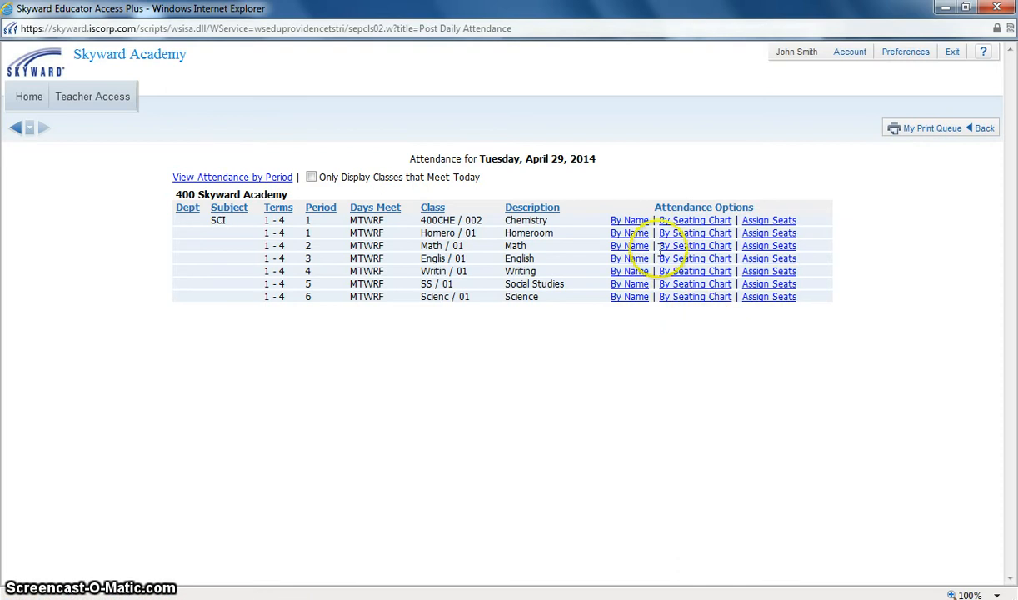
{"action": "mouse_move", "coordinate": [630, 232]}
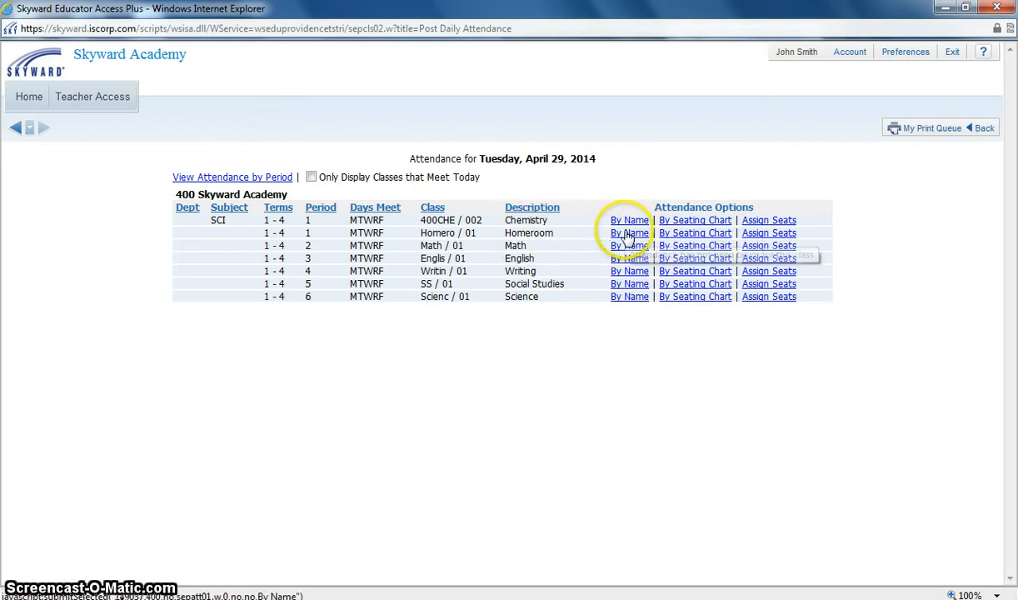
{"action": "mouse_move", "coordinate": [630, 244]}
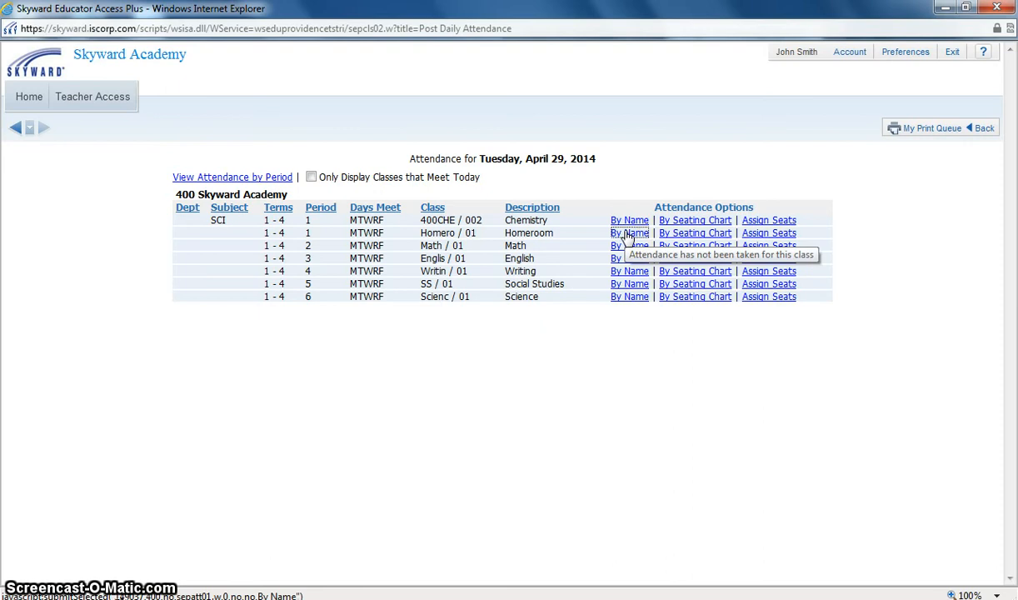
- Open the April 29 Homeroom attendance sheet listed by student name
{"action": "left_click", "coordinate": [629, 232]}
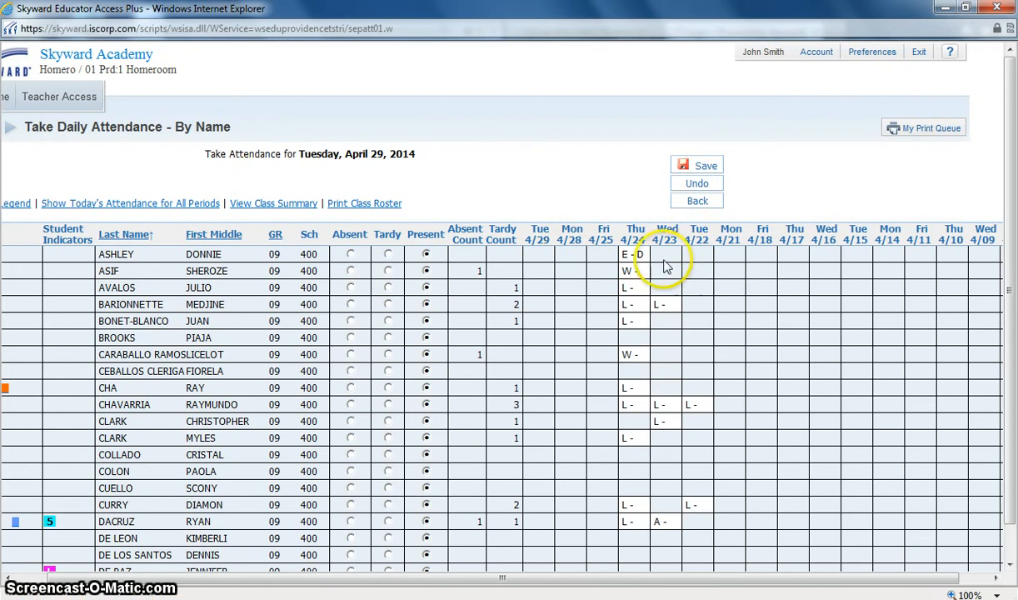
{"action": "mouse_move", "coordinate": [800, 254]}
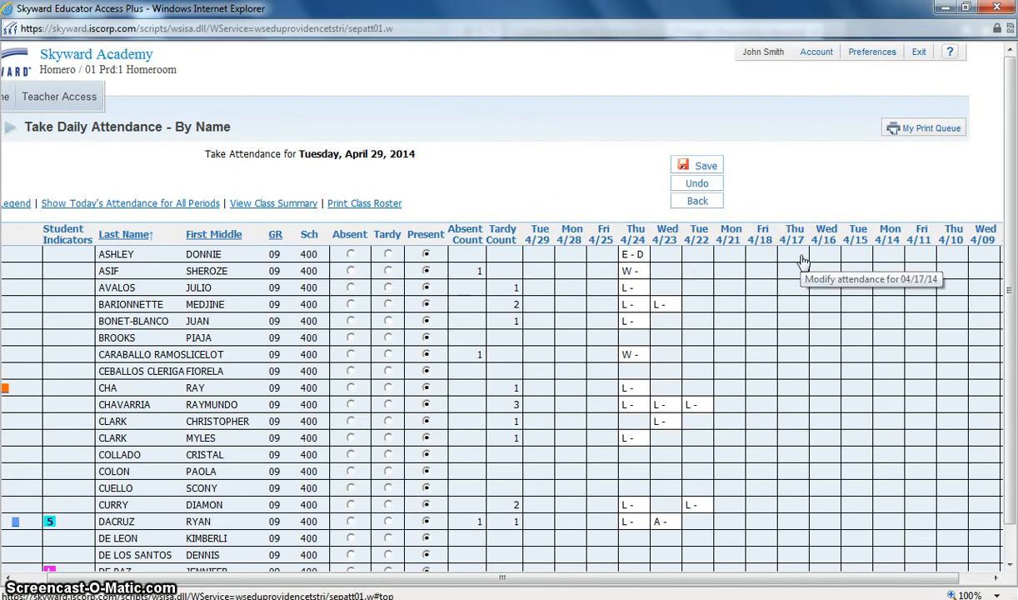
{"action": "mouse_move", "coordinate": [502, 156]}
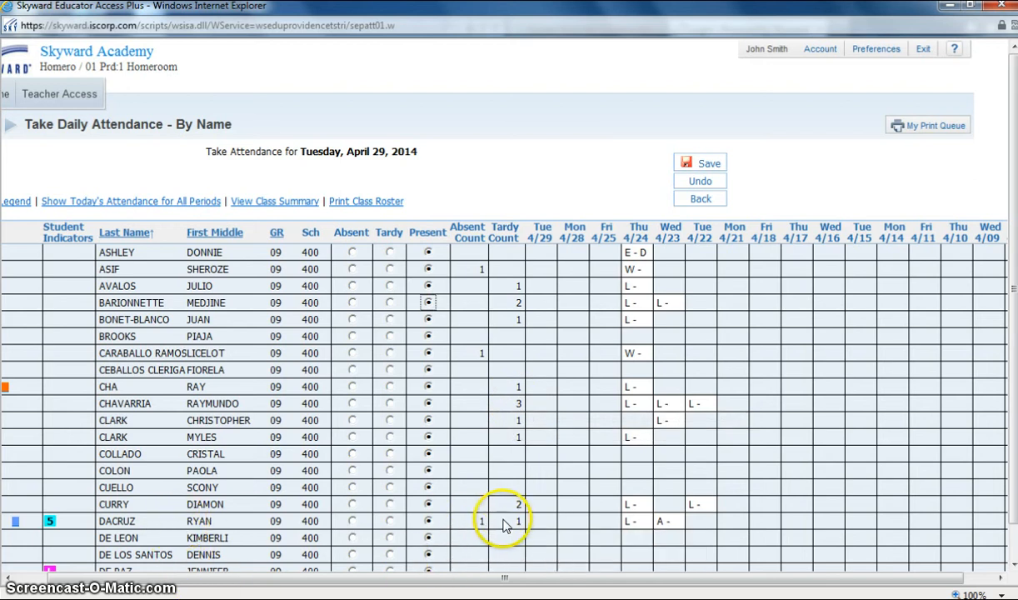
{"action": "mouse_move", "coordinate": [515, 523]}
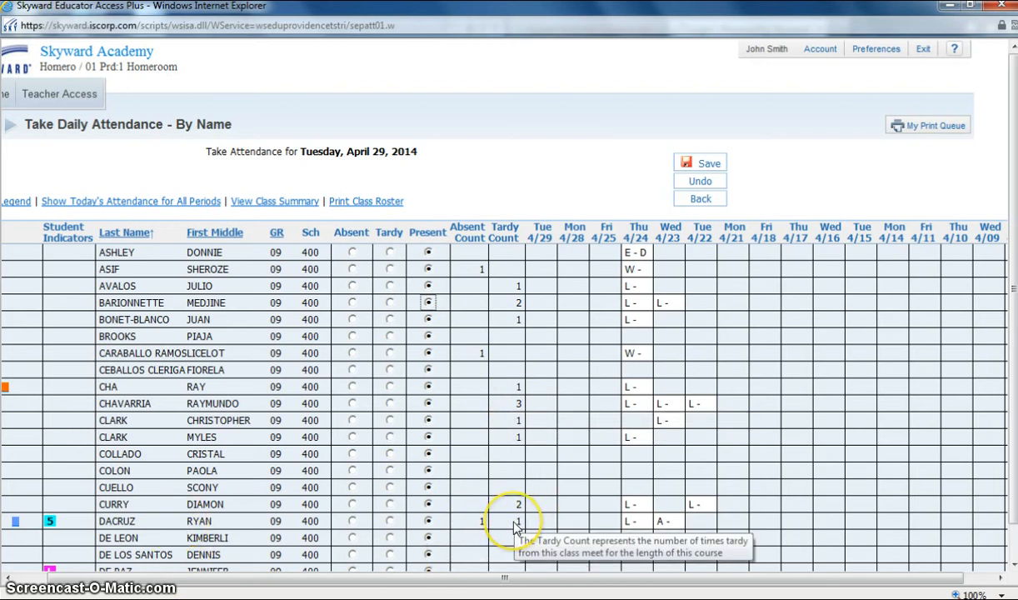
{"action": "mouse_move", "coordinate": [368, 322]}
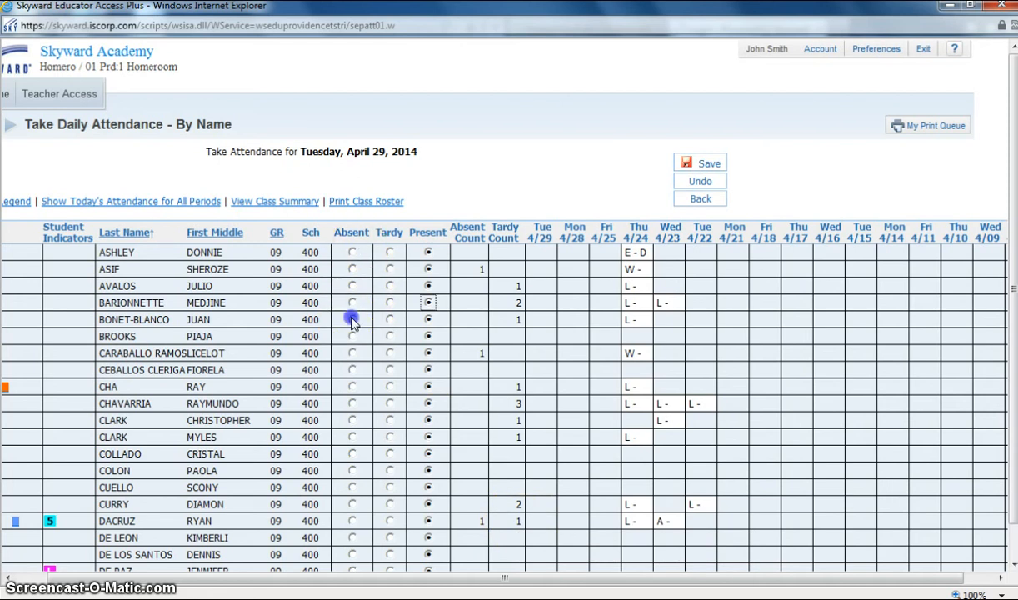
- Mark several Homeroom students absent or tardy, returning the fifth-row student to present
{"action": "left_click", "coordinate": [352, 319]}
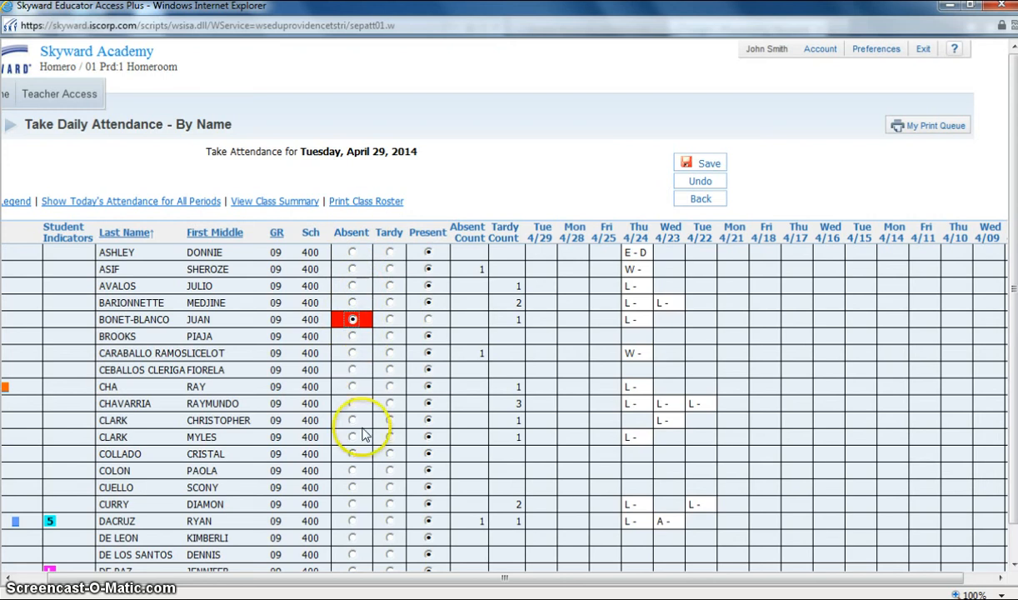
{"action": "left_click", "coordinate": [353, 453]}
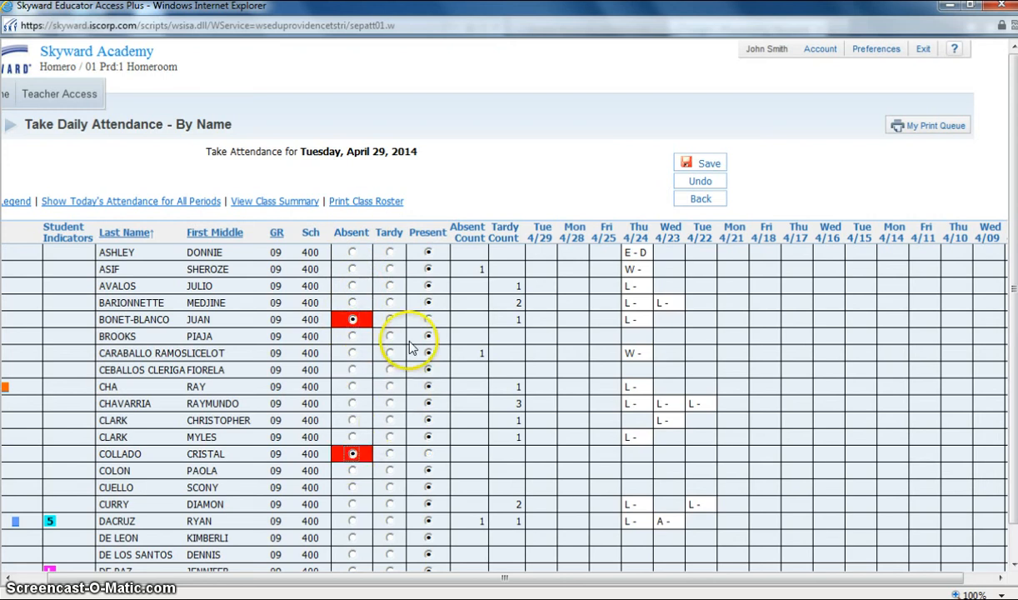
{"action": "left_click", "coordinate": [390, 385]}
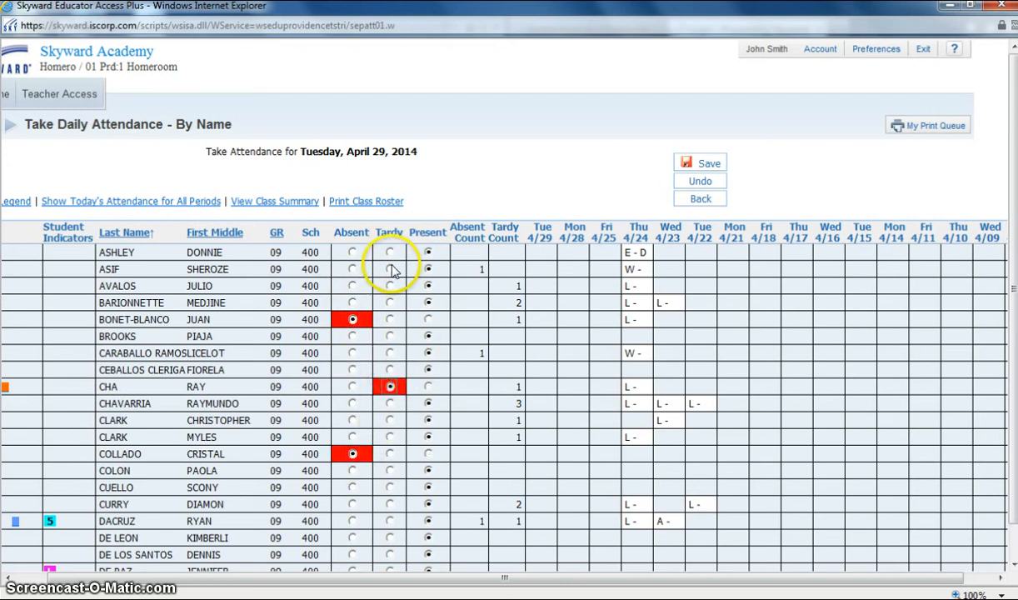
{"action": "left_click", "coordinate": [352, 252]}
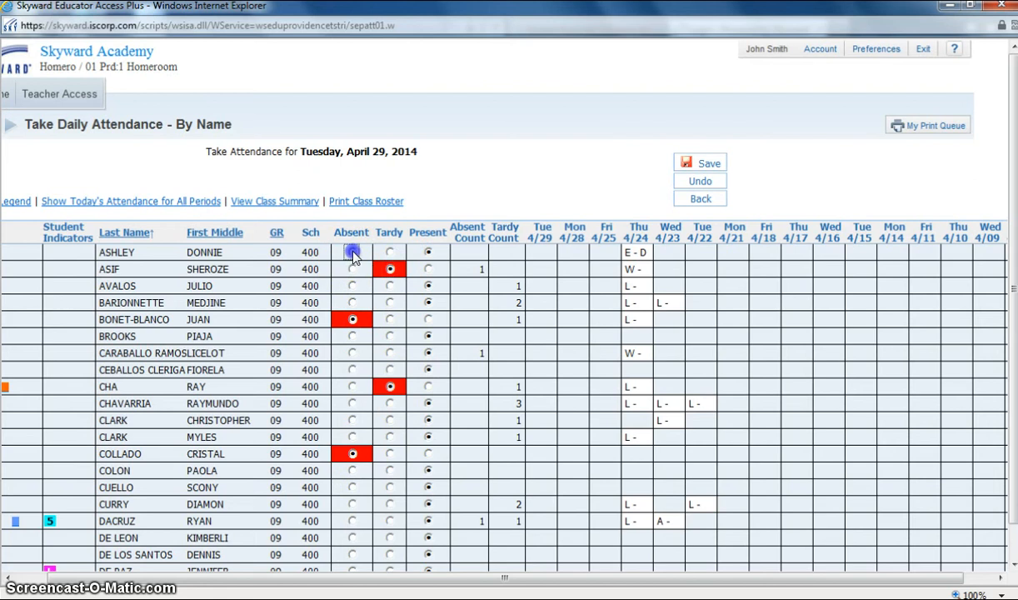
{"action": "left_click", "coordinate": [351, 251]}
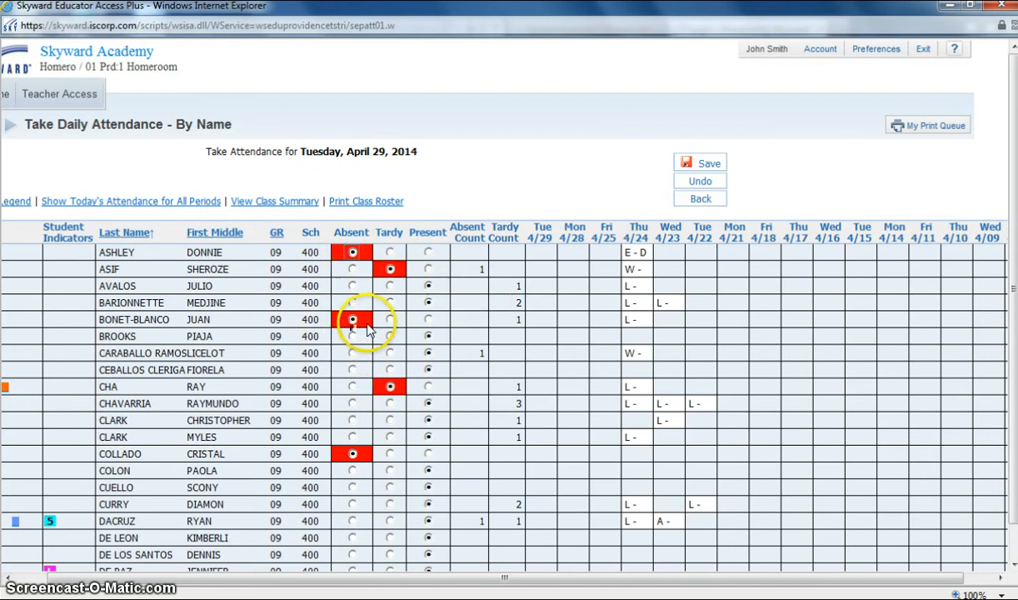
{"action": "left_click", "coordinate": [352, 320]}
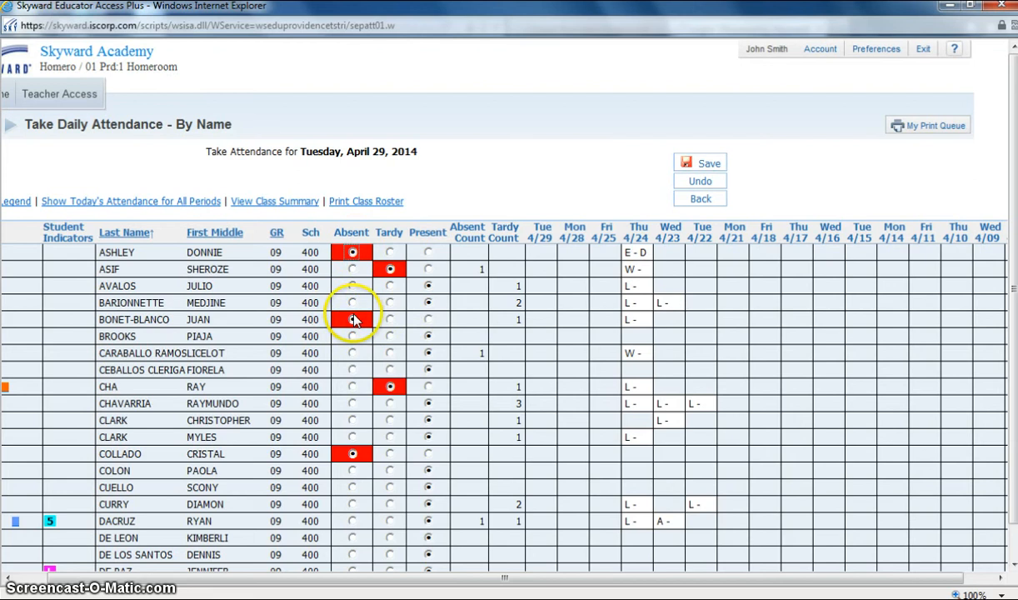
{"action": "left_click", "coordinate": [390, 320]}
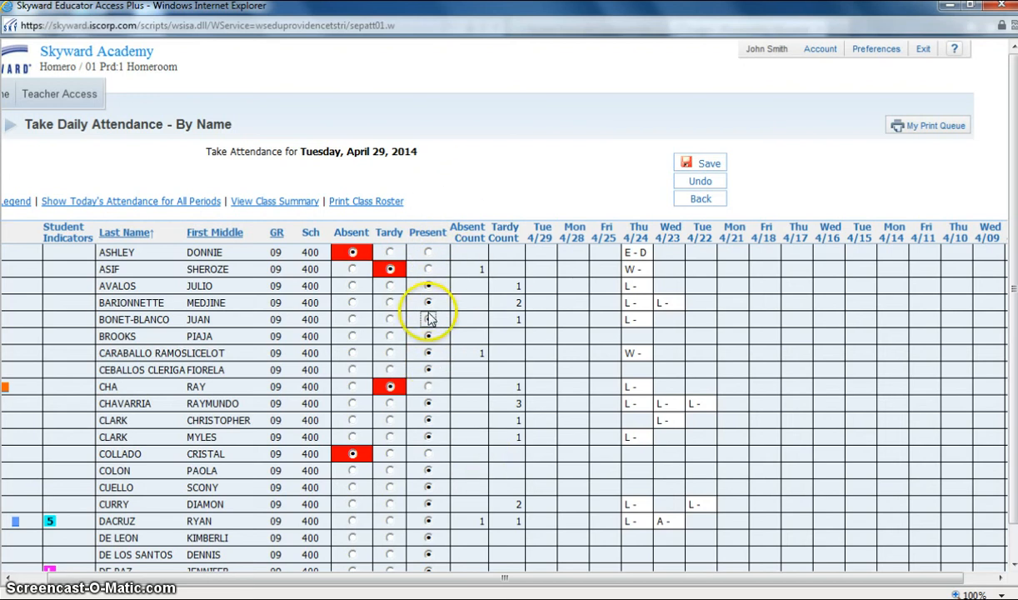
{"action": "mouse_move", "coordinate": [439, 409]}
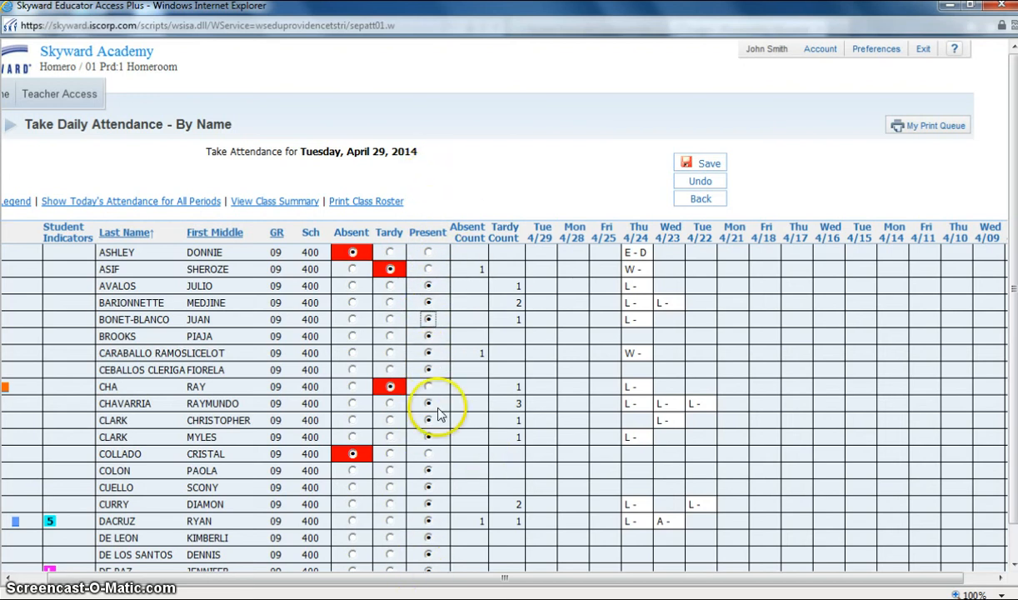
{"action": "mouse_move", "coordinate": [413, 319]}
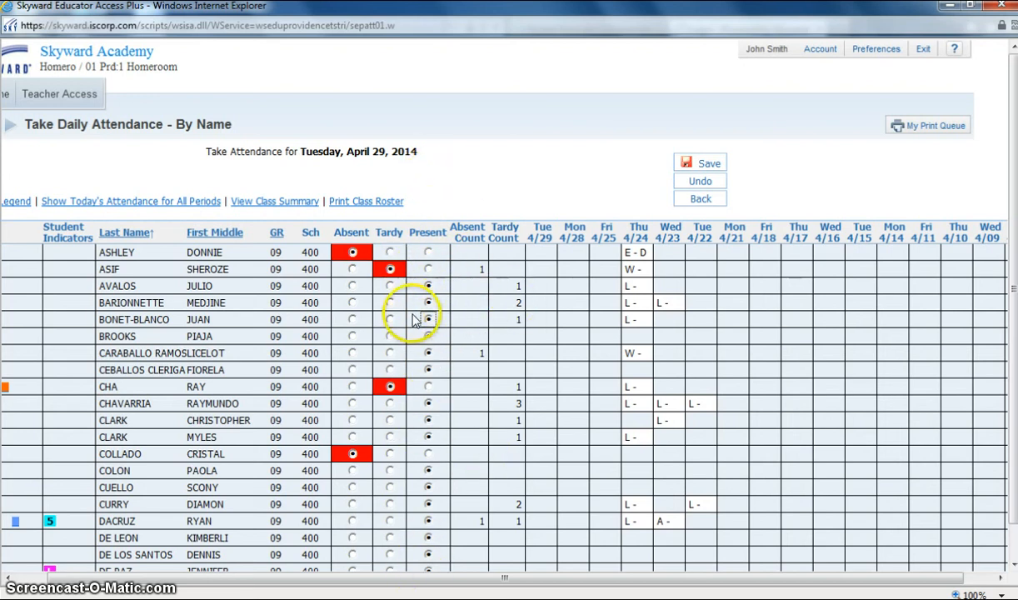
{"action": "left_click", "coordinate": [352, 336]}
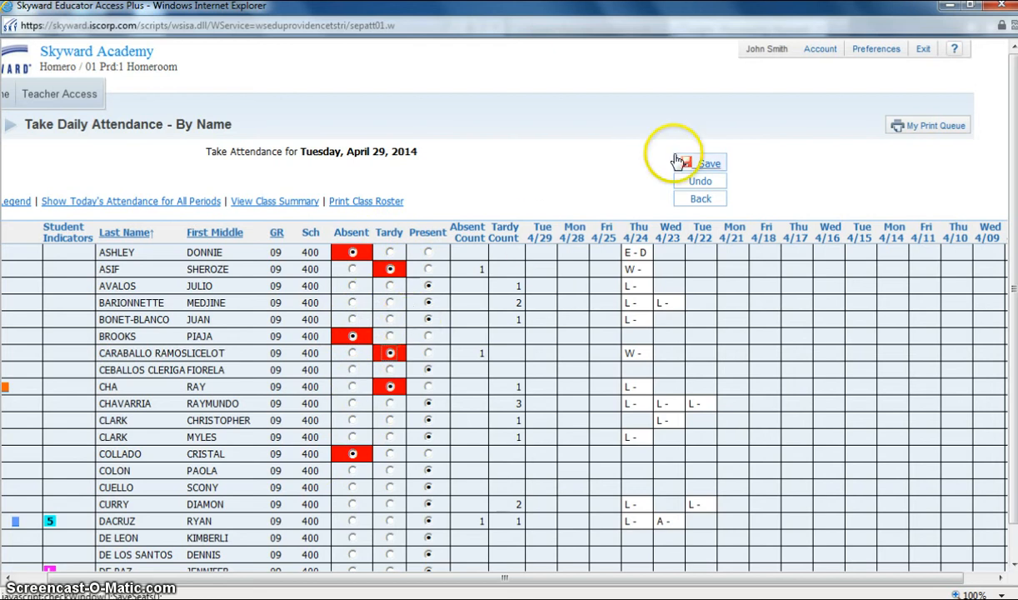
{"action": "mouse_move", "coordinate": [709, 163]}
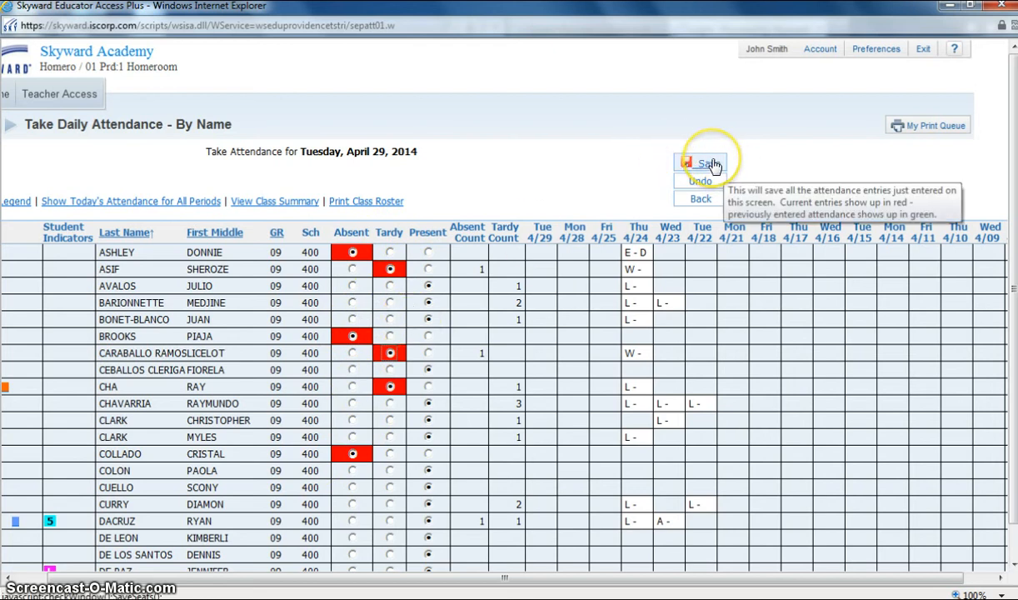
- Save the April 29 Homeroom attendance so it records as taken at 8:23 AM
{"action": "left_click", "coordinate": [705, 163]}
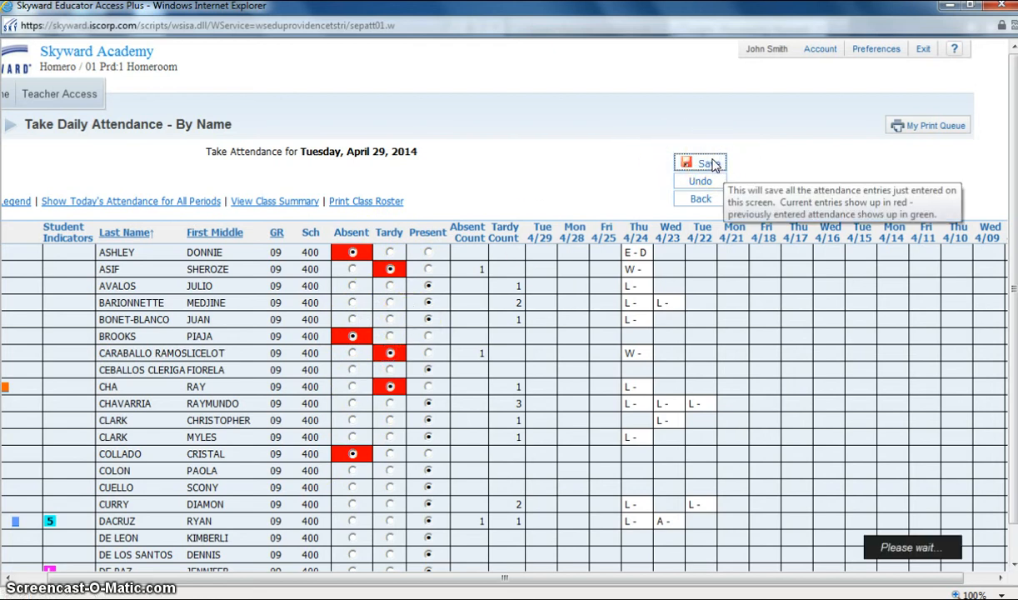
{"action": "left_click", "coordinate": [706, 163]}
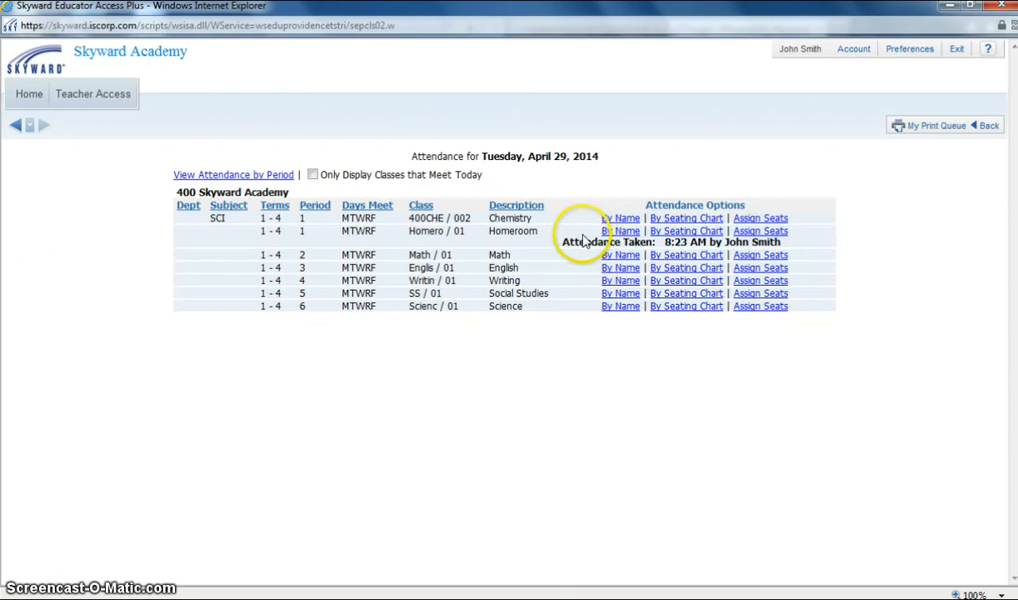
{"action": "mouse_move", "coordinate": [661, 237]}
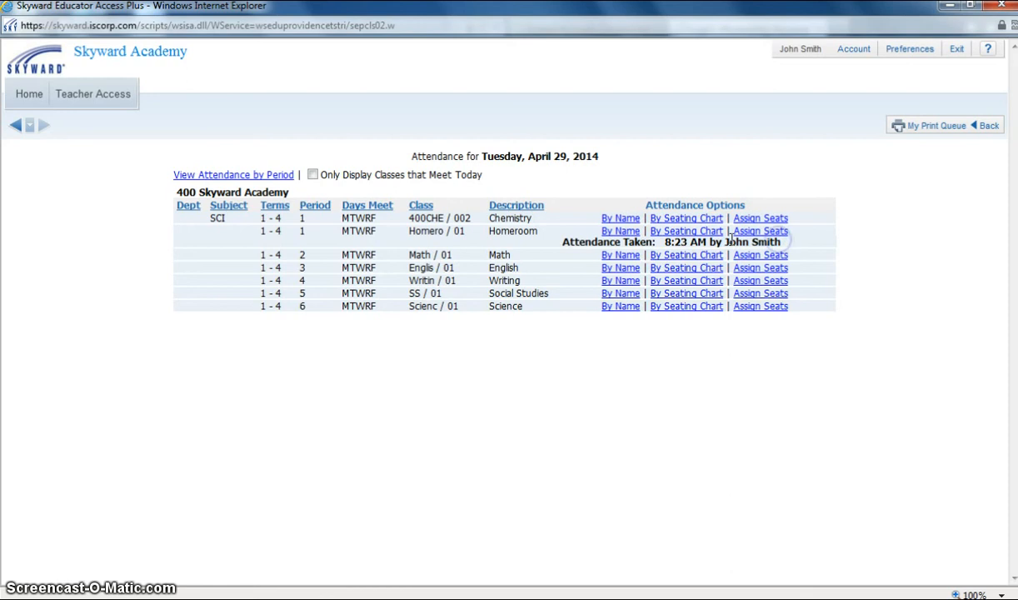
{"action": "mouse_move", "coordinate": [620, 231]}
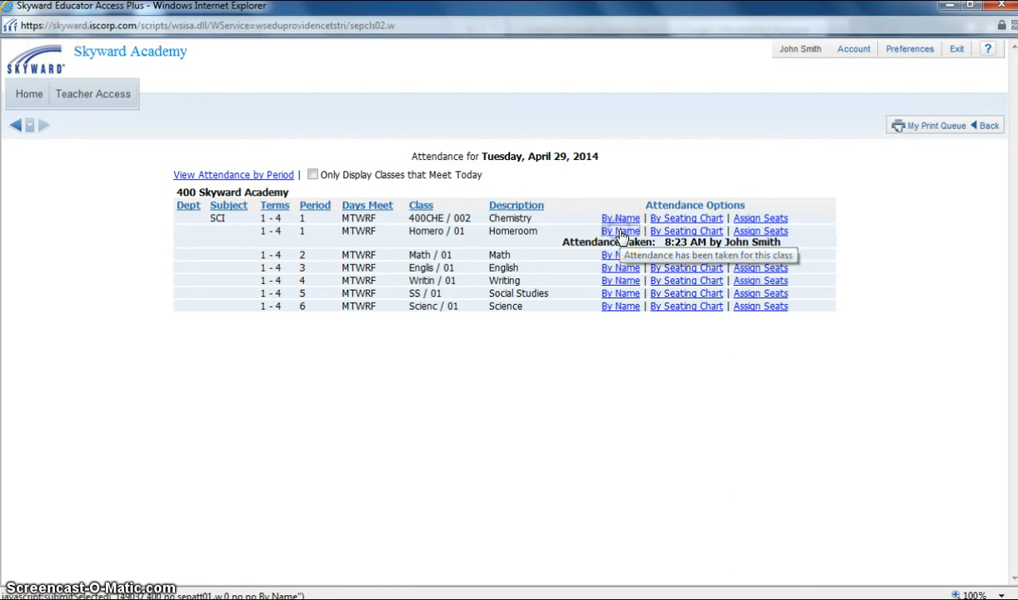
- Reopen the Homeroom sheet and re-save it as perfect attendance, taken at 8:32 AM
{"action": "left_click", "coordinate": [620, 231]}
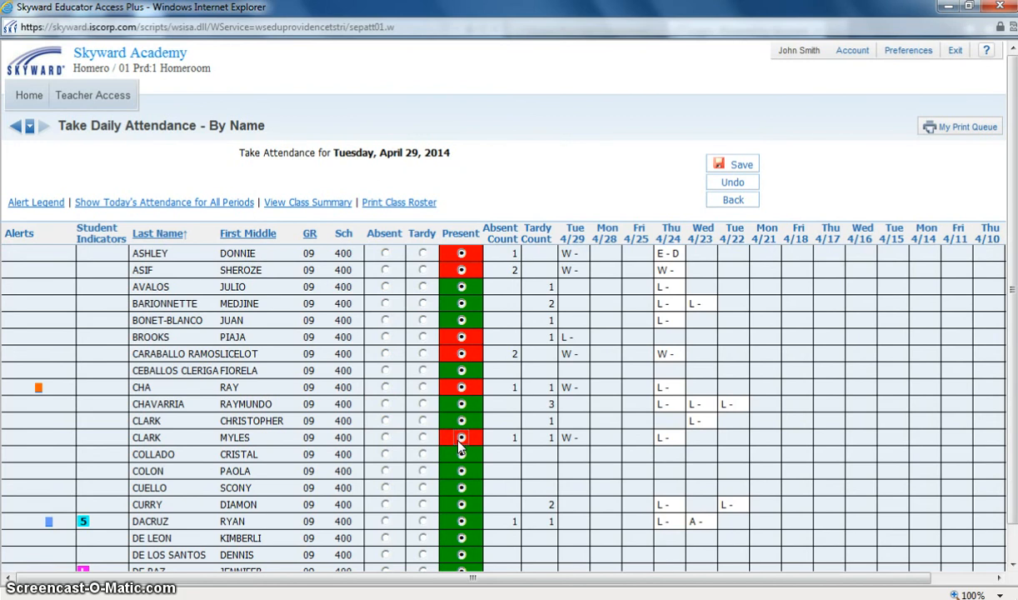
{"action": "mouse_move", "coordinate": [742, 163]}
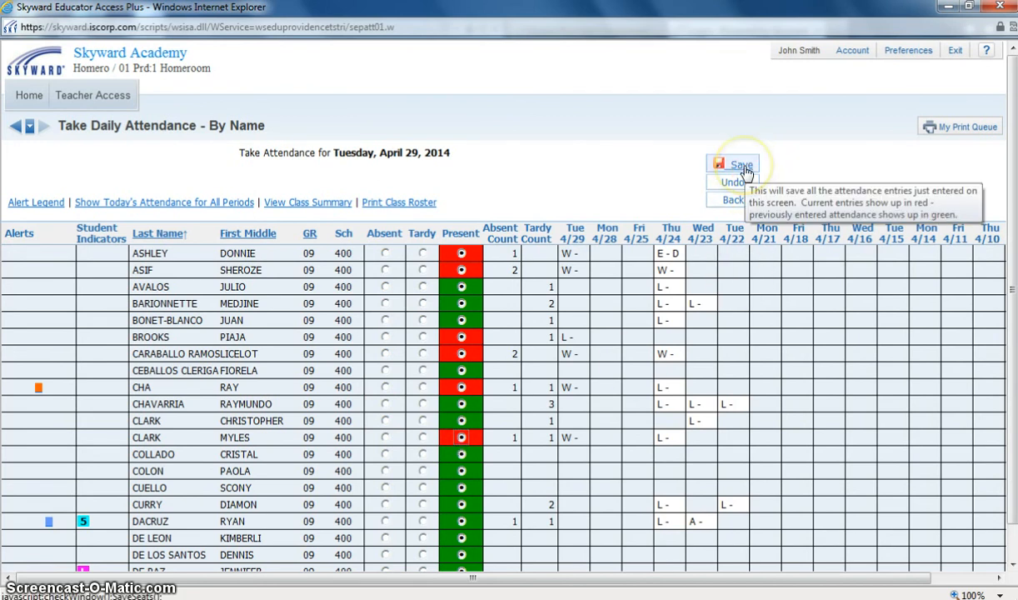
{"action": "left_click", "coordinate": [737, 164]}
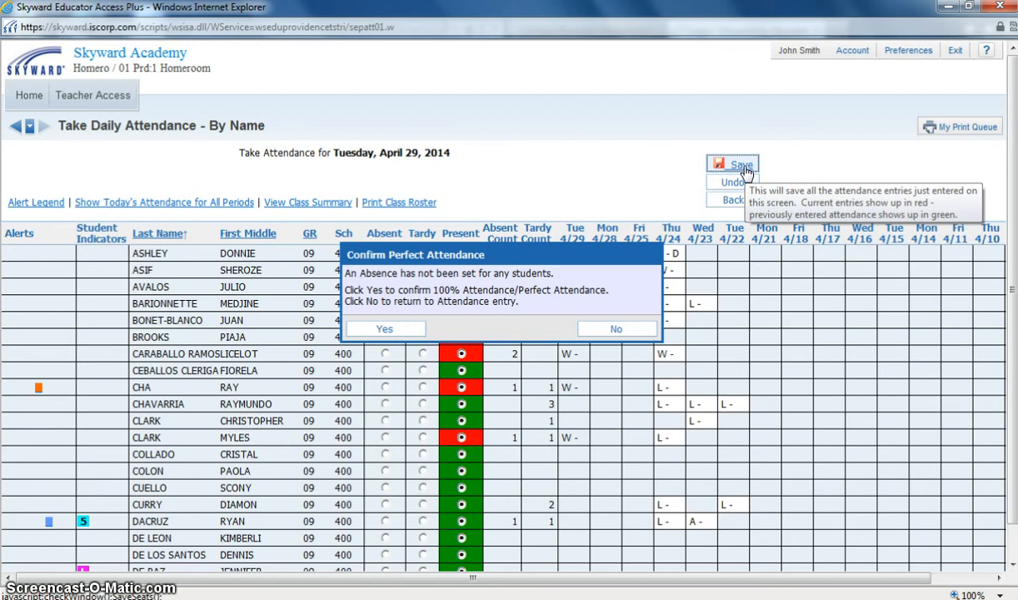
{"action": "mouse_move", "coordinate": [344, 304]}
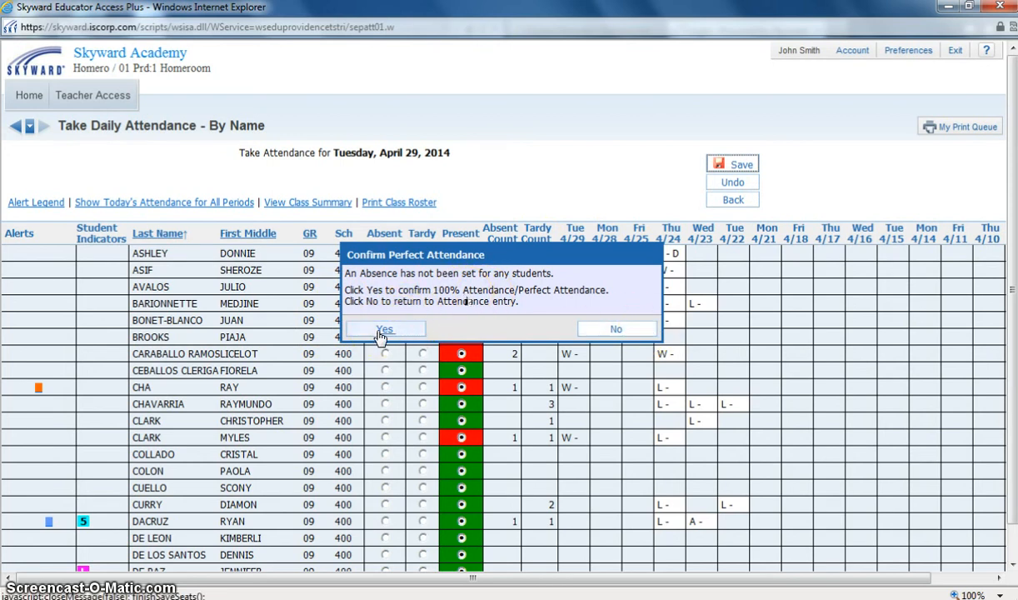
{"action": "left_click", "coordinate": [384, 329]}
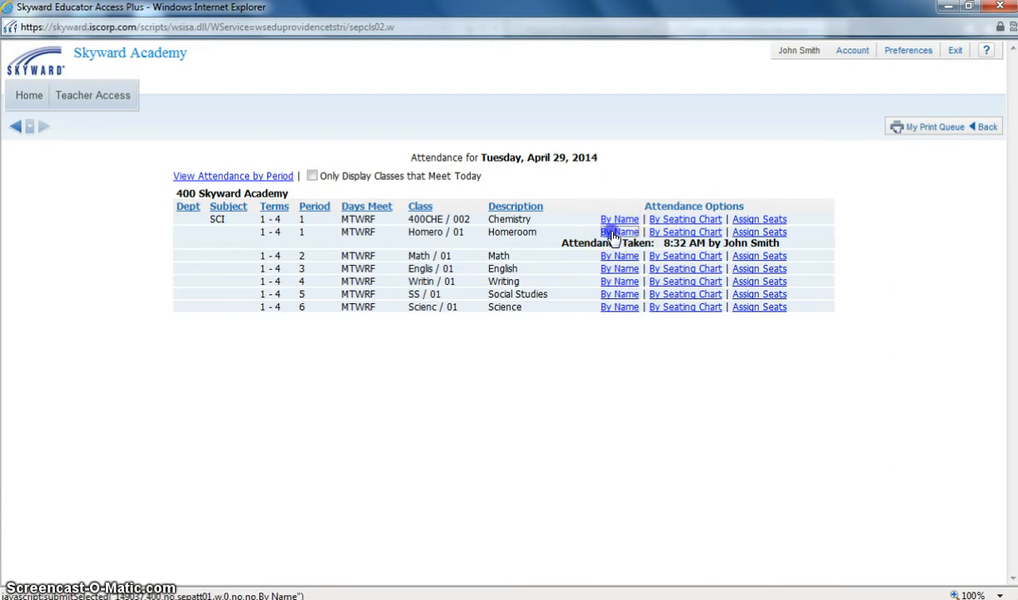
- Reopen the Homeroom by-name sheet and add new absences for today
{"action": "left_click", "coordinate": [619, 231]}
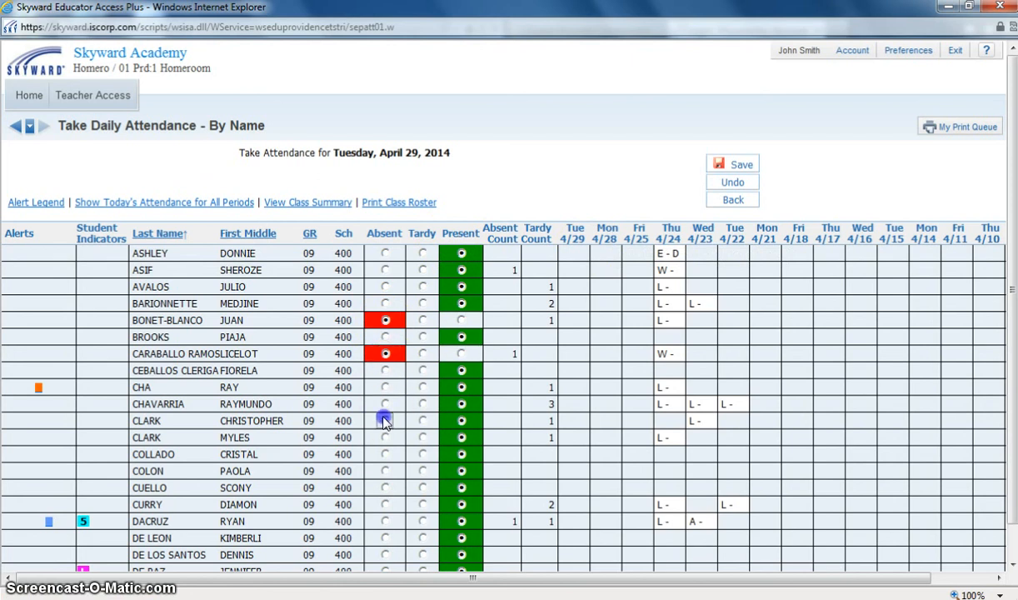
{"action": "left_click", "coordinate": [385, 420]}
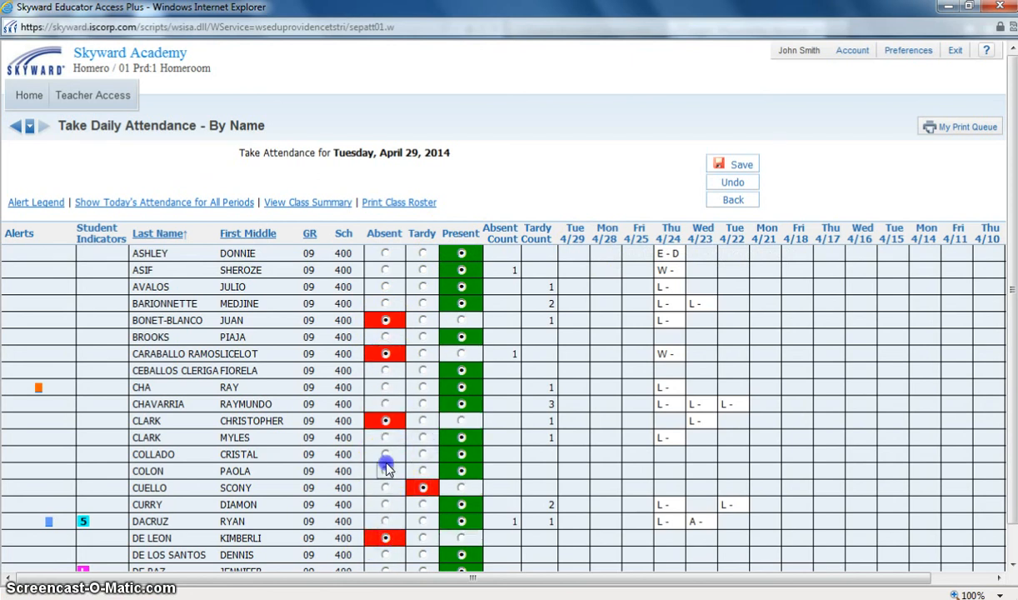
{"action": "left_click", "coordinate": [385, 470]}
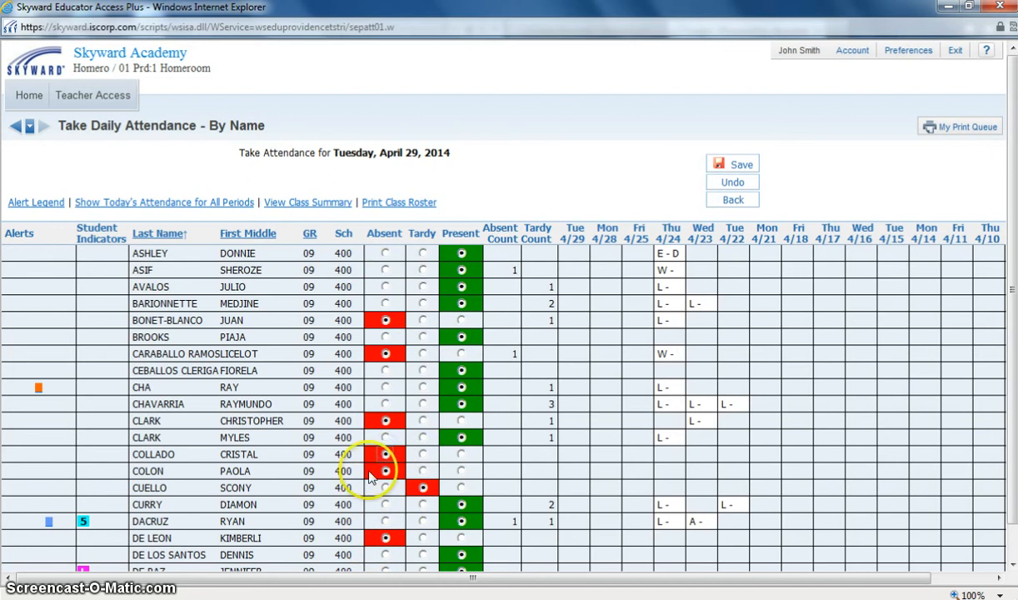
{"action": "mouse_move", "coordinate": [433, 333]}
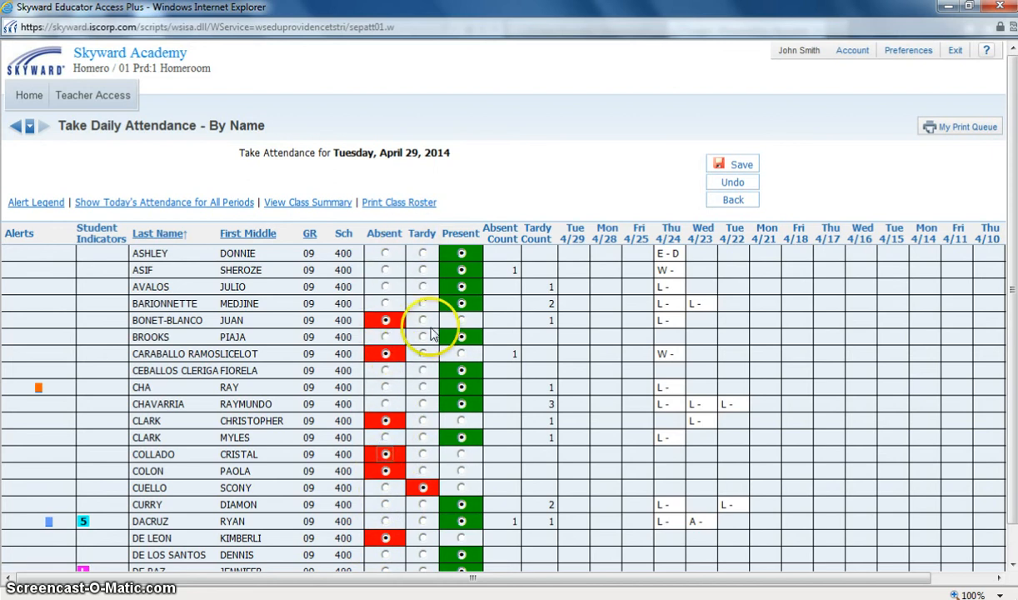
- Undo the unsaved red absent and tardy entries, leaving every Homeroom student present
{"action": "left_click", "coordinate": [461, 336]}
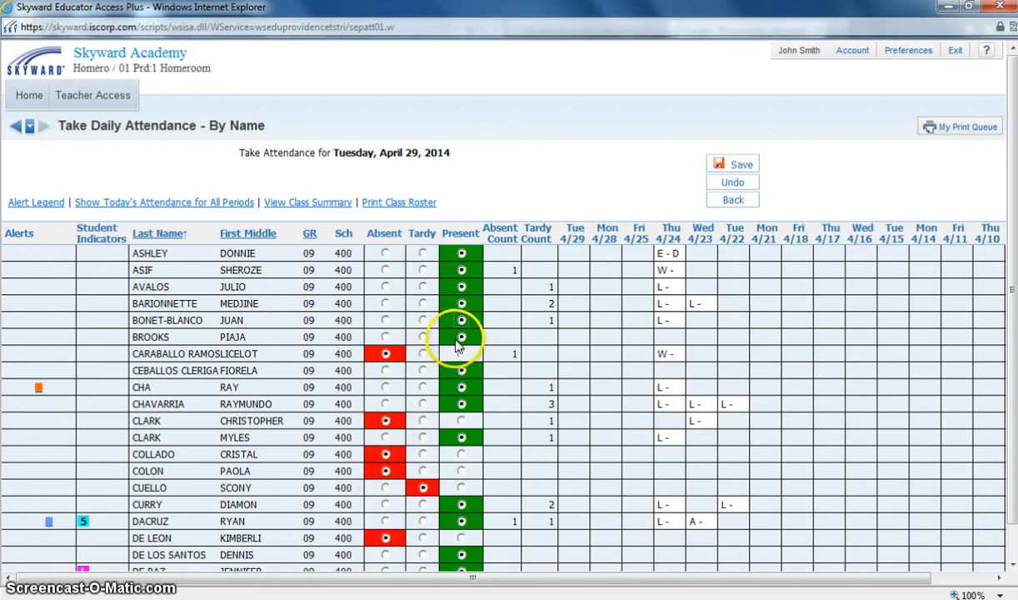
{"action": "mouse_move", "coordinate": [731, 183]}
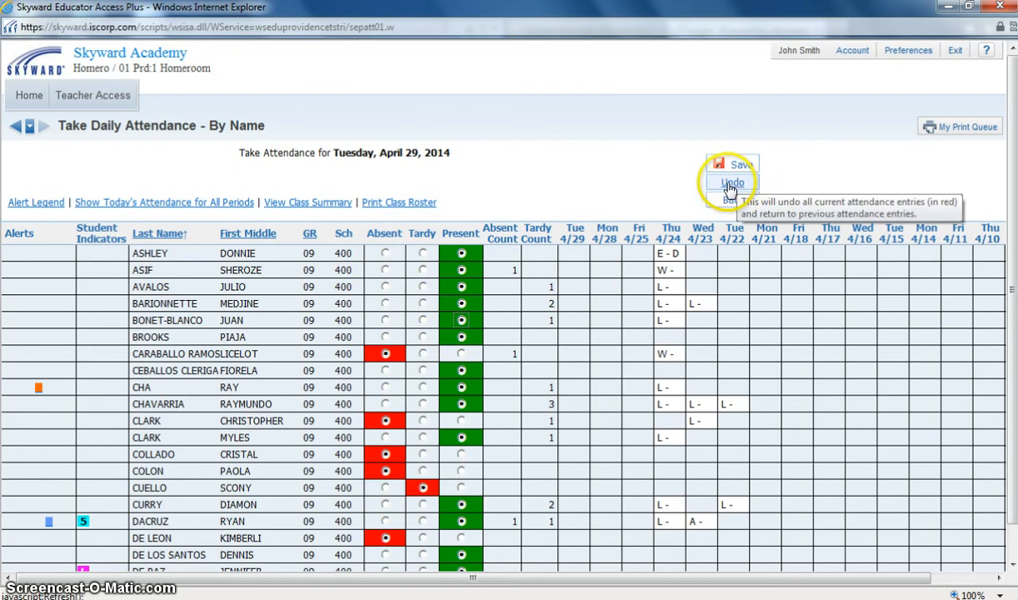
{"action": "left_click", "coordinate": [731, 181]}
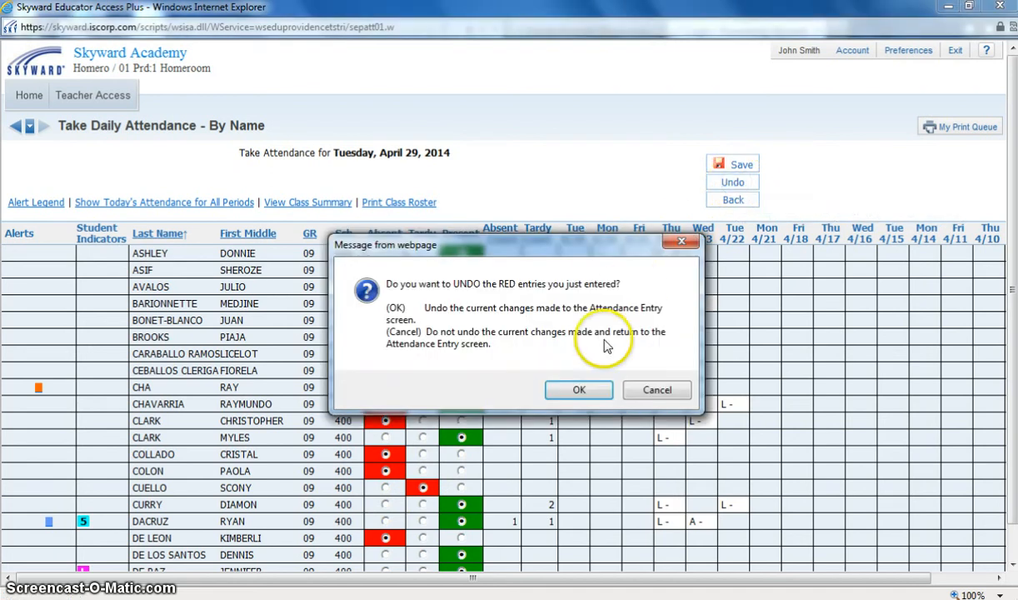
{"action": "left_click", "coordinate": [579, 390]}
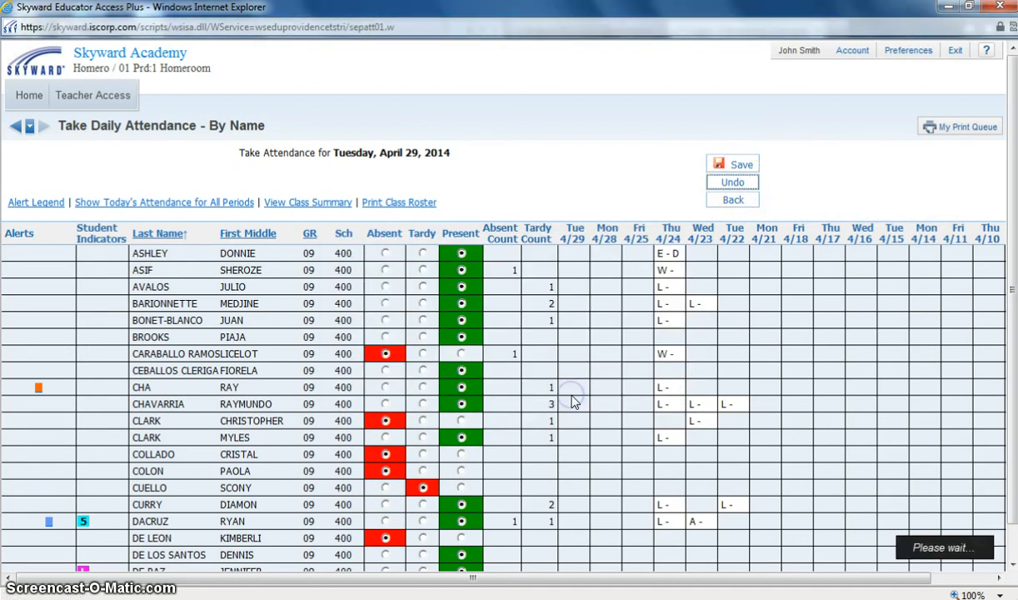
{"action": "left_click", "coordinate": [732, 163]}
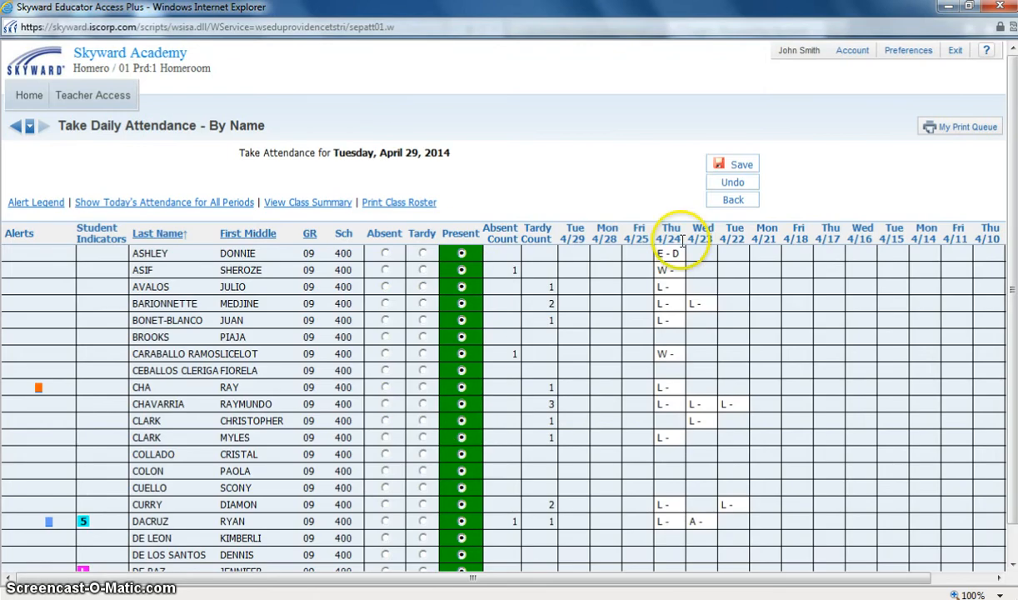
{"action": "mouse_move", "coordinate": [662, 350]}
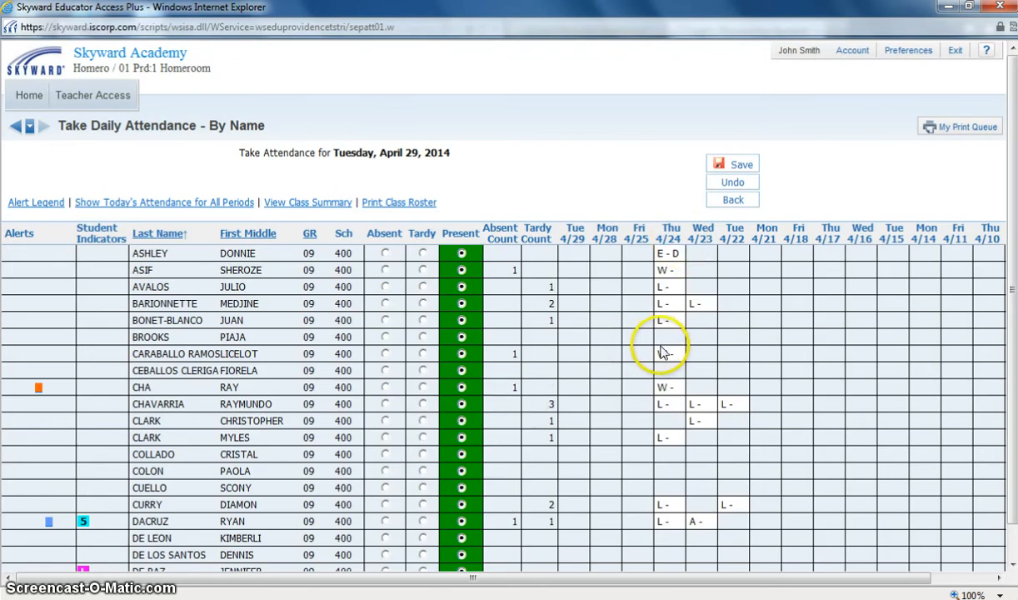
{"action": "mouse_move", "coordinate": [666, 354]}
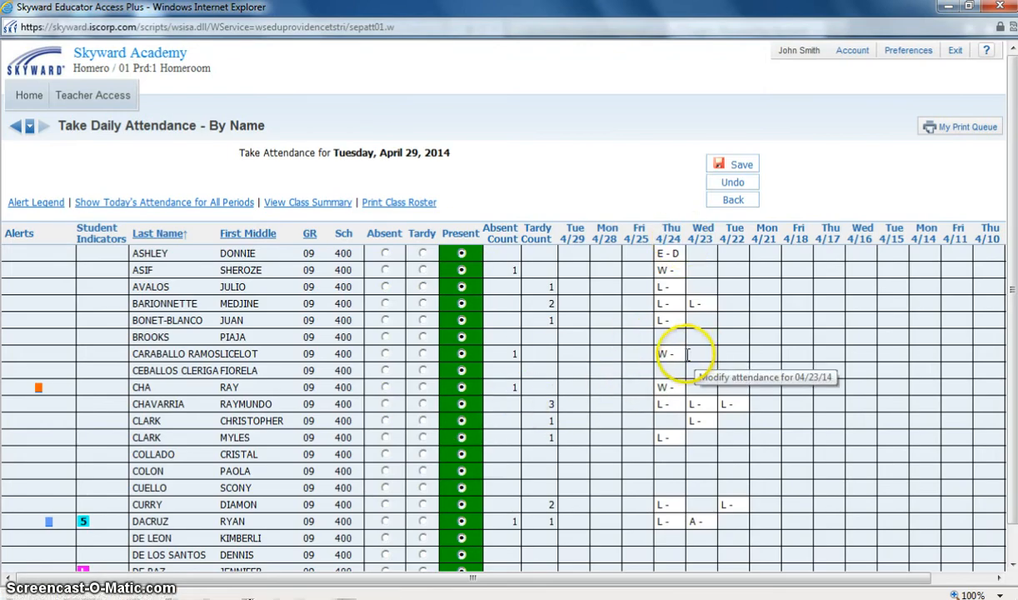
{"action": "mouse_move", "coordinate": [675, 250]}
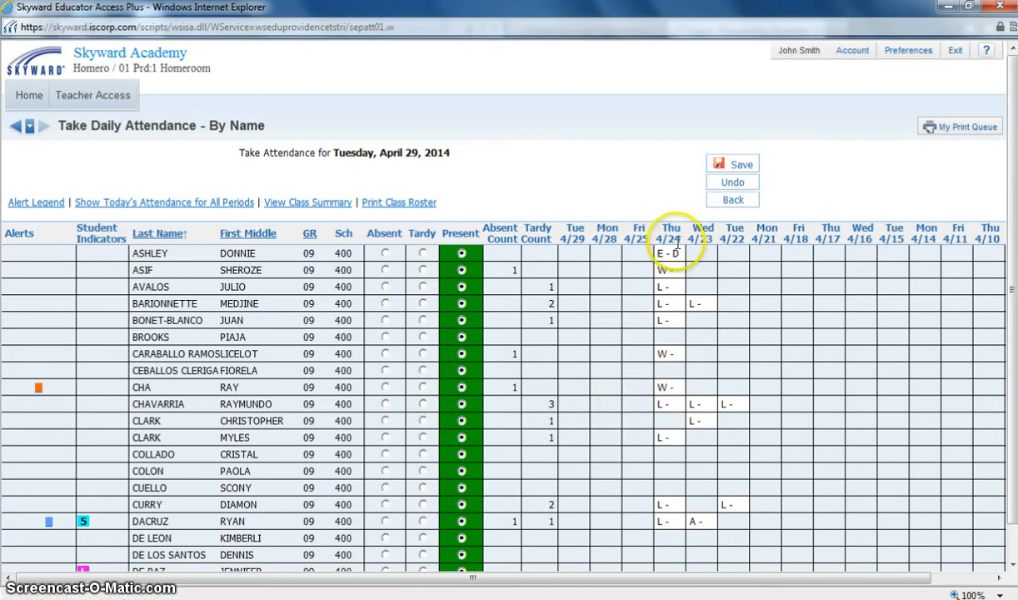
{"action": "mouse_move", "coordinate": [663, 392]}
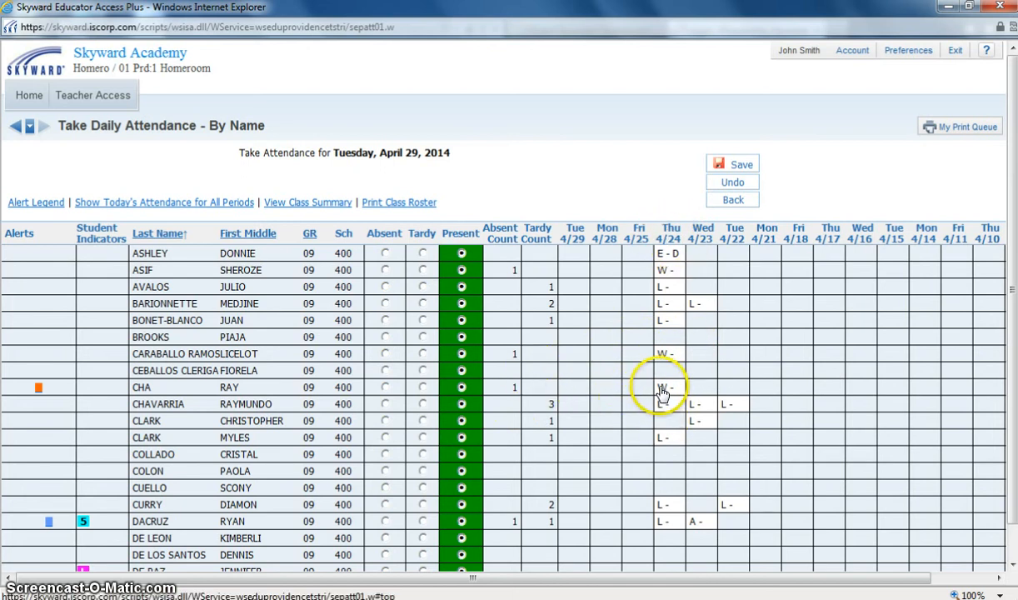
{"action": "mouse_move", "coordinate": [667, 387]}
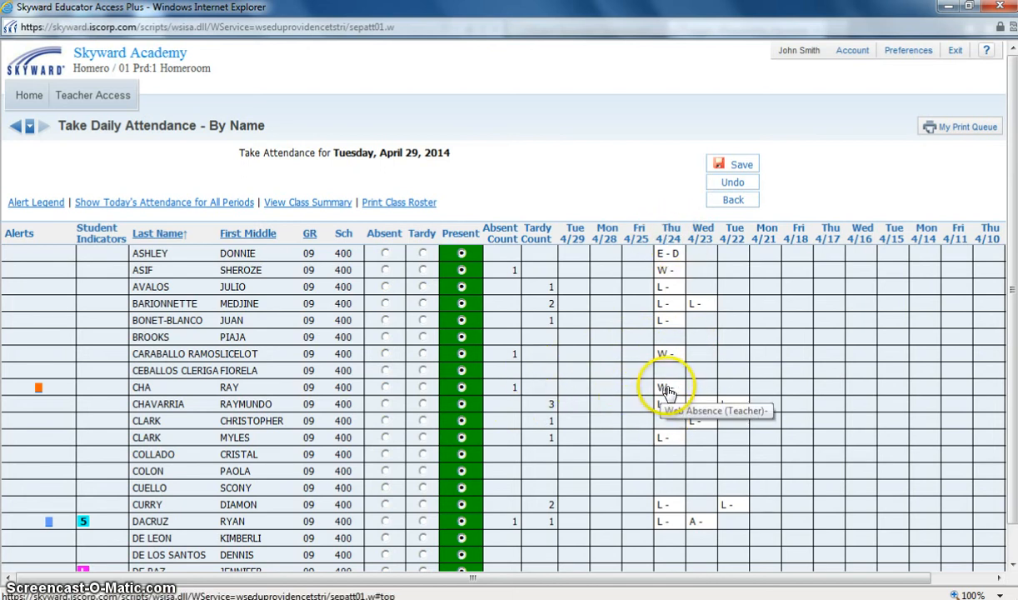
{"action": "mouse_move", "coordinate": [668, 390]}
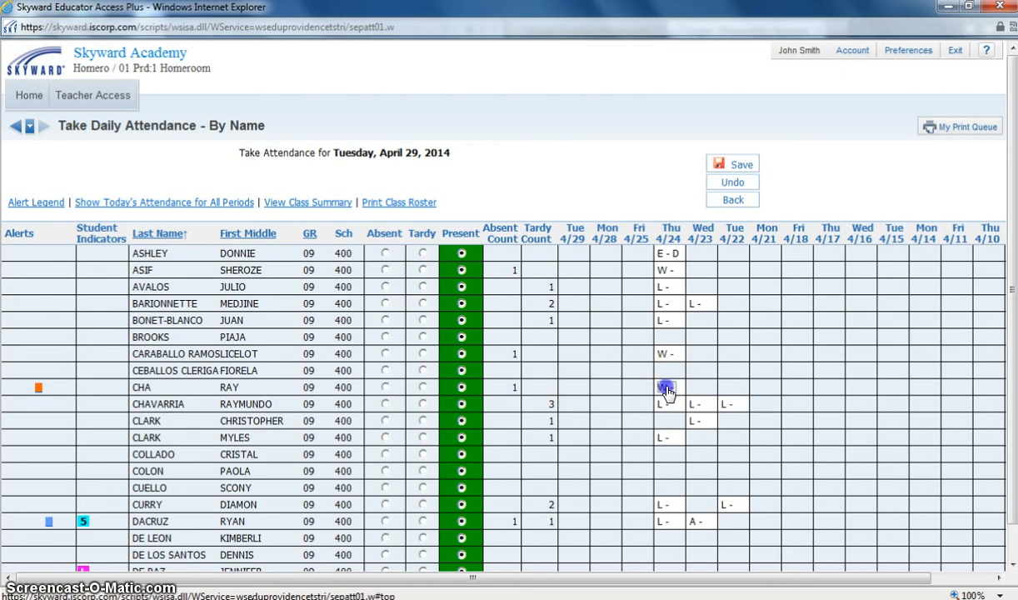
- Change a student's Thu 4/24 web absence to Tardy and save it
{"action": "left_click", "coordinate": [669, 386]}
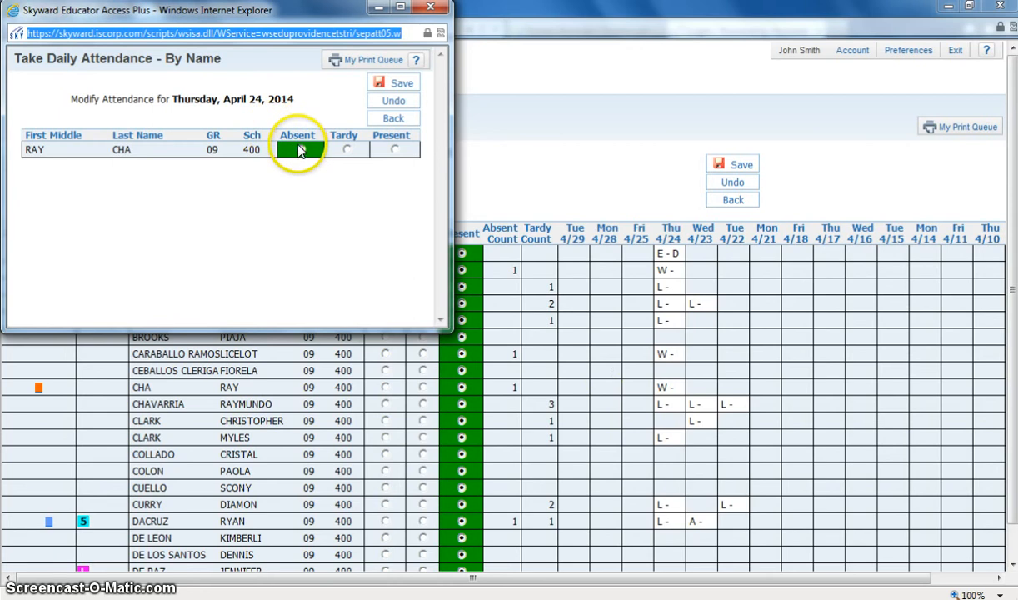
{"action": "left_click", "coordinate": [344, 150]}
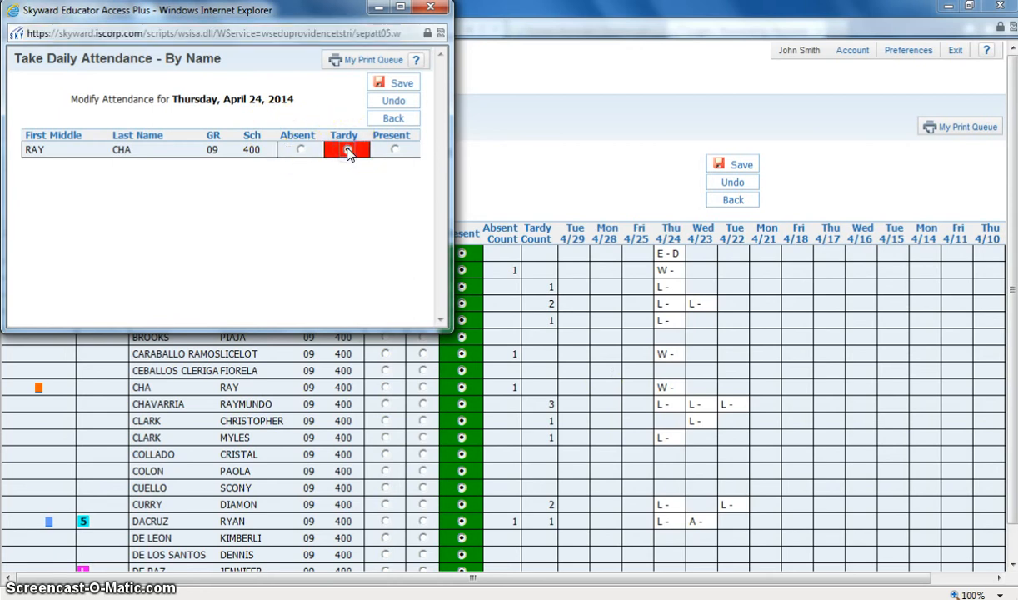
{"action": "left_click", "coordinate": [392, 82]}
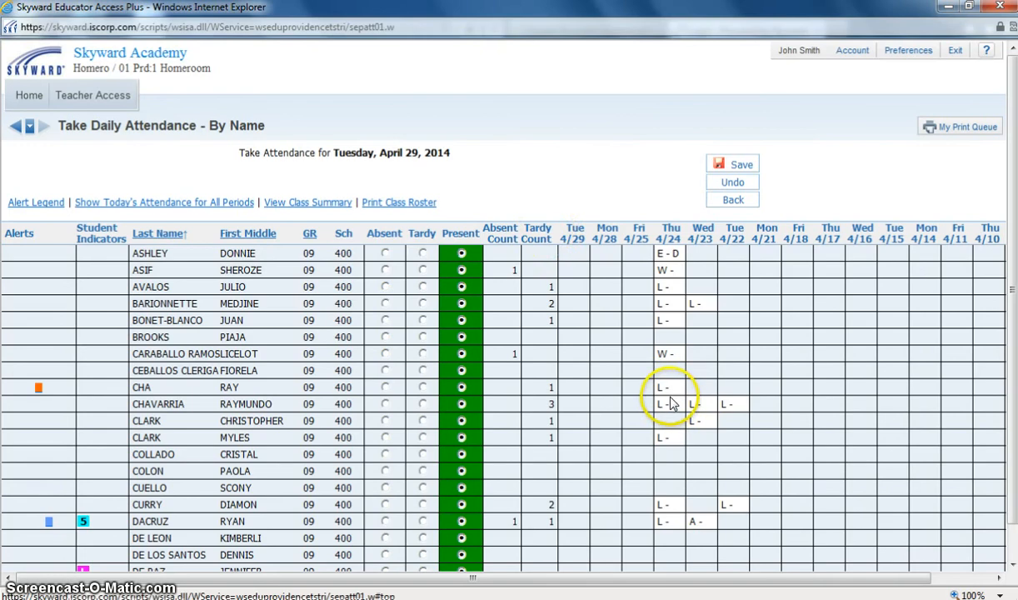
{"action": "mouse_move", "coordinate": [667, 385]}
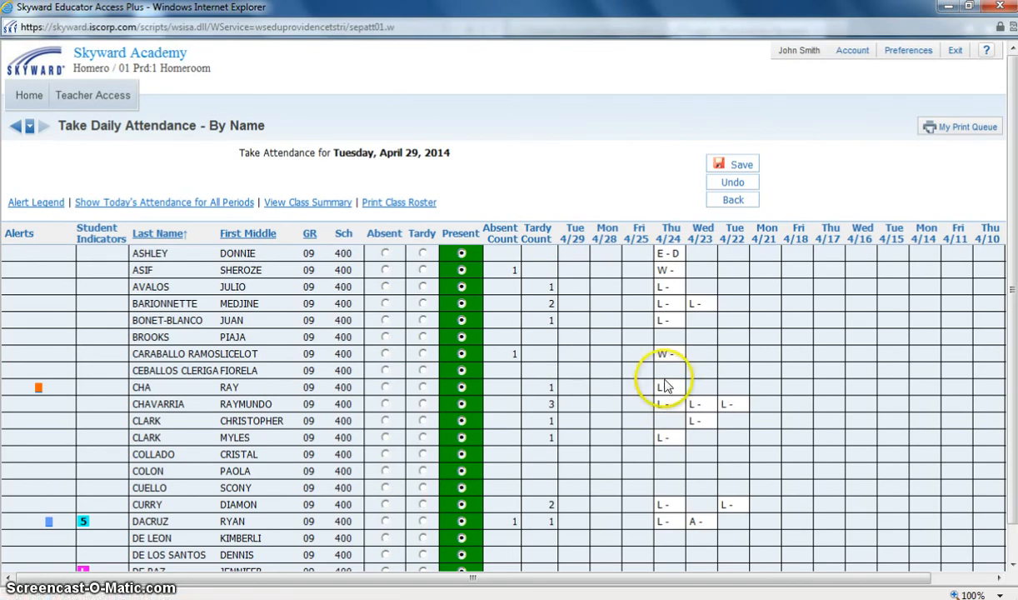
{"action": "mouse_move", "coordinate": [666, 354]}
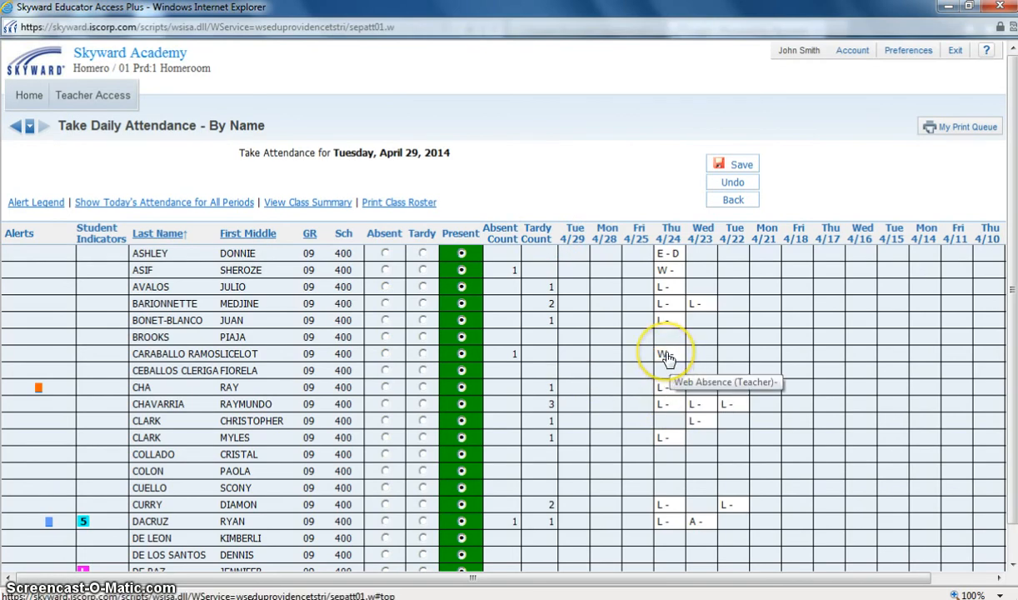
- Change the other Thu 4/24 web absence to Present and save it
{"action": "left_click", "coordinate": [667, 354]}
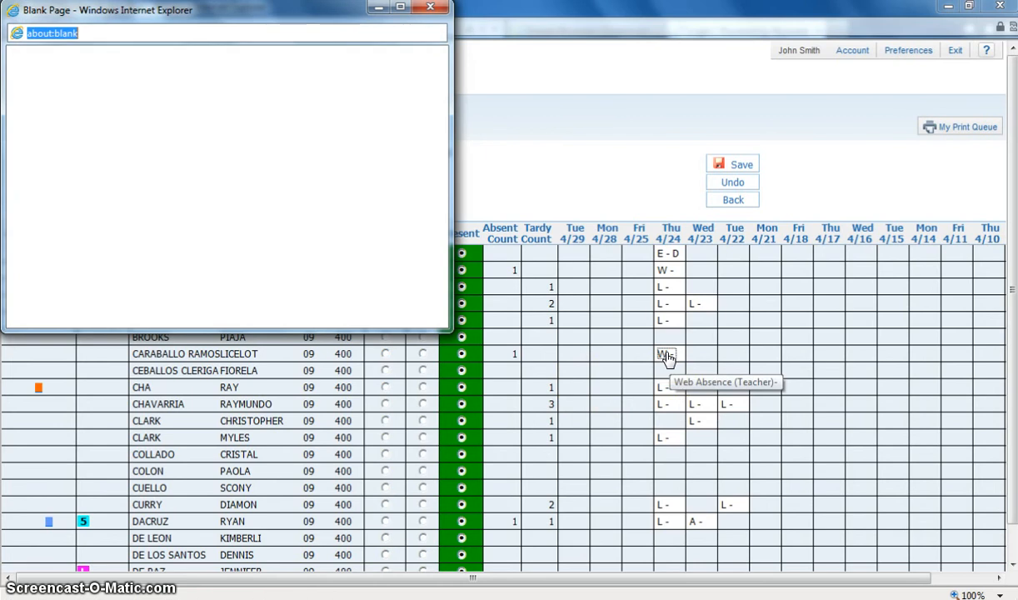
{"action": "left_click", "coordinate": [667, 354]}
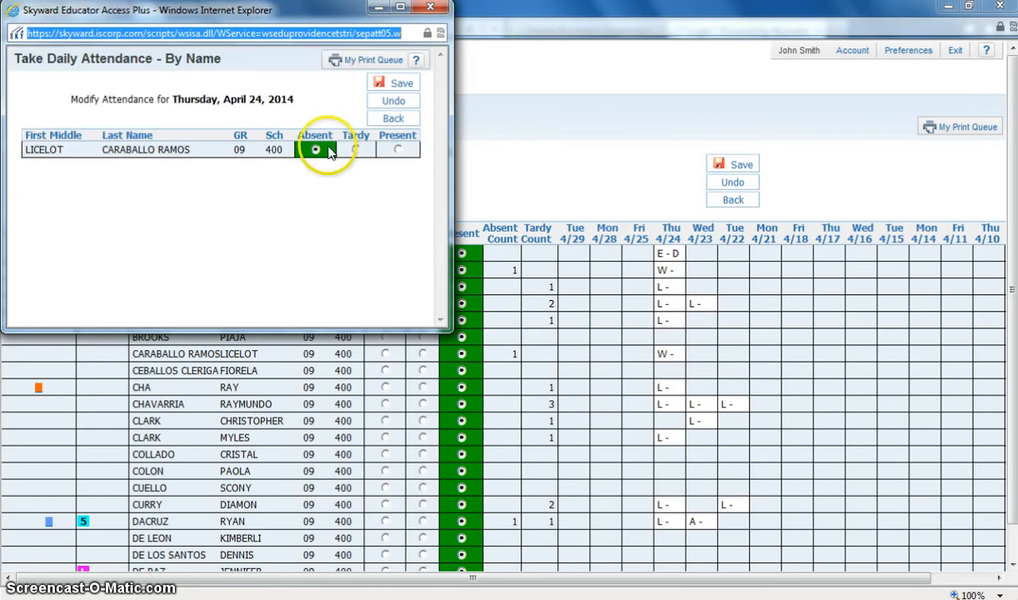
{"action": "mouse_move", "coordinate": [397, 150]}
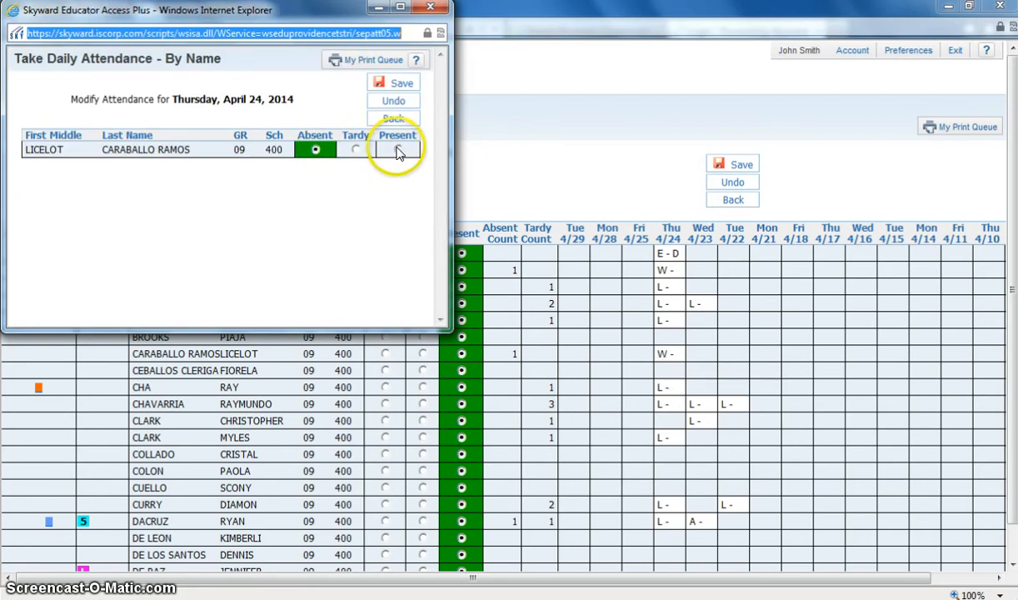
{"action": "left_click", "coordinate": [398, 149]}
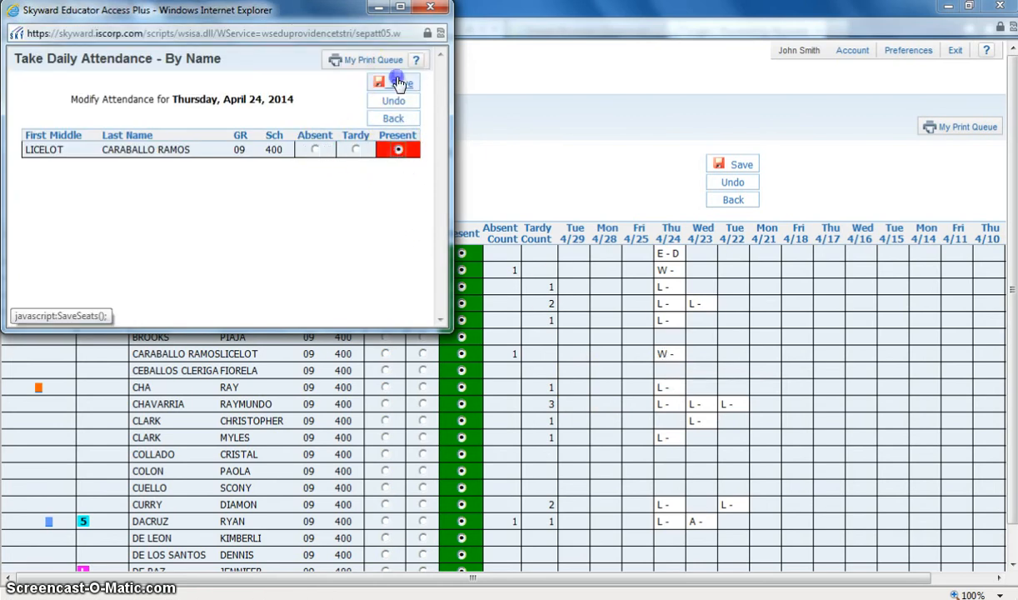
{"action": "left_click", "coordinate": [393, 81]}
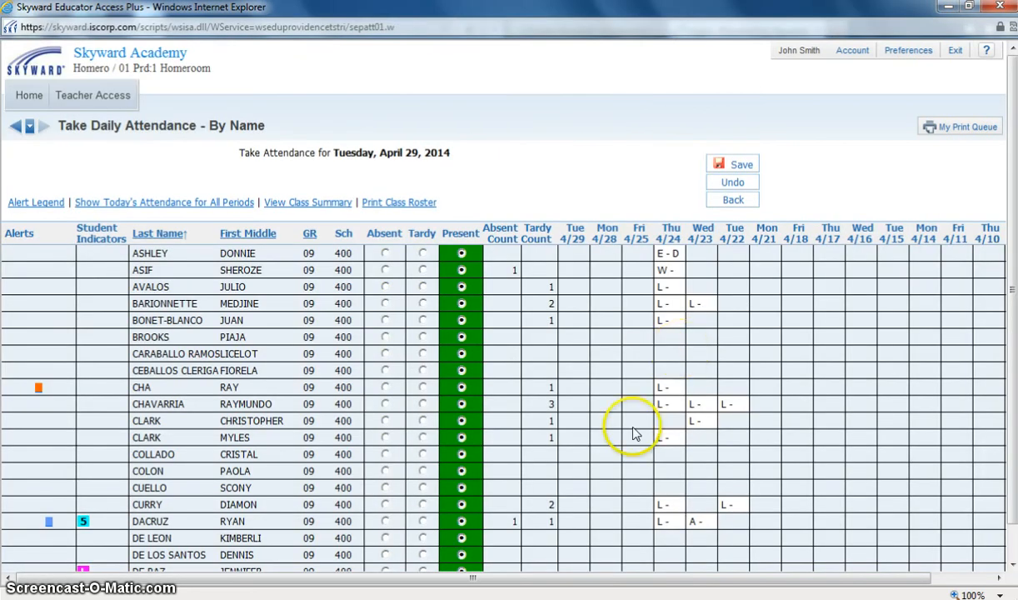
{"action": "mouse_move", "coordinate": [721, 417]}
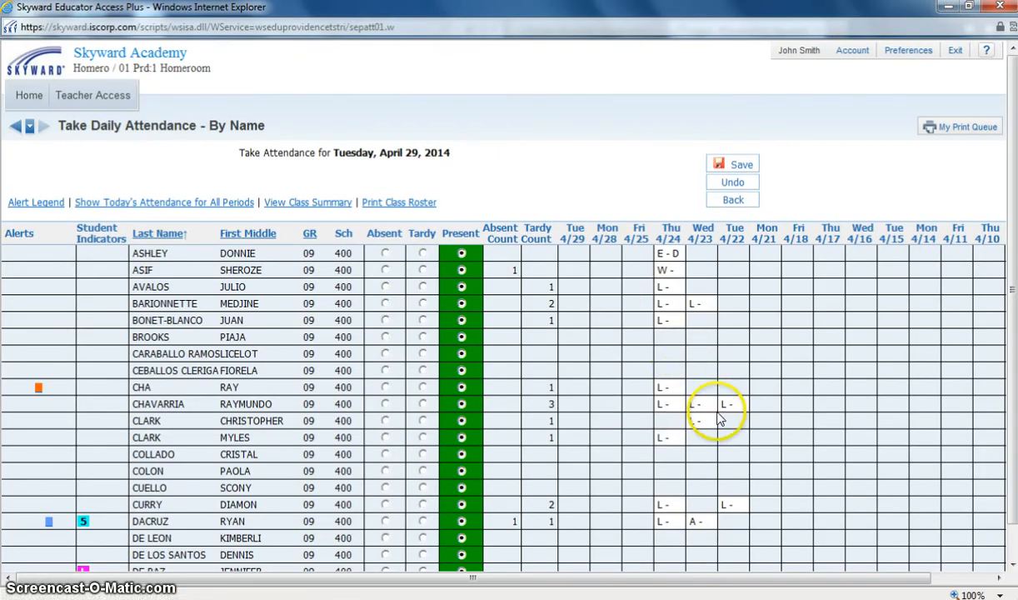
{"action": "mouse_move", "coordinate": [720, 421]}
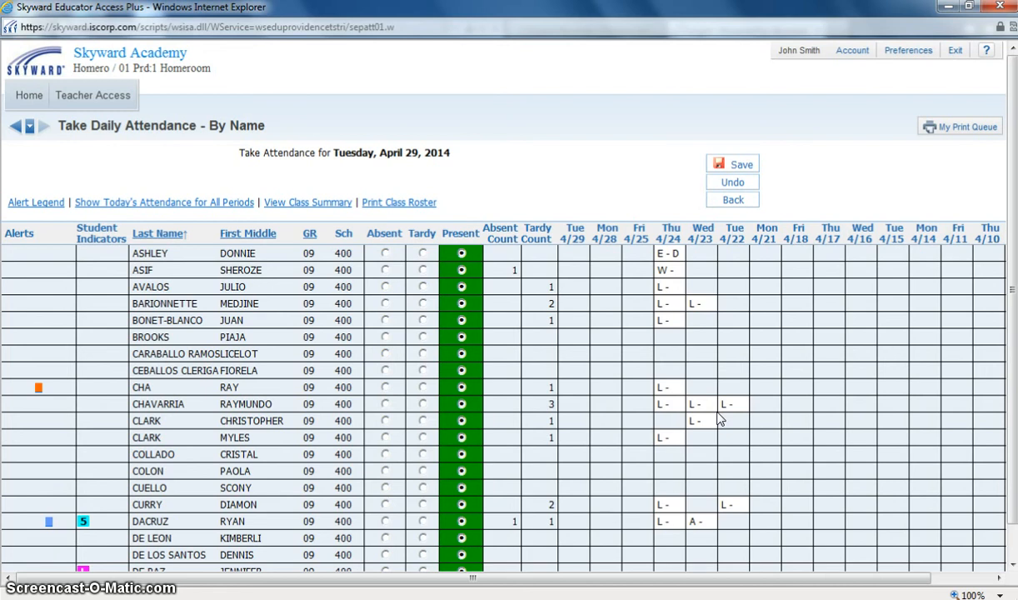
{"action": "scroll", "scroll_direction": "up", "scroll_amount": 3}
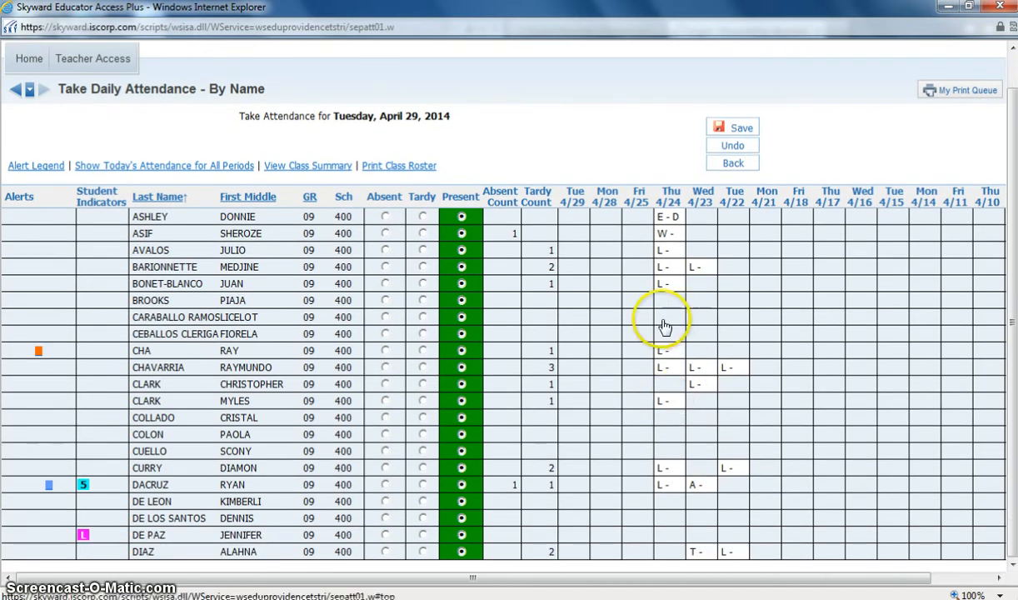
{"action": "mouse_move", "coordinate": [666, 319]}
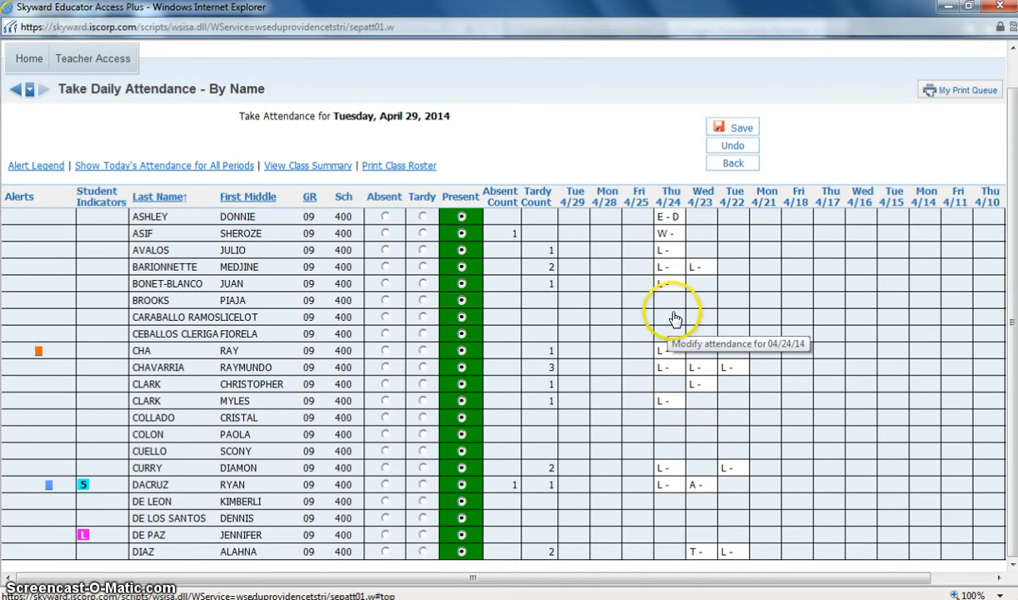
{"action": "mouse_move", "coordinate": [671, 218]}
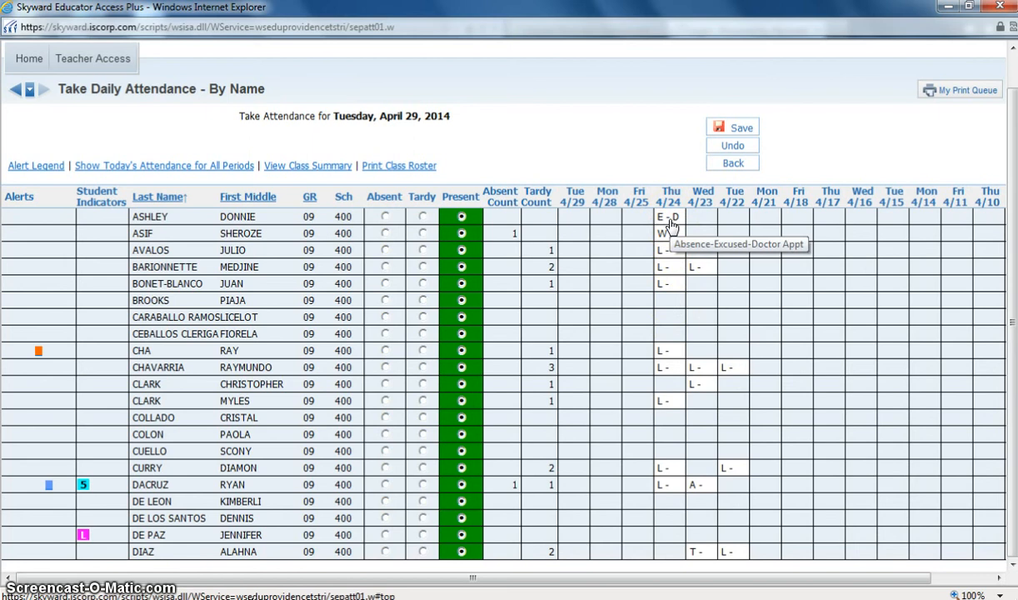
{"action": "mouse_move", "coordinate": [705, 235]}
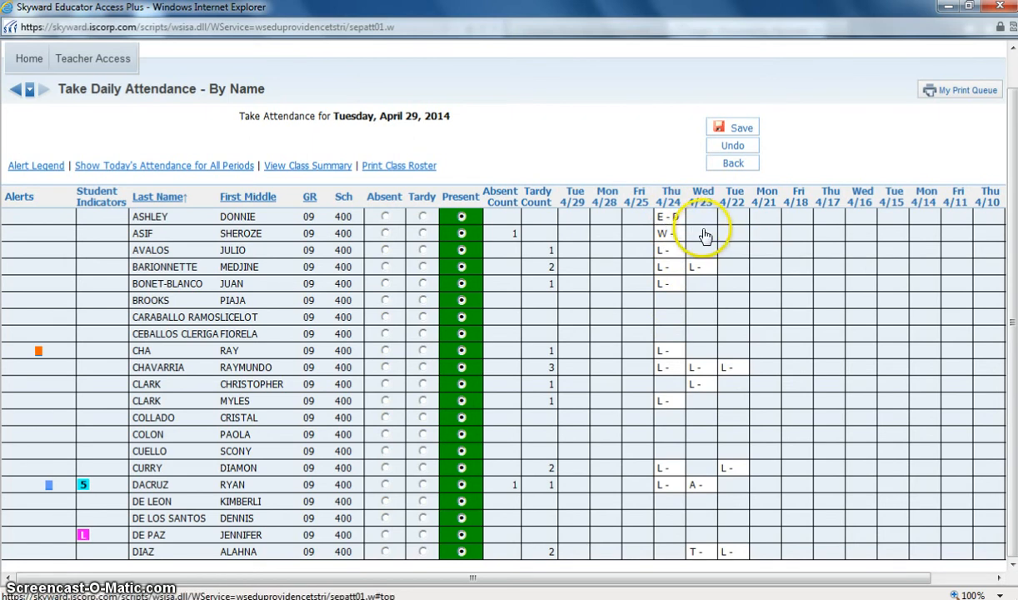
{"action": "mouse_move", "coordinate": [667, 241]}
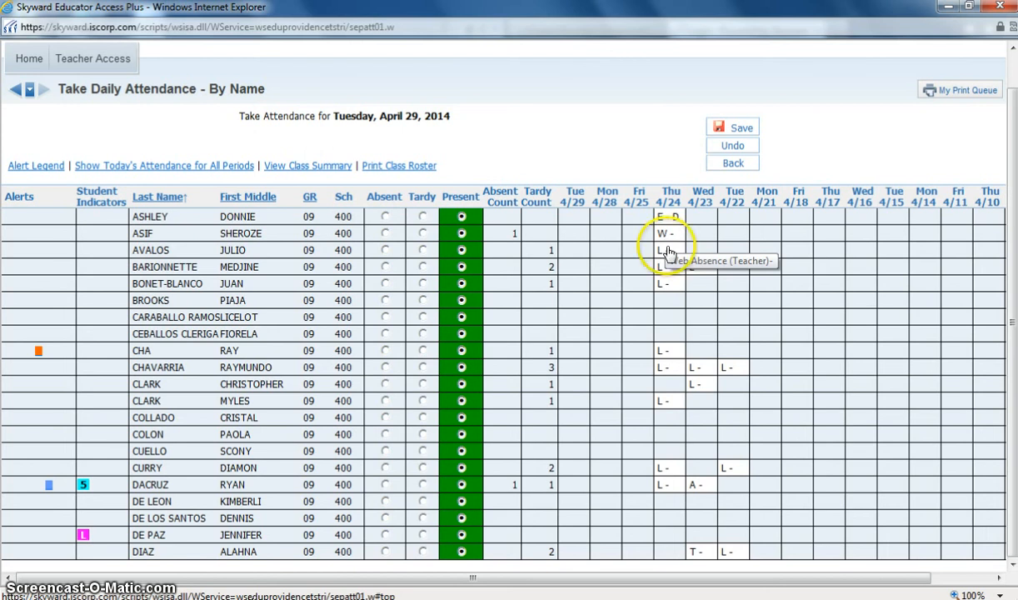
{"action": "mouse_move", "coordinate": [717, 408]}
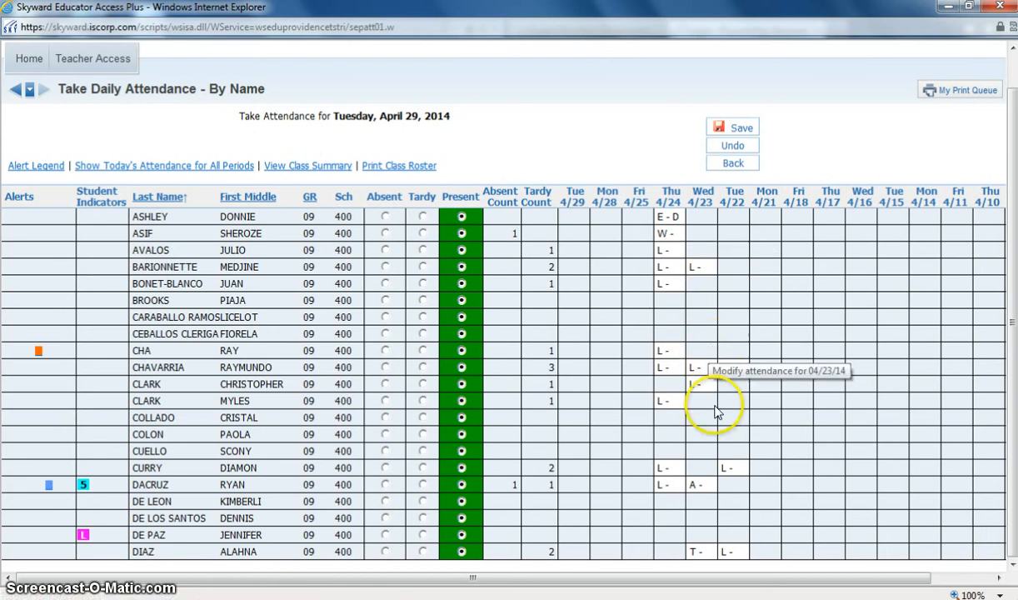
{"action": "mouse_move", "coordinate": [696, 486]}
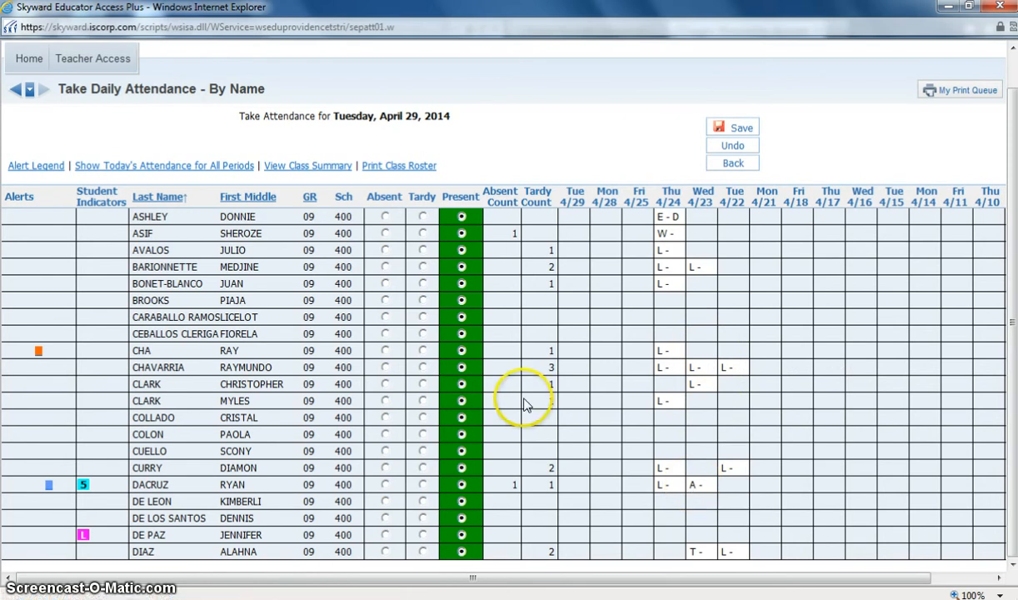
{"action": "mouse_move", "coordinate": [392, 204]}
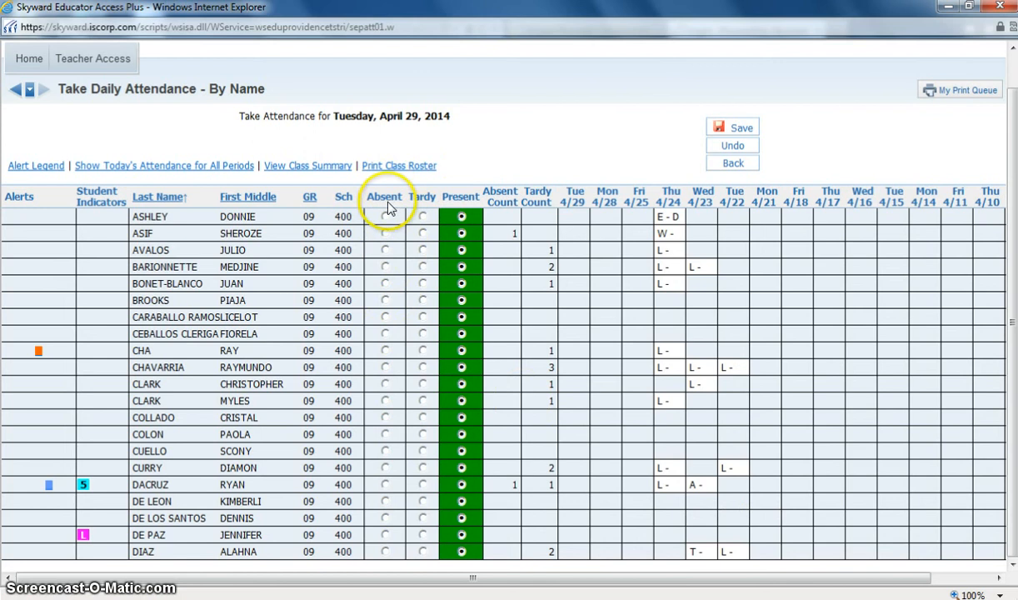
{"action": "mouse_move", "coordinate": [425, 333]}
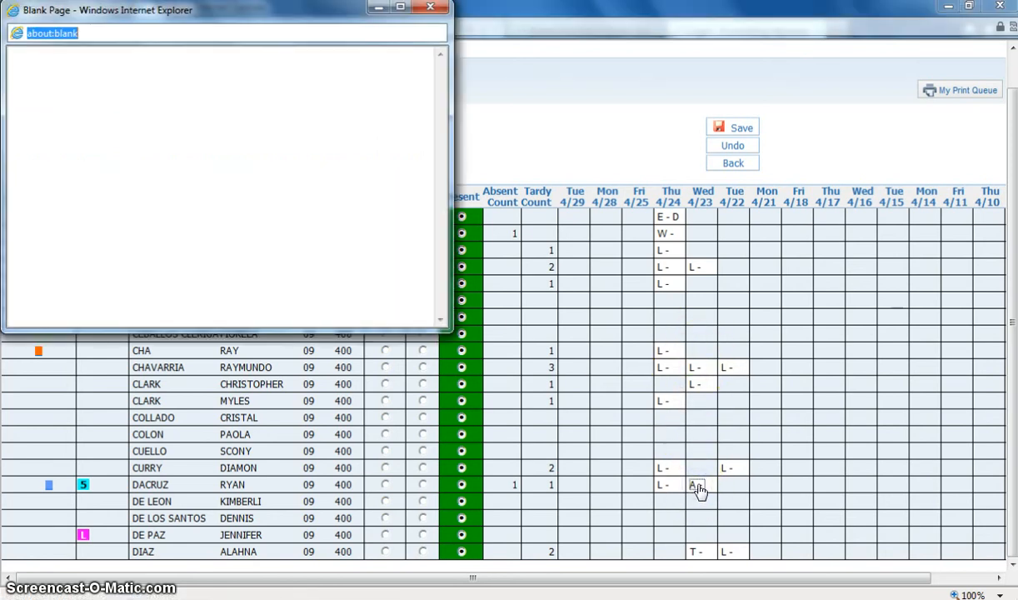
{"action": "left_click", "coordinate": [696, 484]}
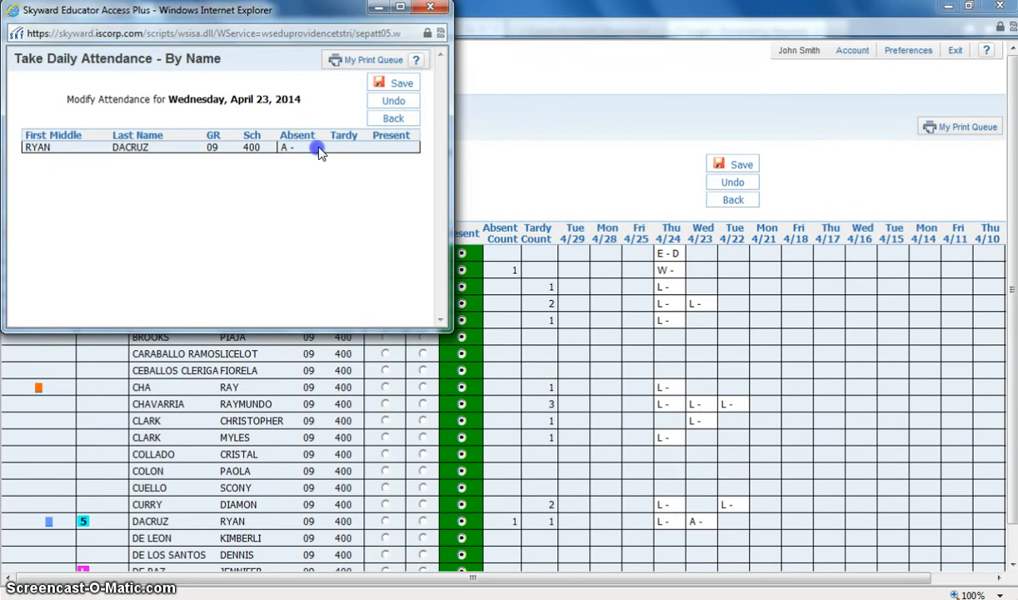
{"action": "mouse_move", "coordinate": [393, 118]}
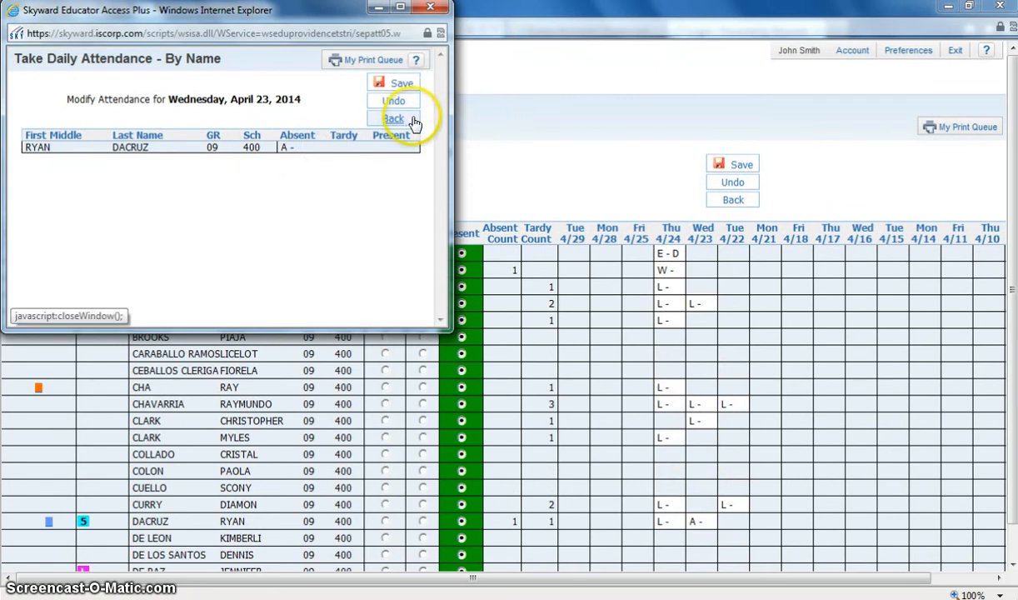
{"action": "left_click", "coordinate": [392, 118]}
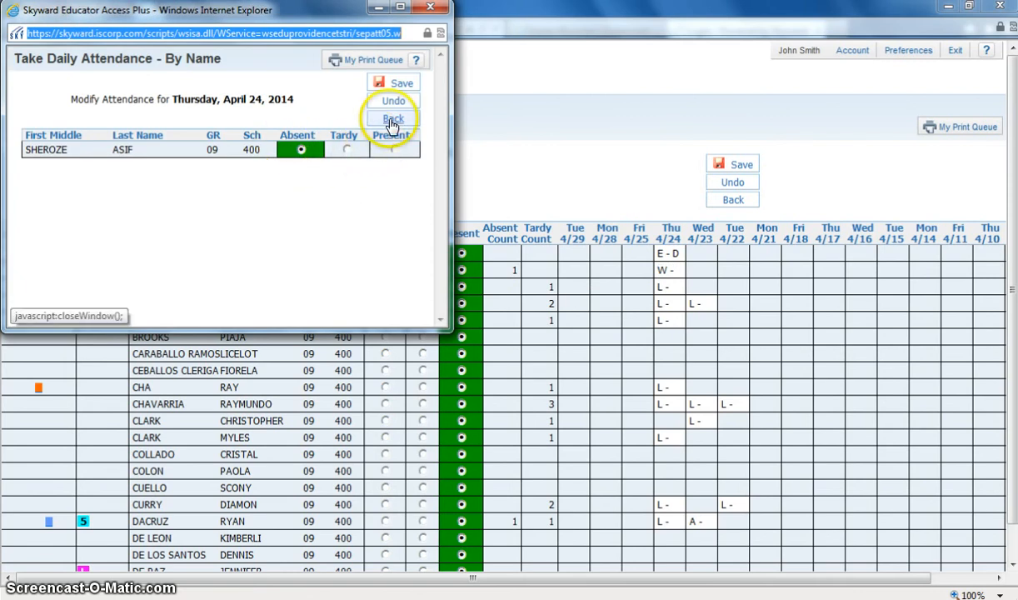
{"action": "left_click", "coordinate": [392, 118]}
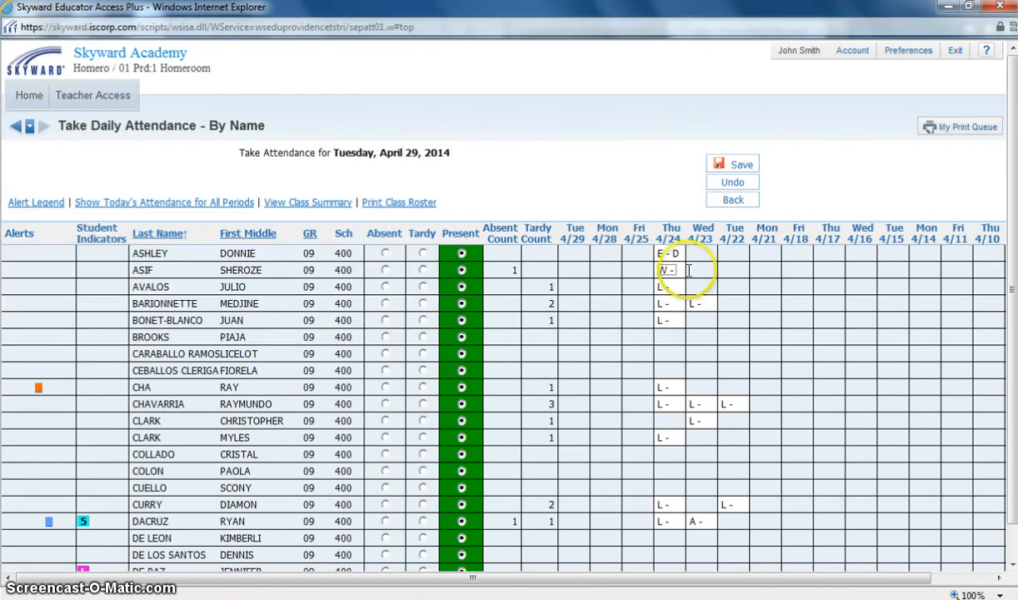
{"action": "mouse_move", "coordinate": [667, 254]}
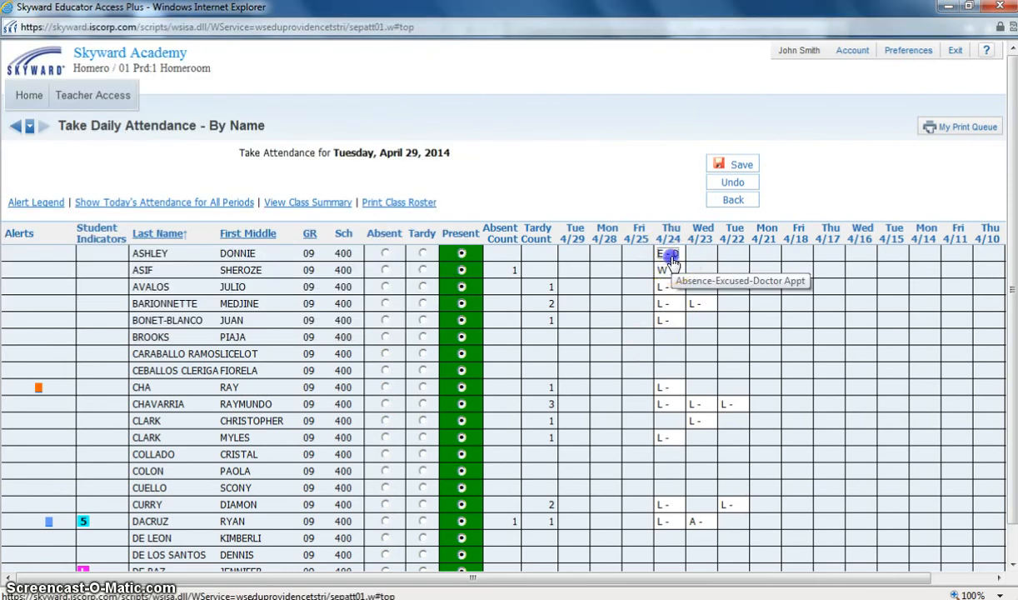
{"action": "left_click", "coordinate": [669, 253]}
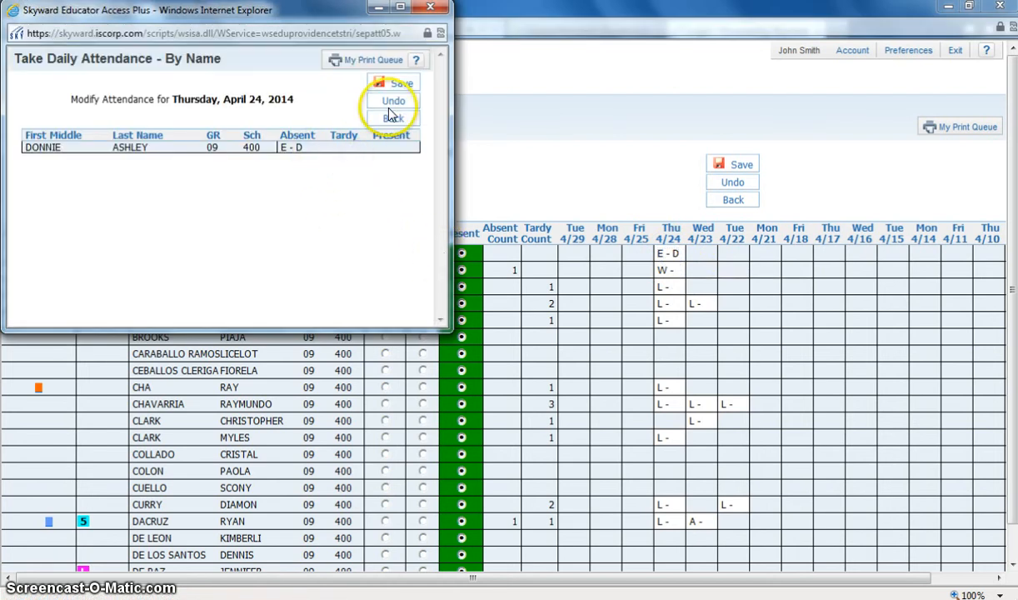
{"action": "left_click", "coordinate": [392, 118]}
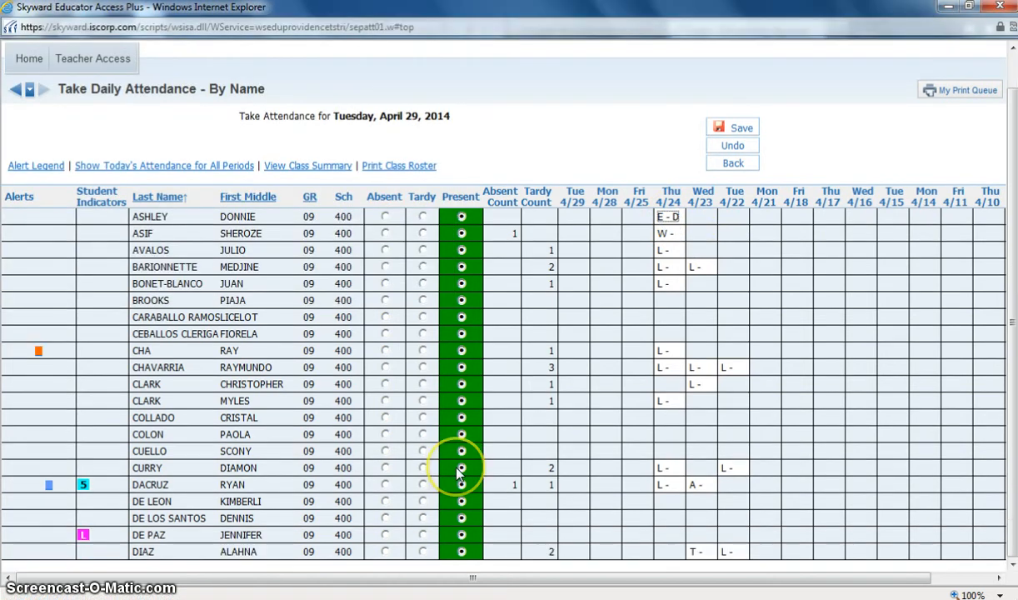
{"action": "mouse_move", "coordinate": [460, 467]}
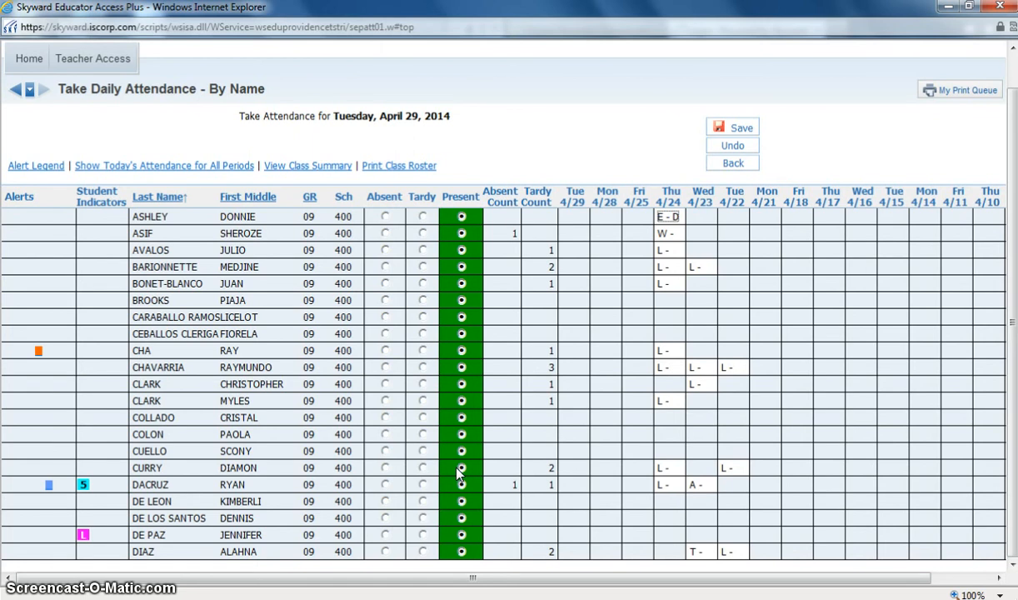
{"action": "mouse_move", "coordinate": [704, 440]}
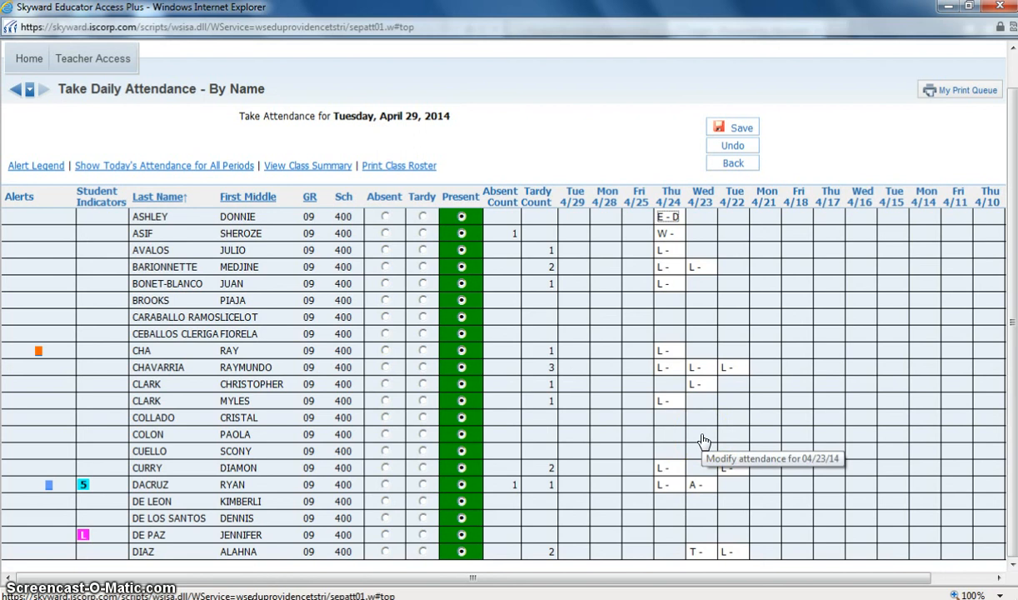
{"action": "mouse_move", "coordinate": [704, 440]}
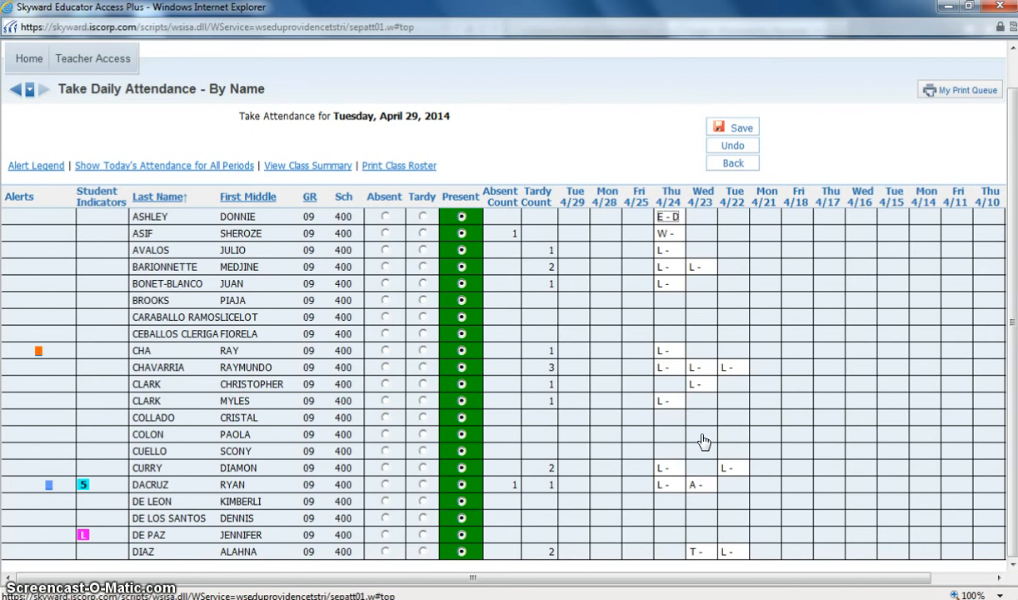
{"action": "mouse_move", "coordinate": [704, 440]}
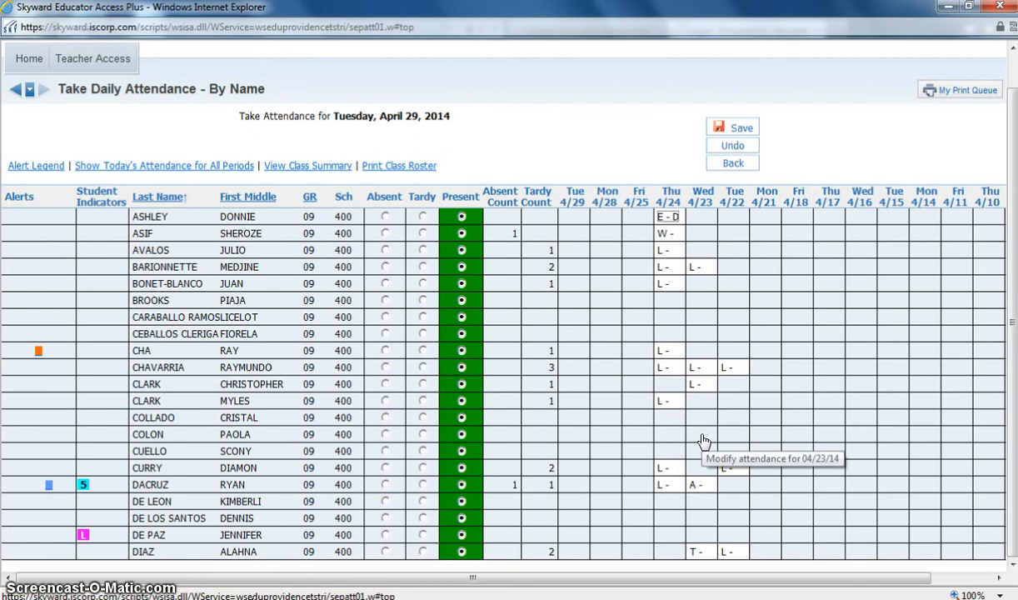
{"action": "mouse_move", "coordinate": [704, 440]}
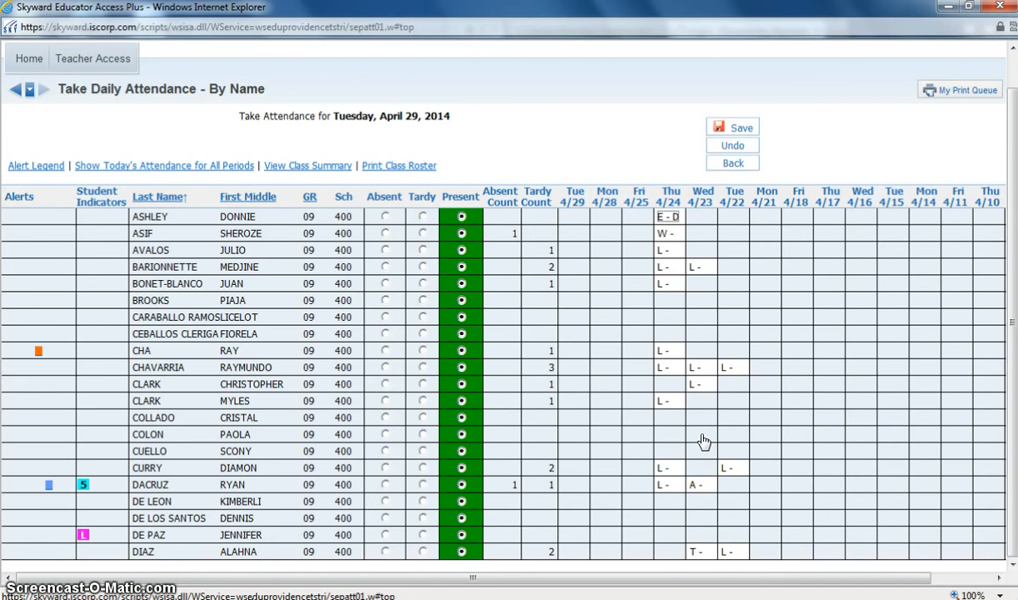
{"action": "mouse_move", "coordinate": [672, 322]}
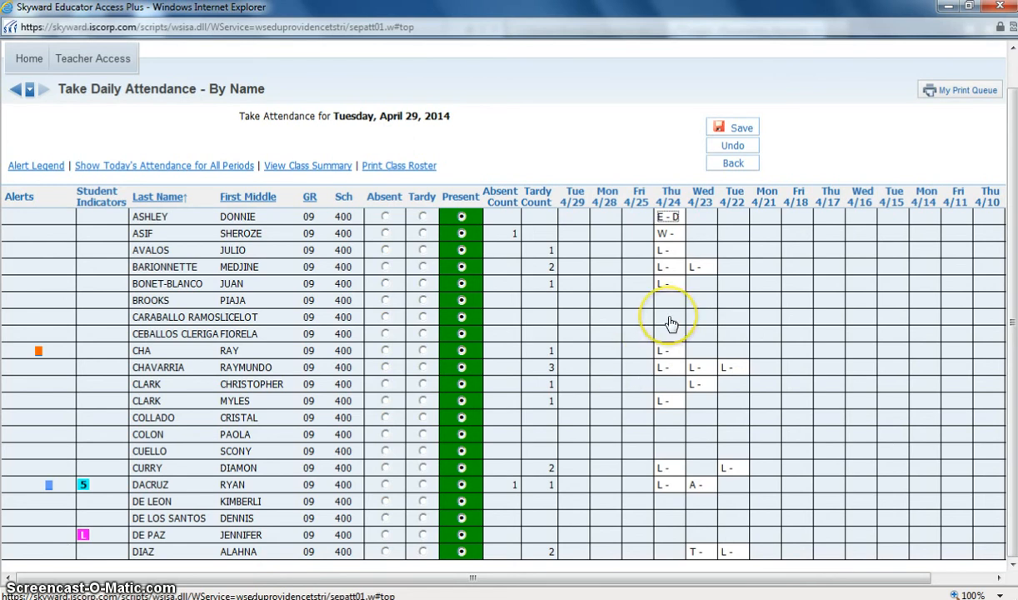
{"action": "mouse_move", "coordinate": [669, 321]}
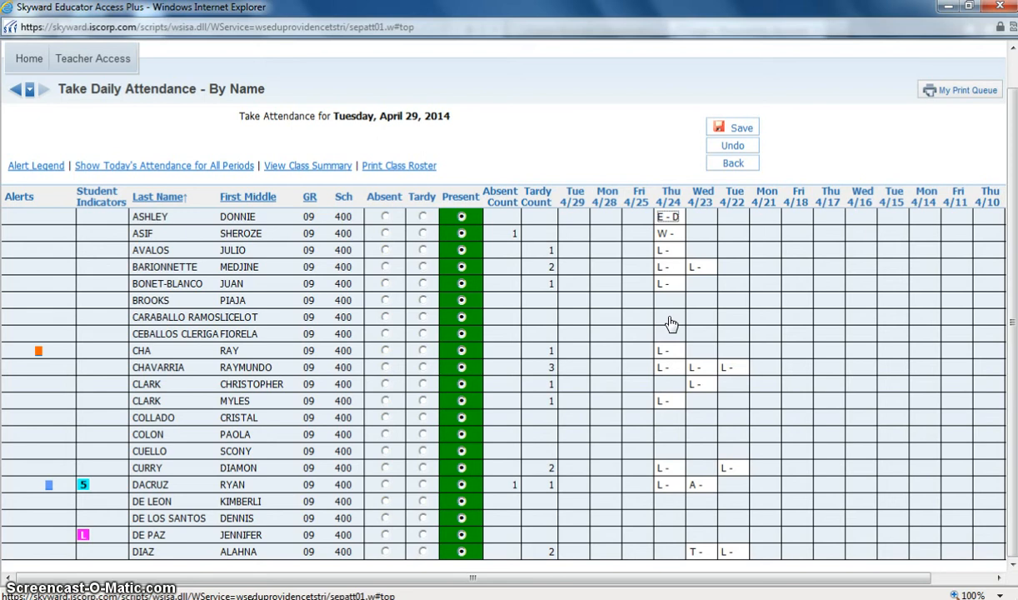
{"action": "mouse_move", "coordinate": [408, 242]}
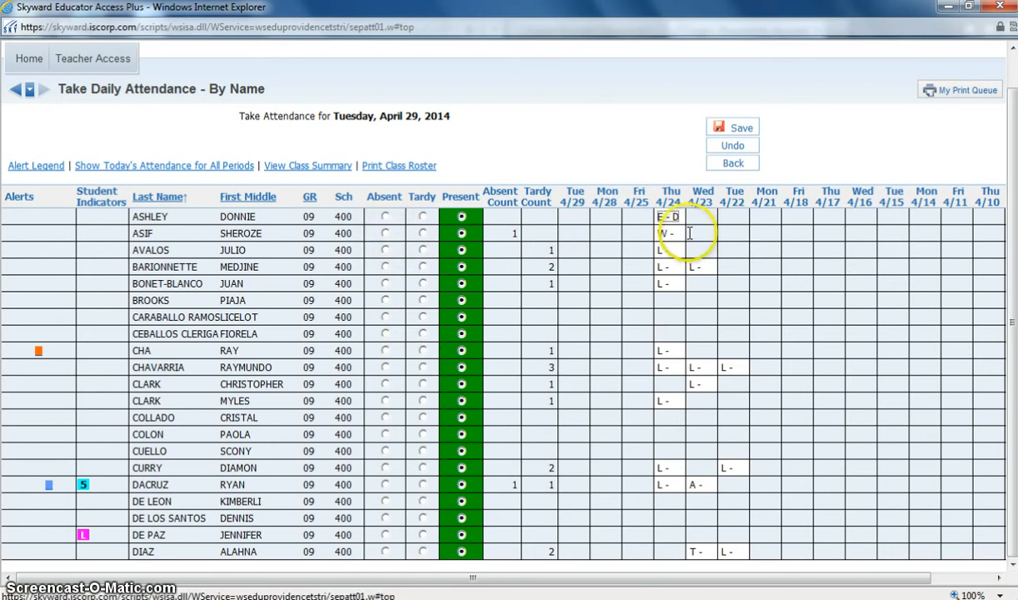
{"action": "mouse_move", "coordinate": [677, 244]}
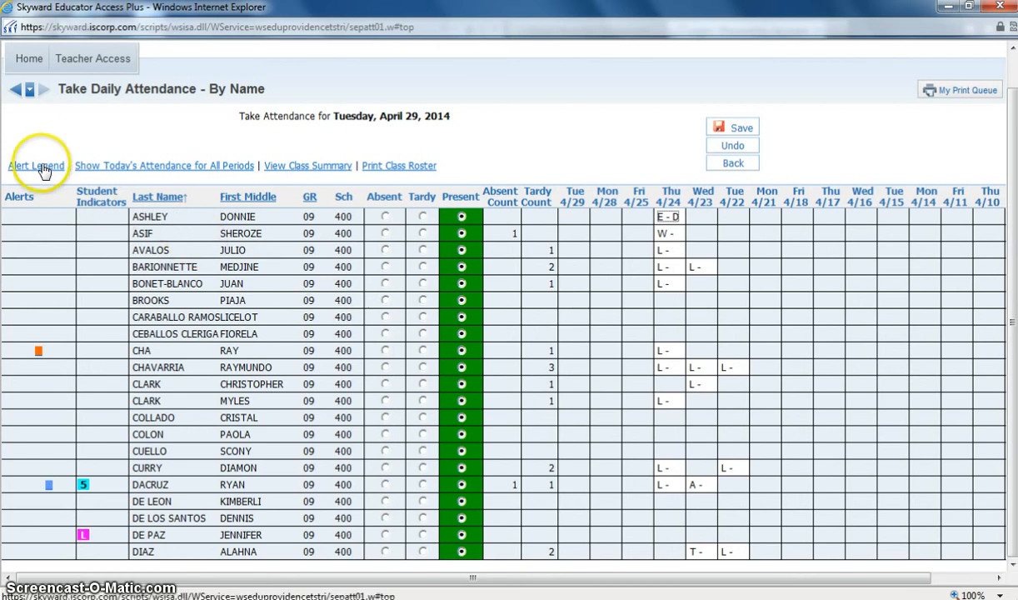
{"action": "mouse_move", "coordinate": [16, 170]}
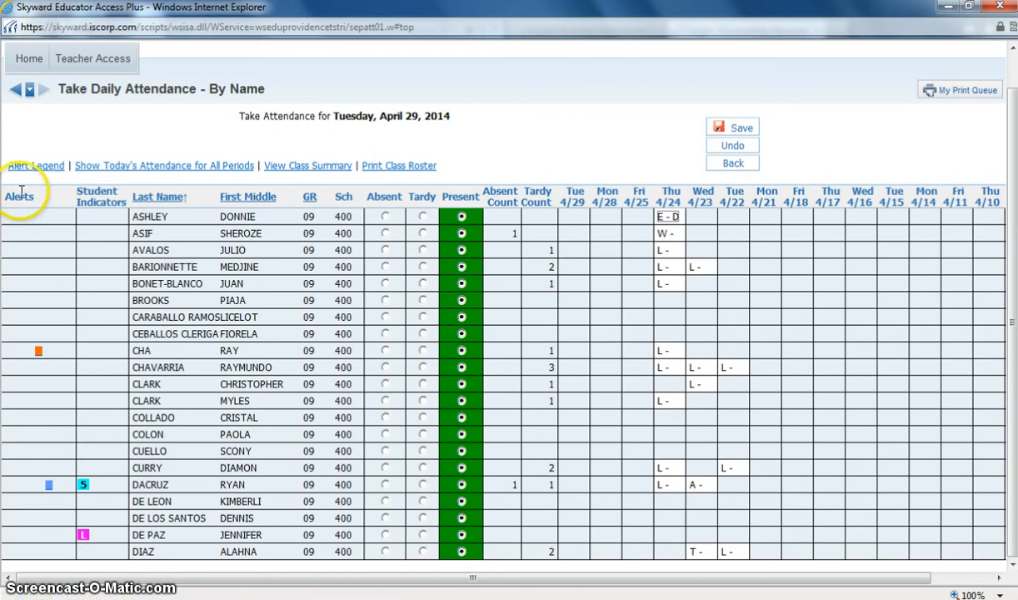
{"action": "mouse_move", "coordinate": [38, 350]}
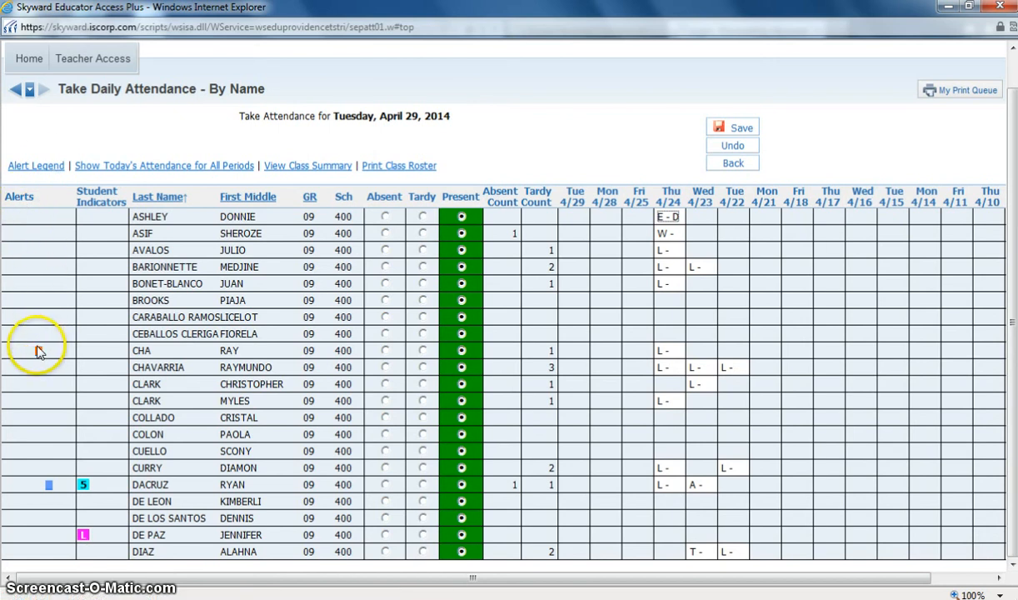
{"action": "mouse_move", "coordinate": [38, 350]}
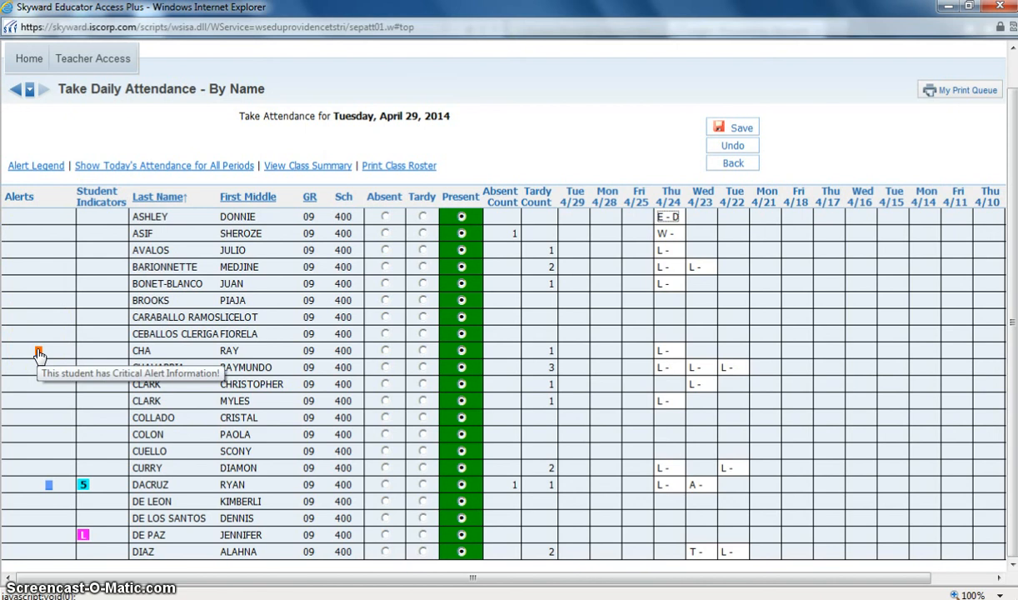
{"action": "mouse_move", "coordinate": [38, 350]}
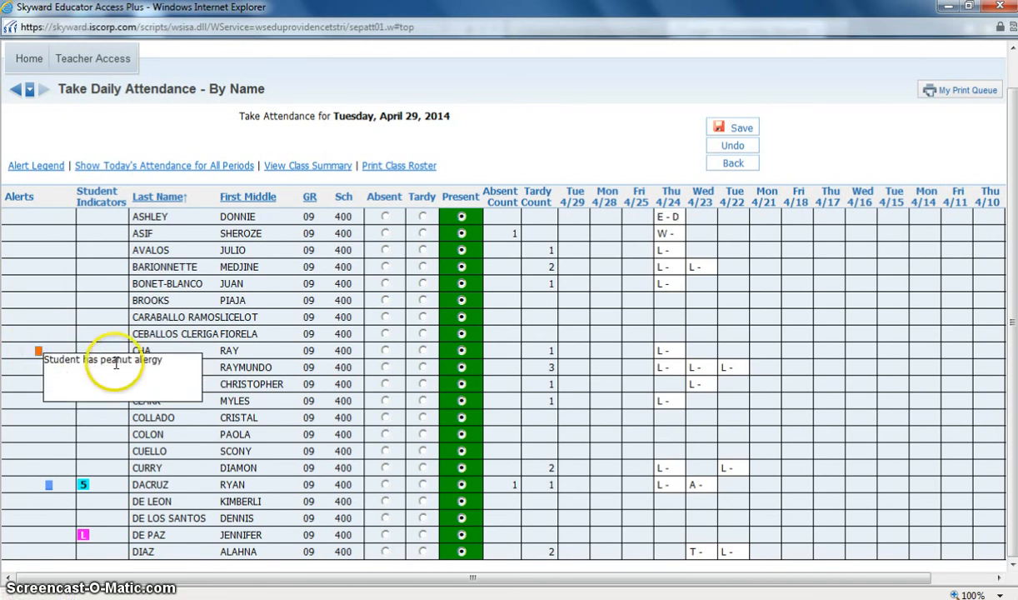
{"action": "mouse_move", "coordinate": [113, 344]}
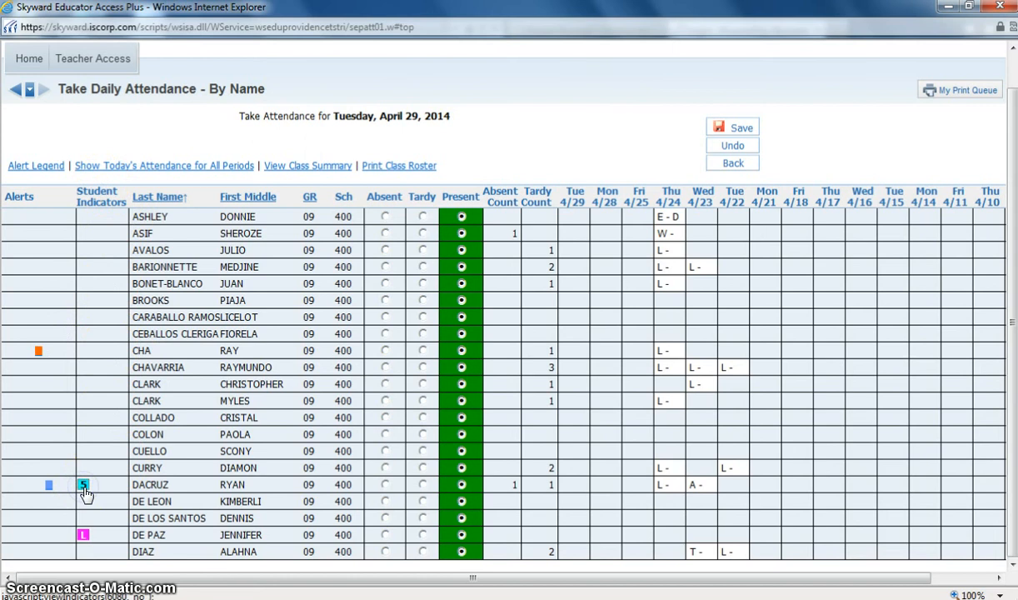
{"action": "left_click", "coordinate": [84, 484]}
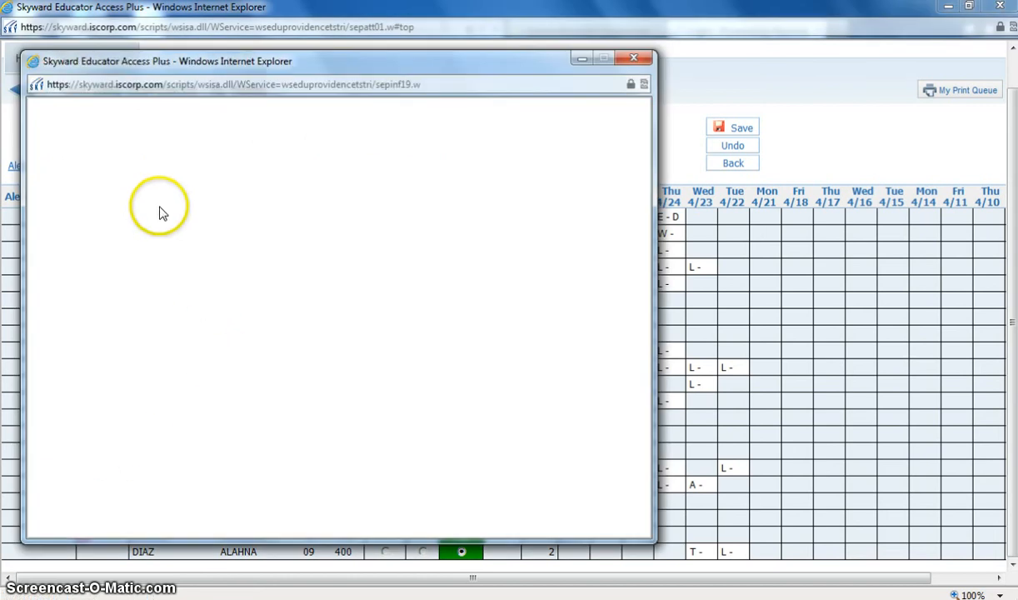
{"action": "left_click", "coordinate": [633, 58]}
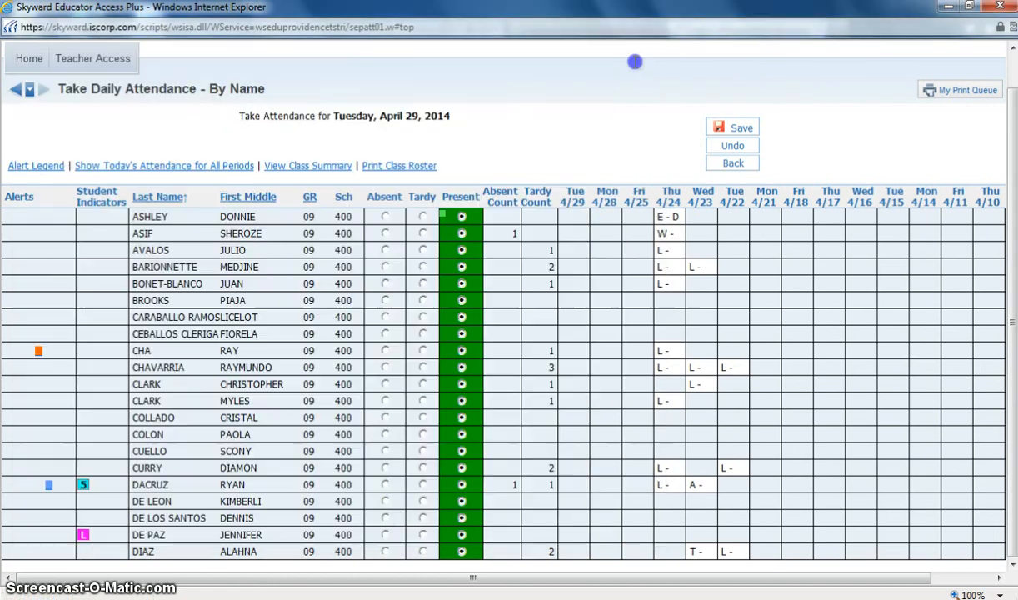
{"action": "mouse_move", "coordinate": [36, 165]}
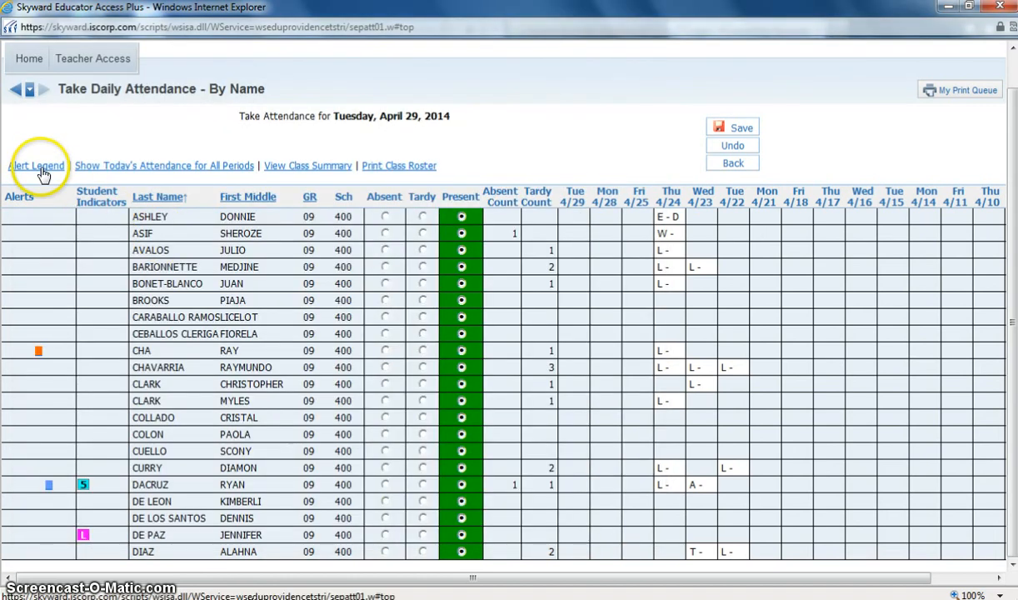
{"action": "left_click", "coordinate": [36, 165]}
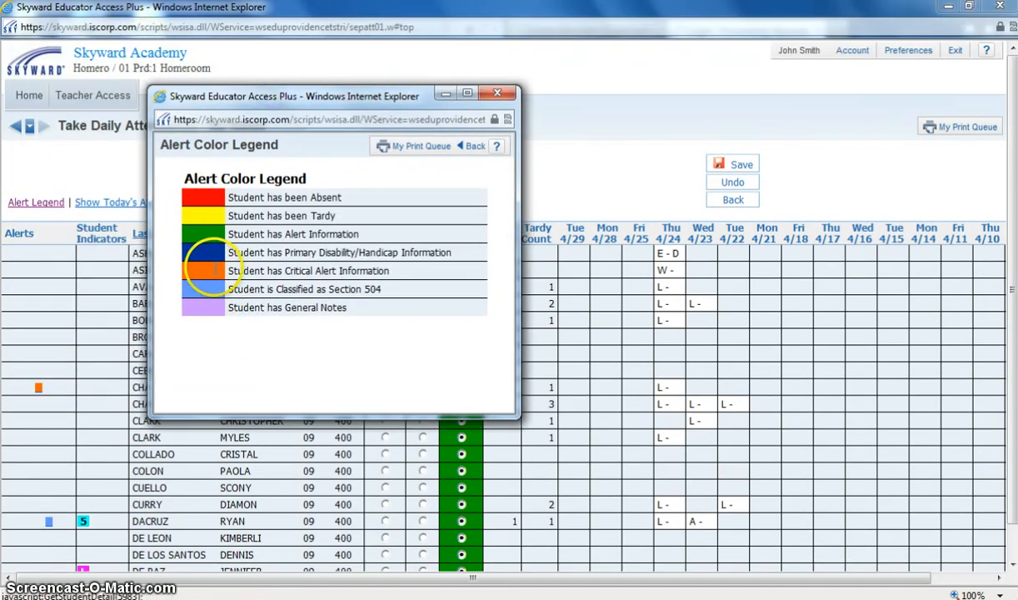
{"action": "mouse_move", "coordinate": [374, 270]}
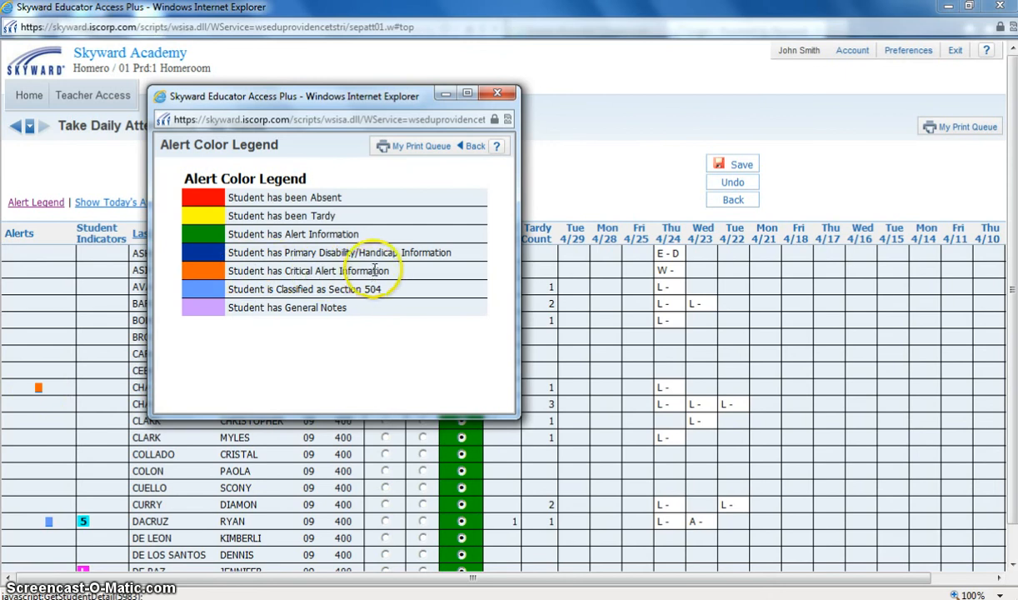
{"action": "mouse_move", "coordinate": [394, 300]}
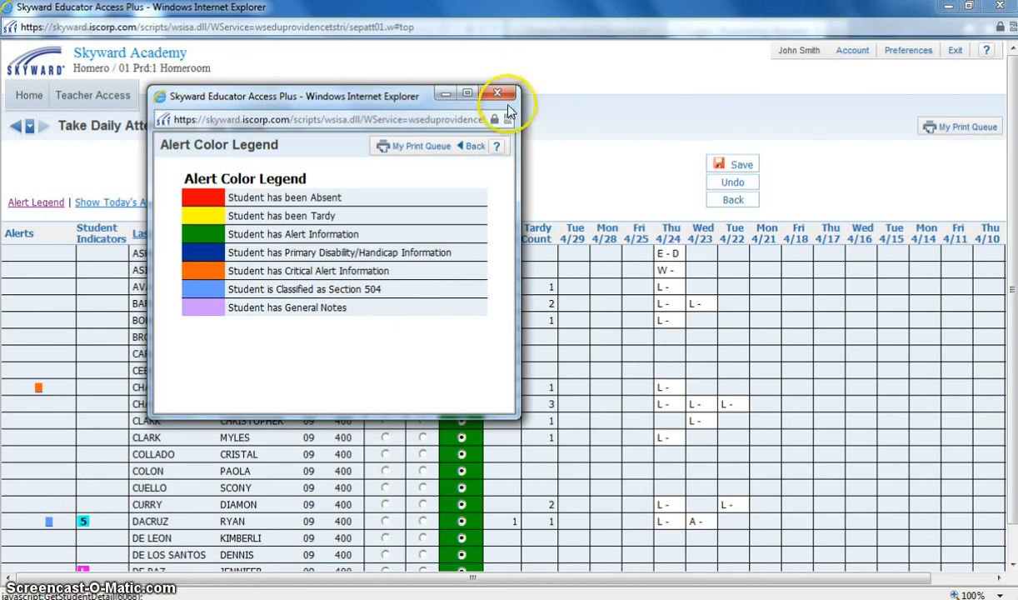
{"action": "left_click", "coordinate": [500, 93]}
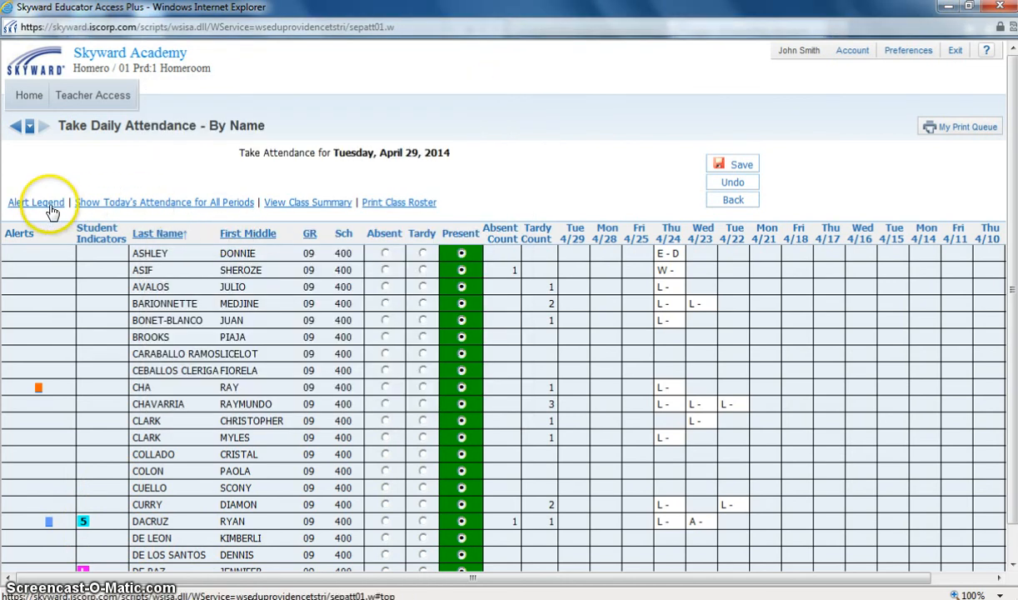
{"action": "mouse_move", "coordinate": [164, 203]}
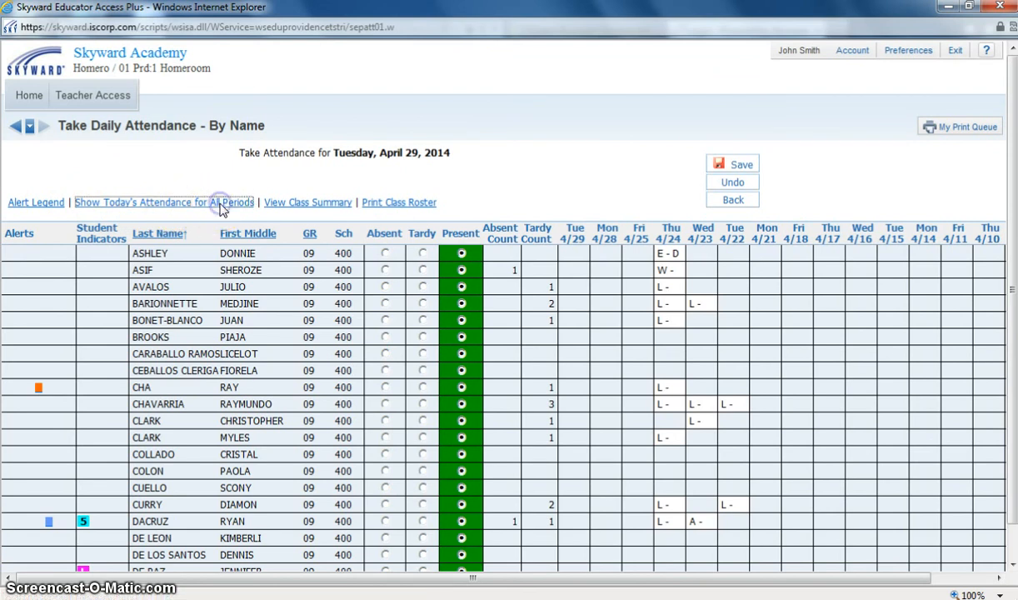
{"action": "left_click", "coordinate": [164, 202]}
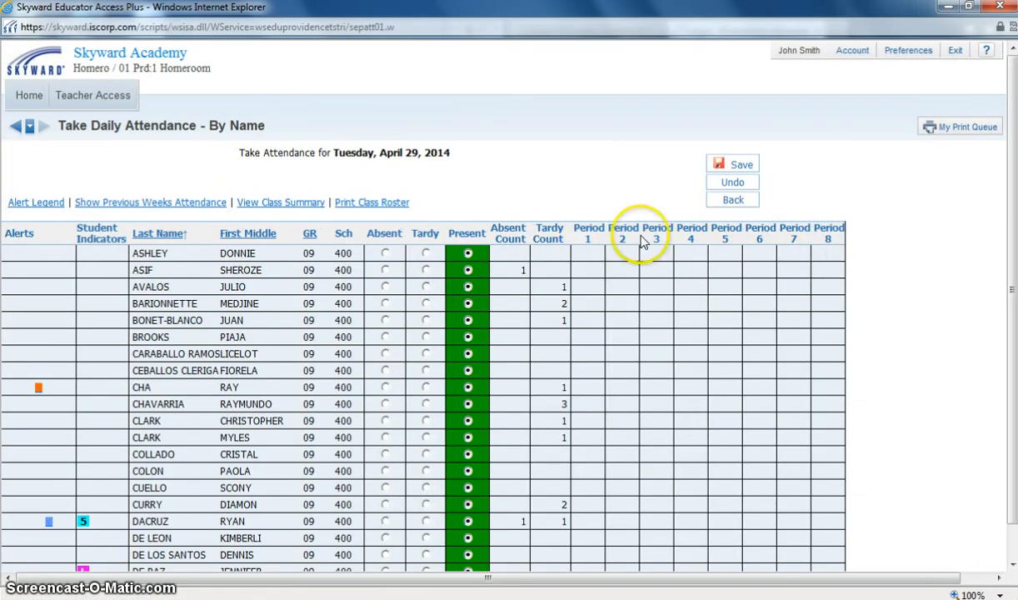
{"action": "mouse_move", "coordinate": [758, 266]}
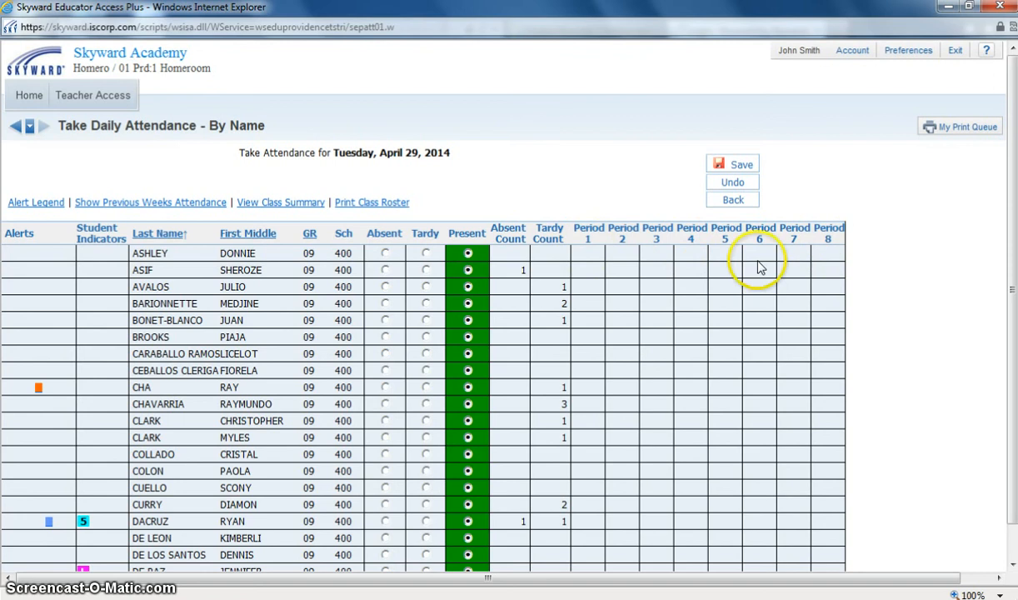
{"action": "mouse_move", "coordinate": [595, 276]}
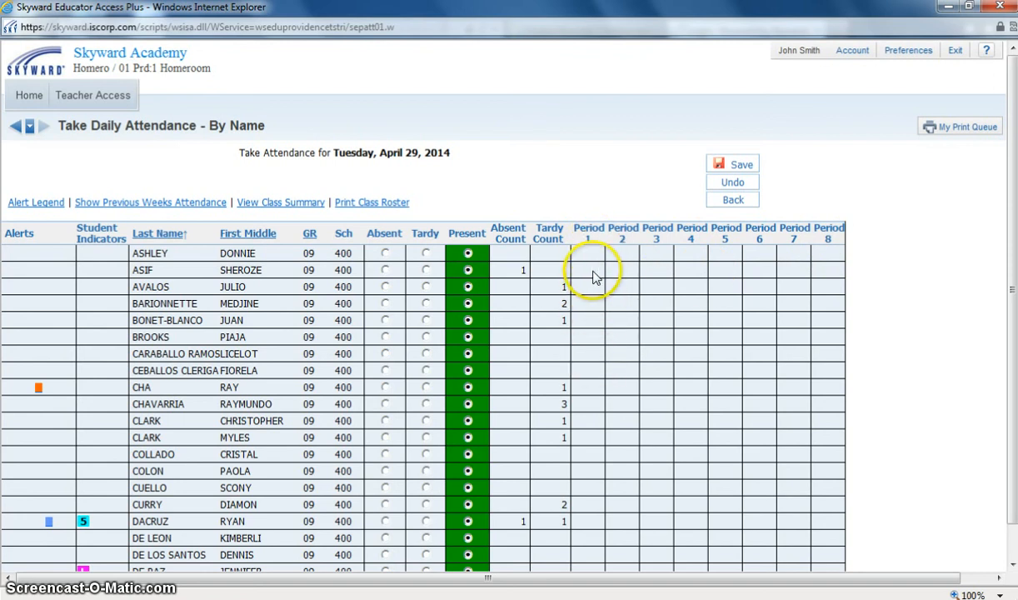
{"action": "mouse_move", "coordinate": [806, 289]}
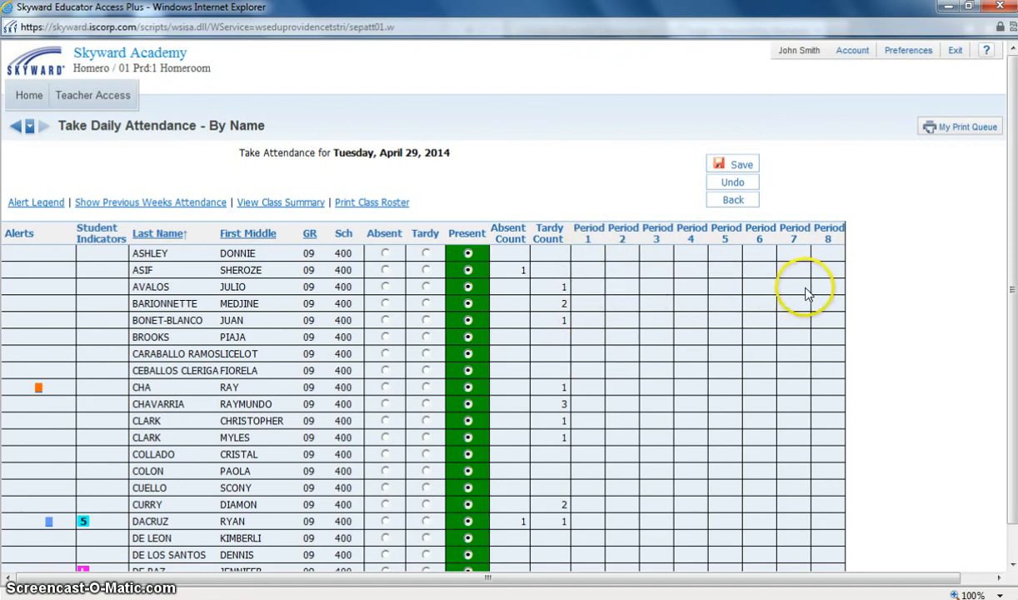
{"action": "mouse_move", "coordinate": [665, 267]}
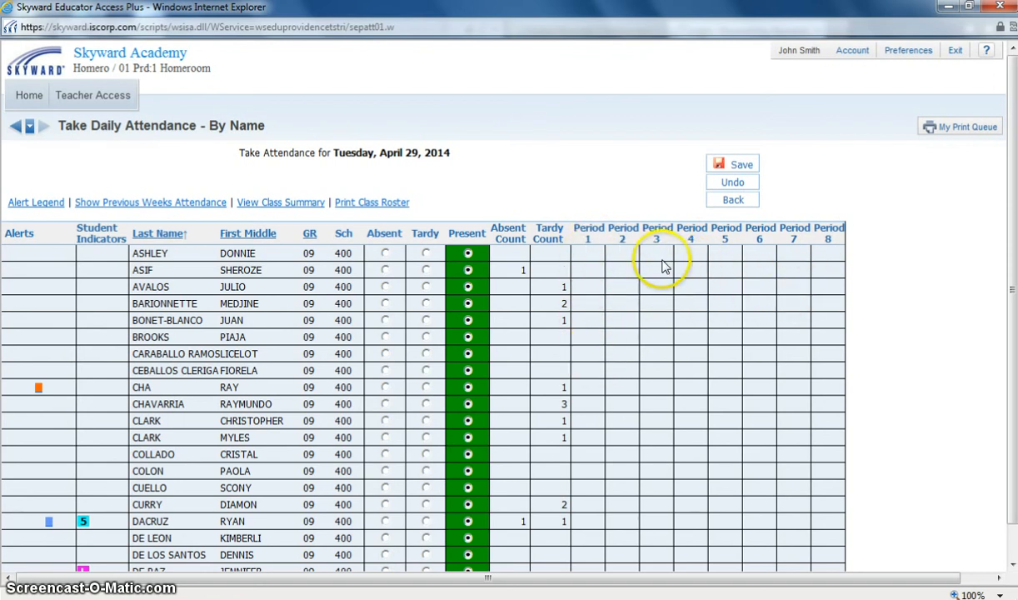
{"action": "mouse_move", "coordinate": [628, 277]}
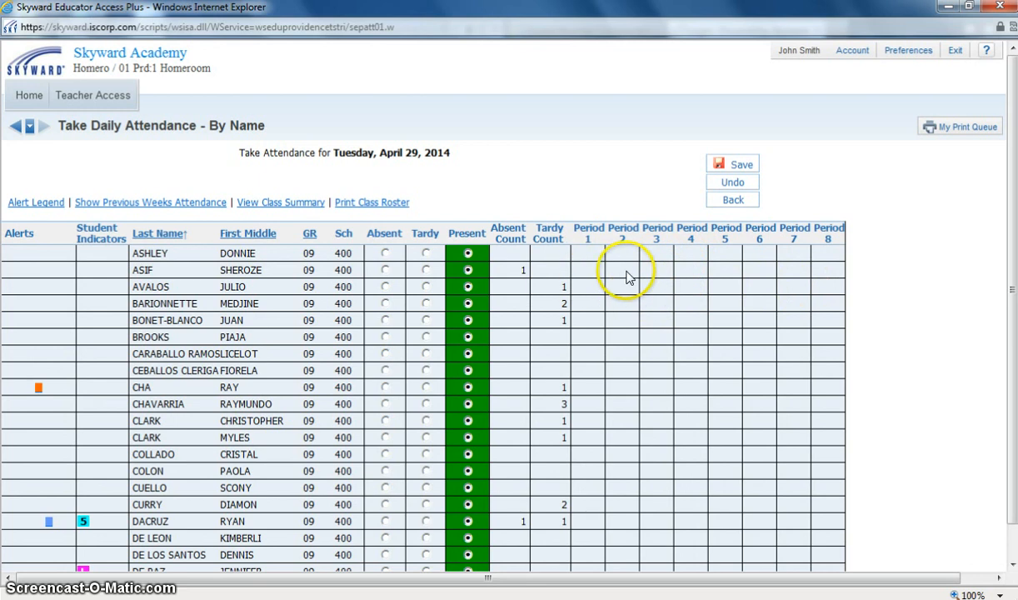
{"action": "mouse_move", "coordinate": [608, 286]}
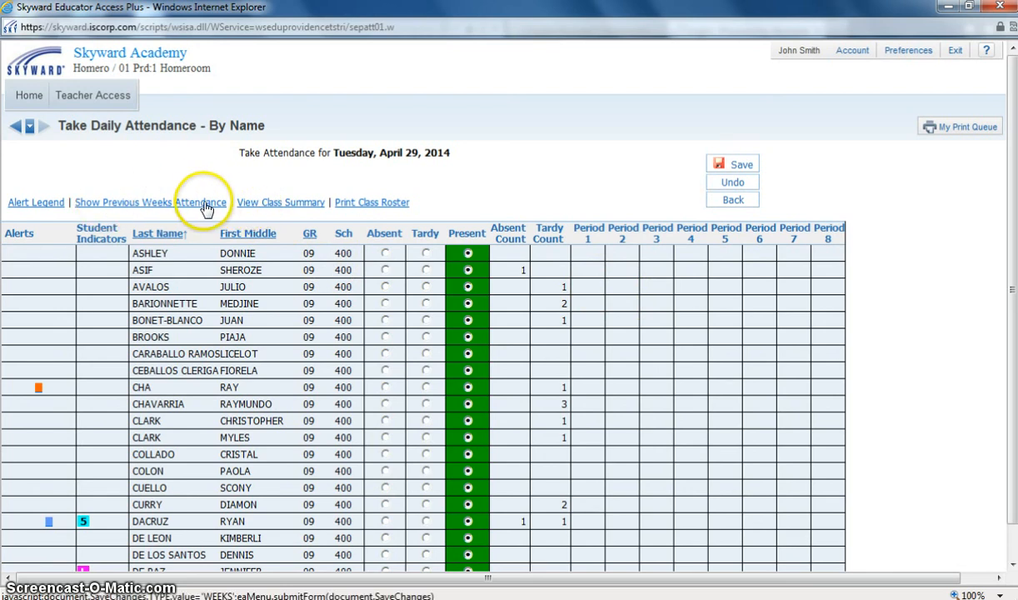
{"action": "left_click", "coordinate": [151, 202]}
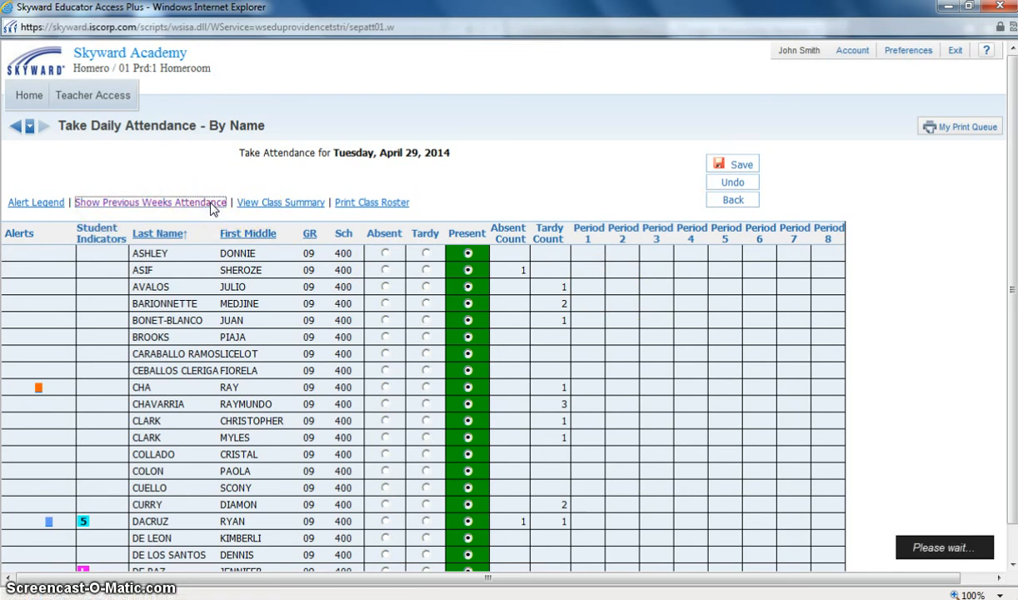
{"action": "left_click", "coordinate": [151, 201]}
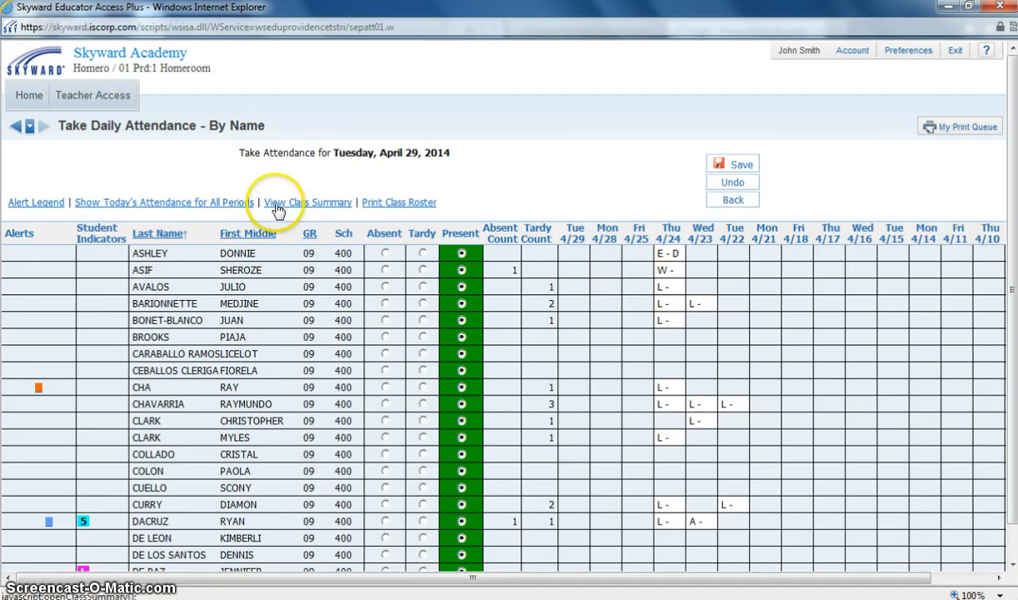
{"action": "mouse_move", "coordinate": [325, 208]}
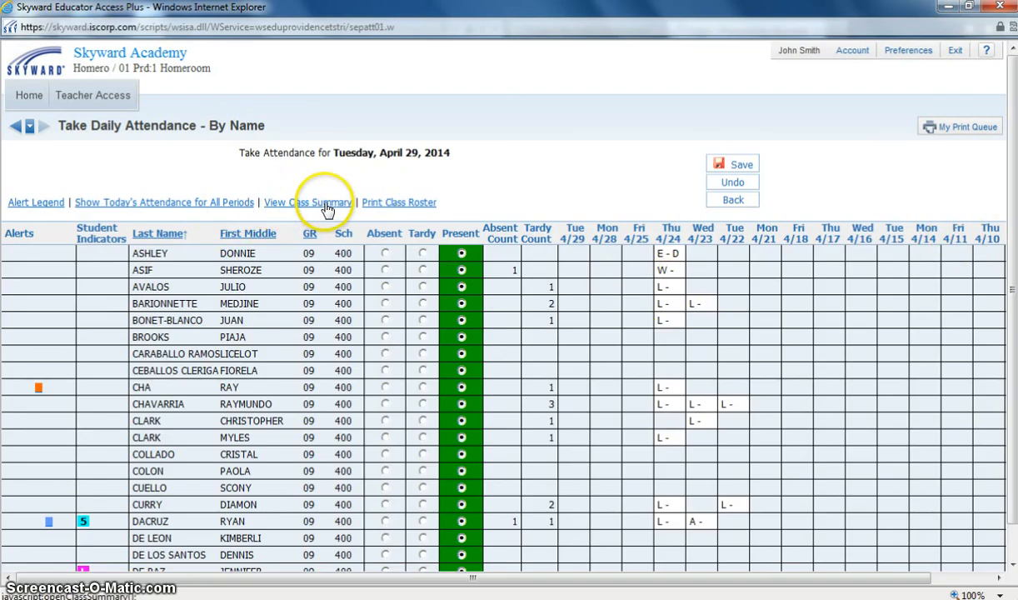
{"action": "left_click", "coordinate": [308, 202]}
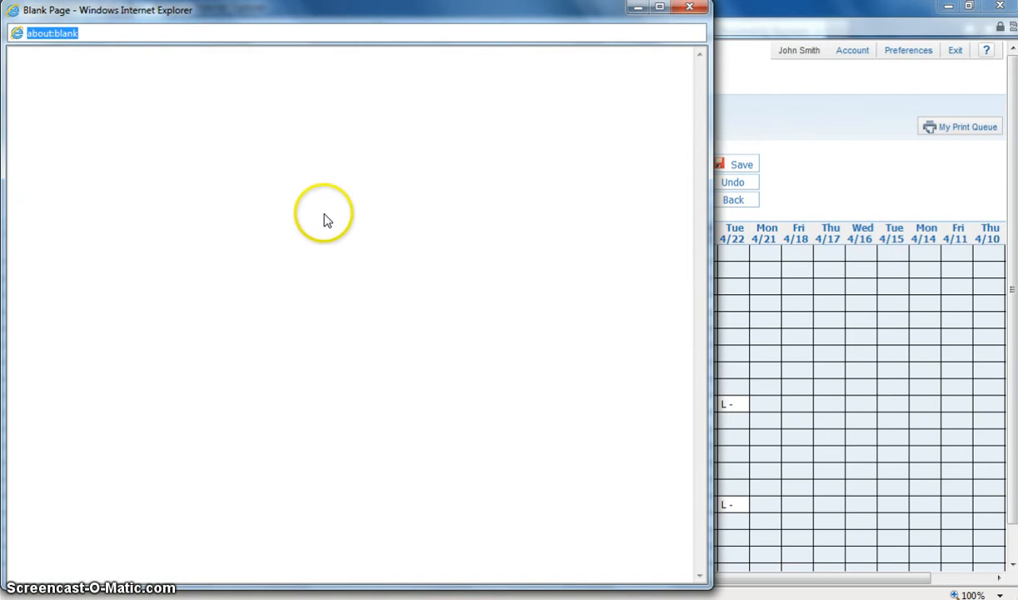
{"action": "mouse_move", "coordinate": [298, 185]}
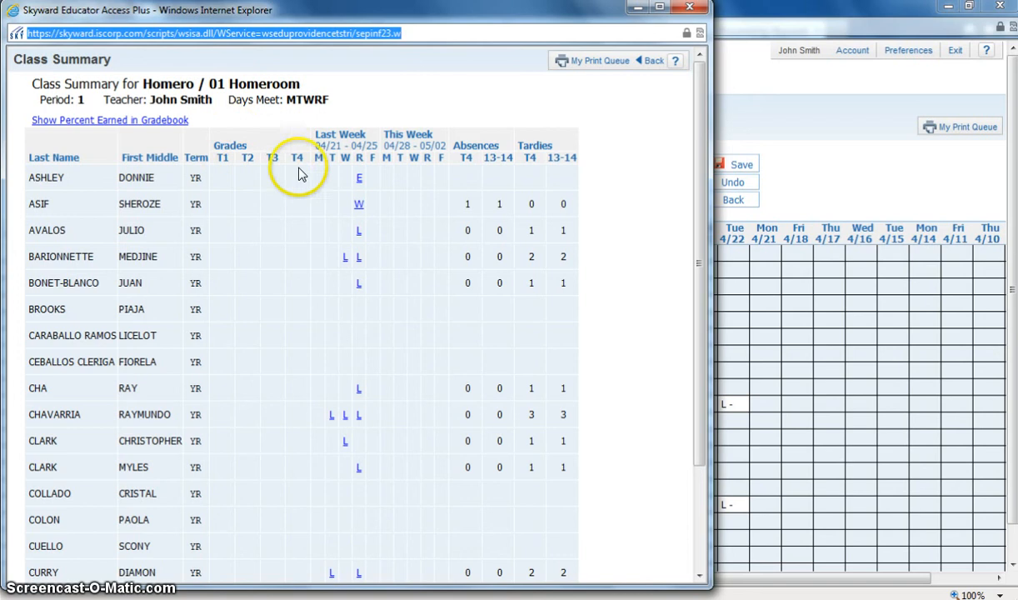
{"action": "mouse_move", "coordinate": [405, 171]}
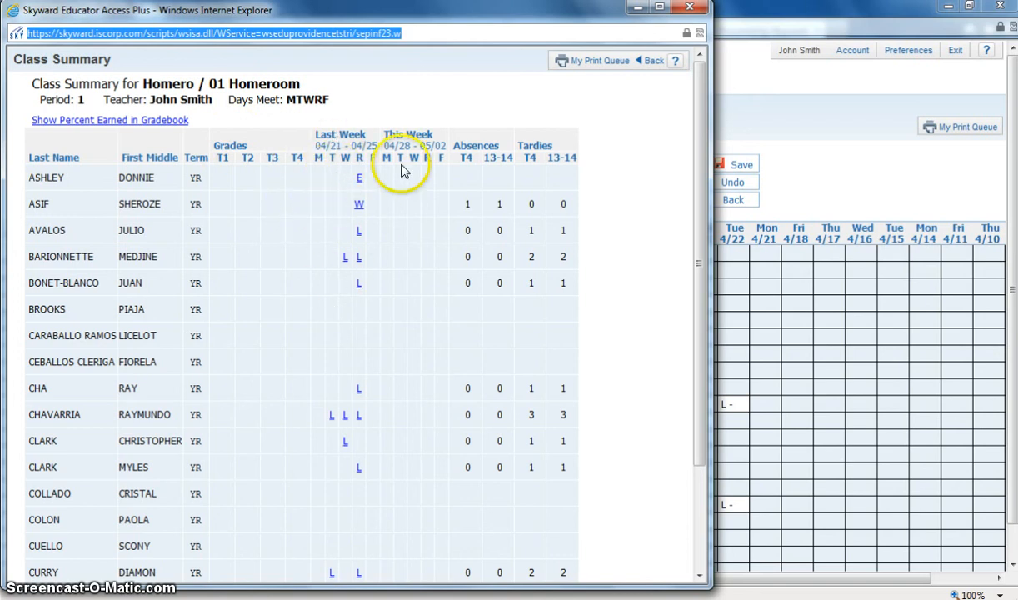
{"action": "mouse_move", "coordinate": [479, 171]}
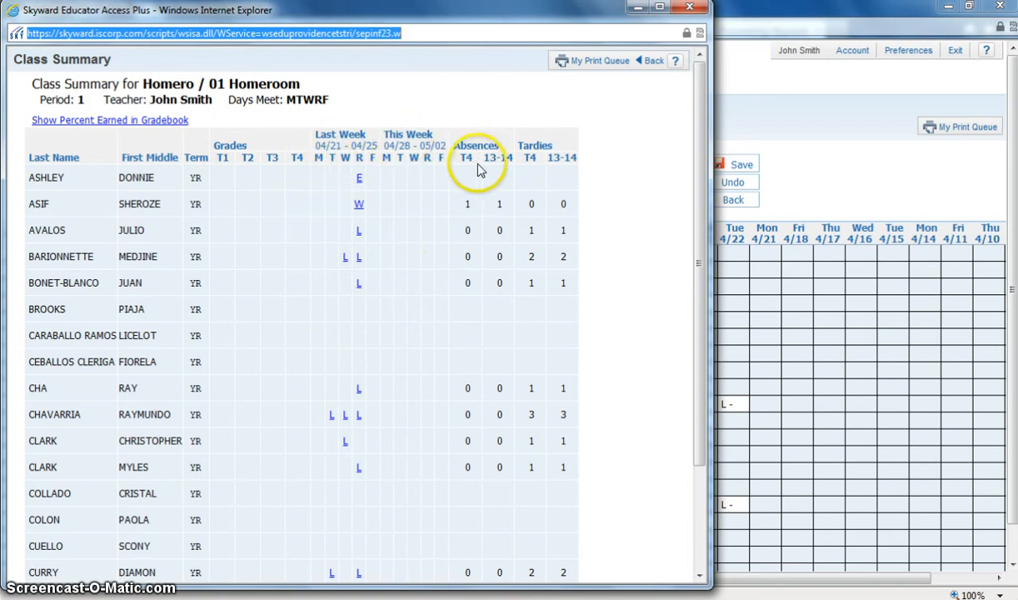
{"action": "mouse_move", "coordinate": [471, 250]}
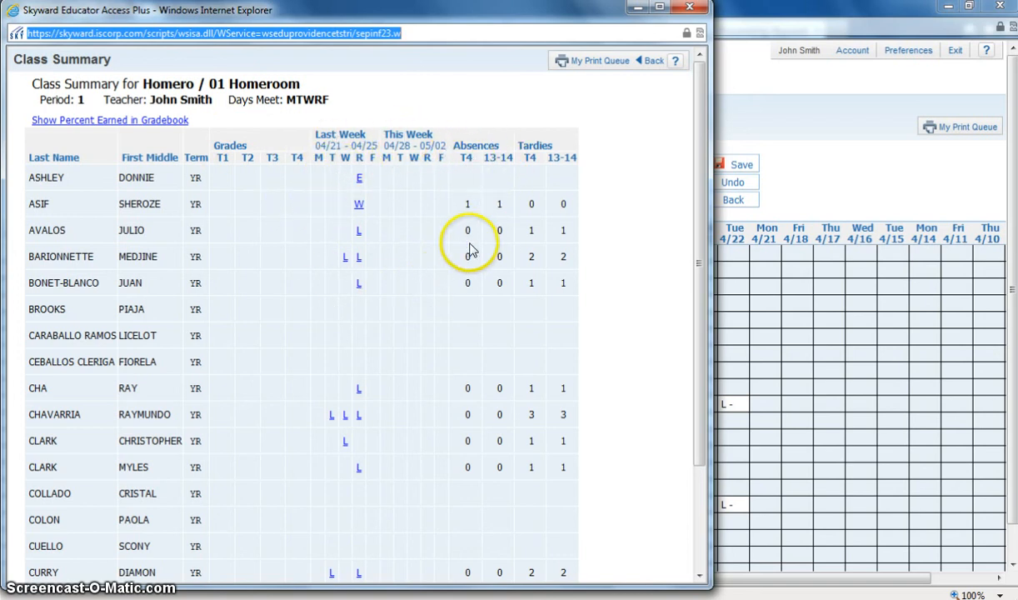
{"action": "mouse_move", "coordinate": [550, 138]}
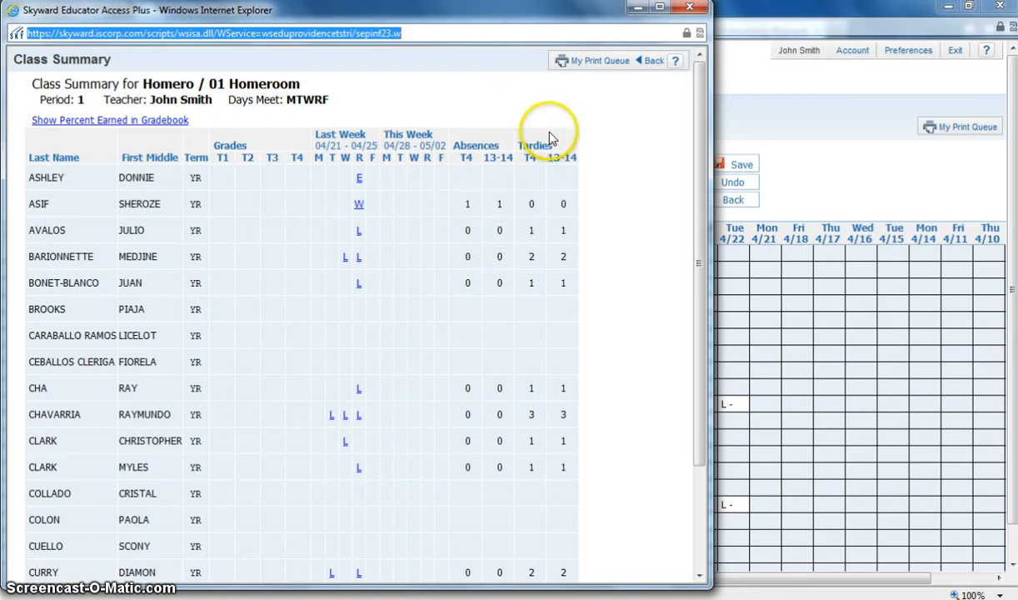
{"action": "mouse_move", "coordinate": [313, 188]}
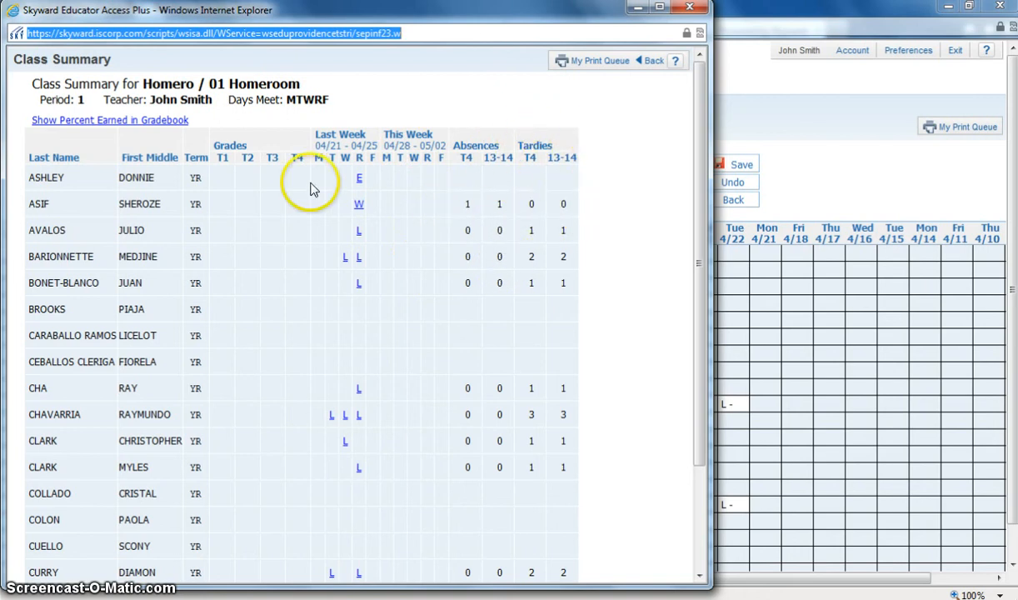
{"action": "left_click", "coordinate": [653, 60]}
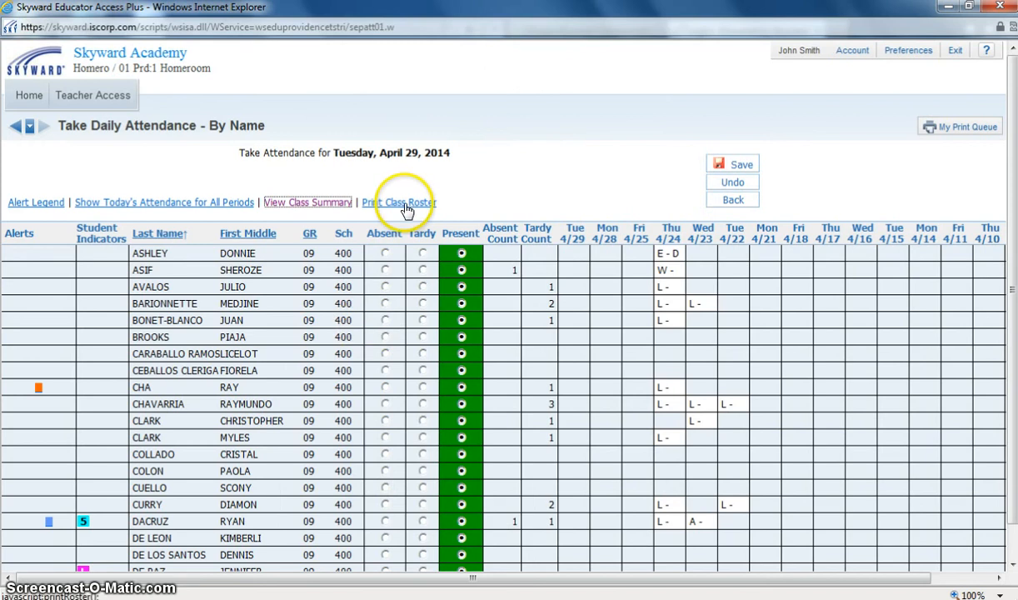
{"action": "mouse_move", "coordinate": [407, 208]}
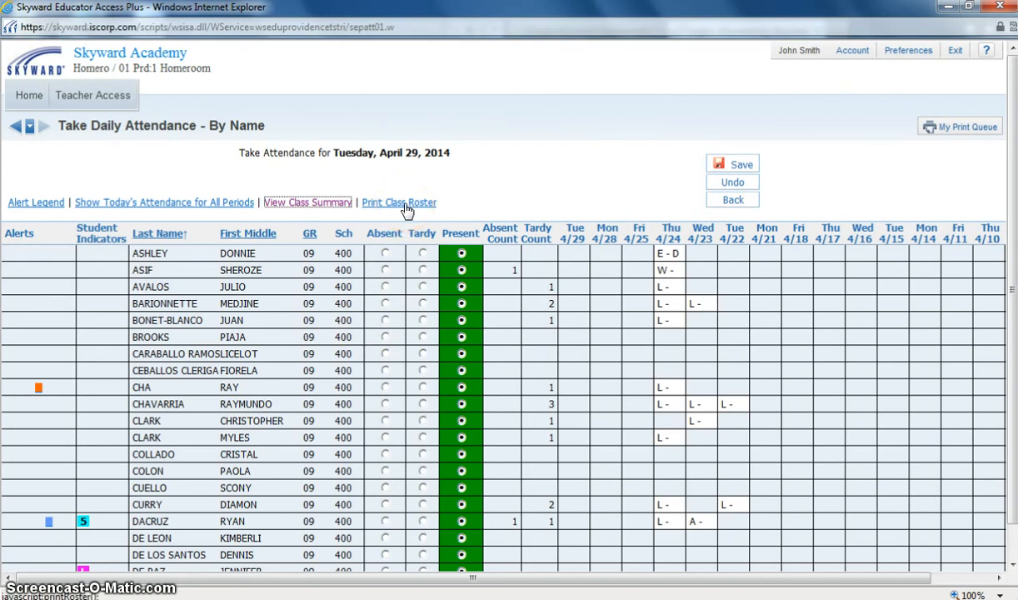
- Choose roster template 910 with grad year, grade, birth date, gender and guardian info
{"action": "left_click", "coordinate": [398, 202]}
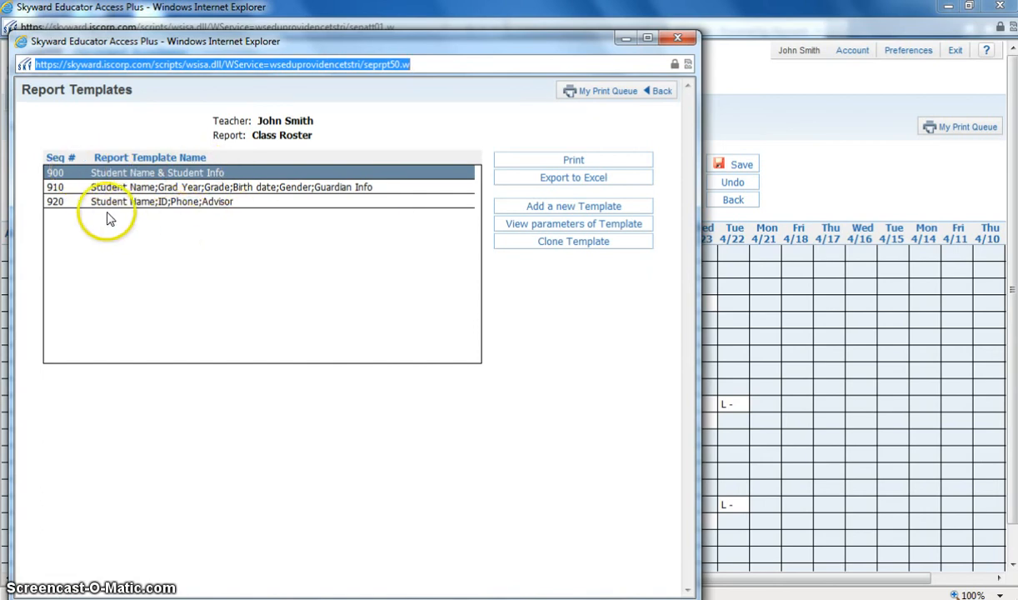
{"action": "left_click", "coordinate": [246, 186]}
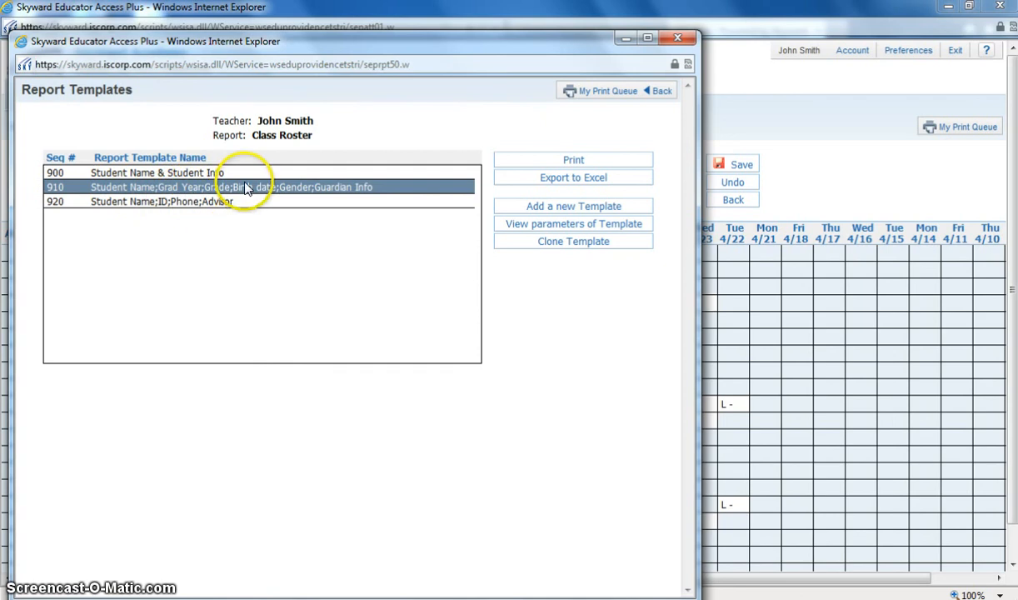
{"action": "mouse_move", "coordinate": [281, 194]}
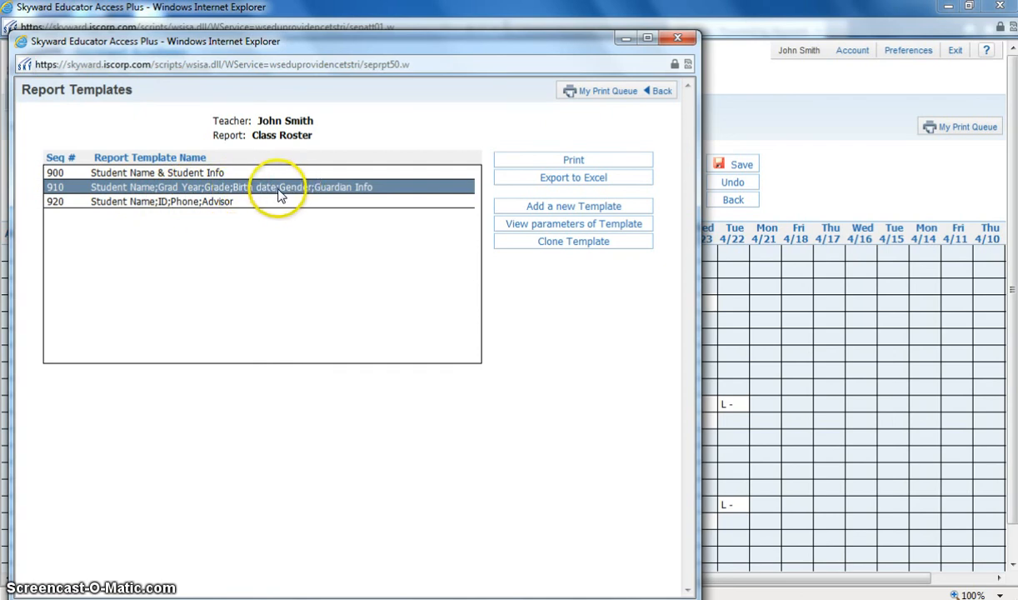
{"action": "mouse_move", "coordinate": [182, 211]}
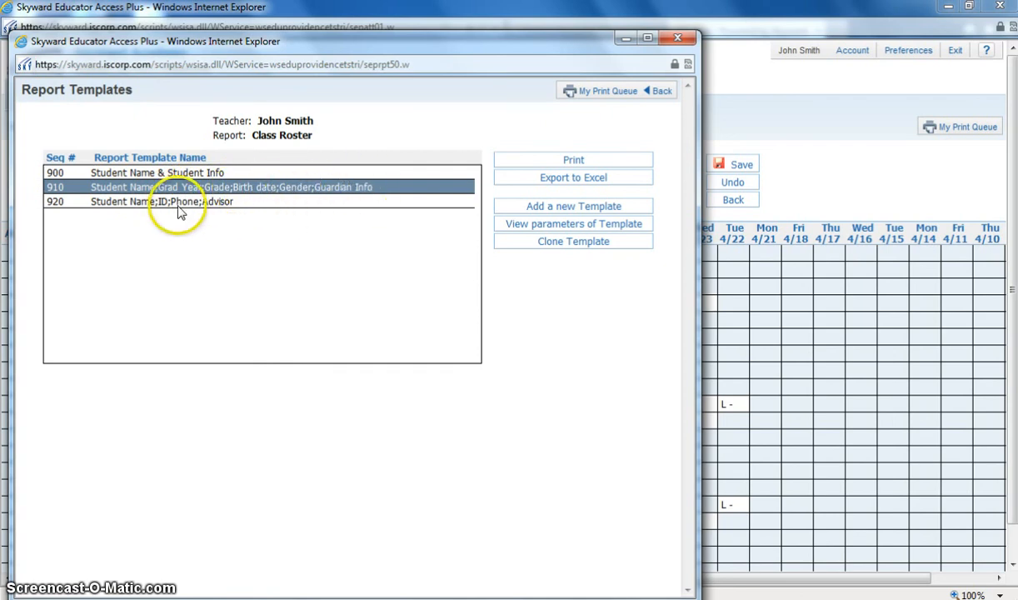
{"action": "left_click", "coordinate": [167, 201]}
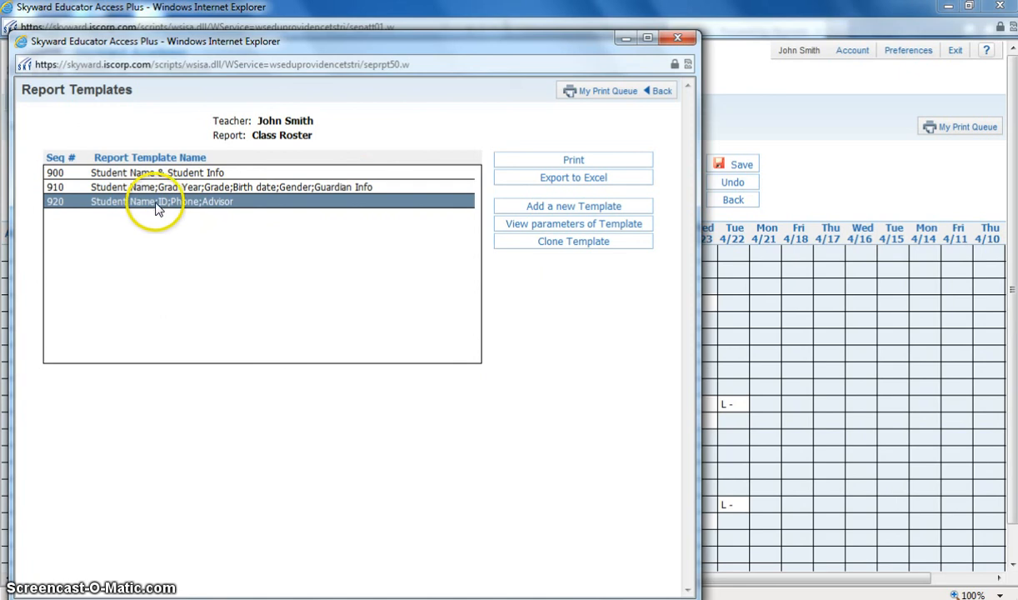
{"action": "mouse_move", "coordinate": [225, 215]}
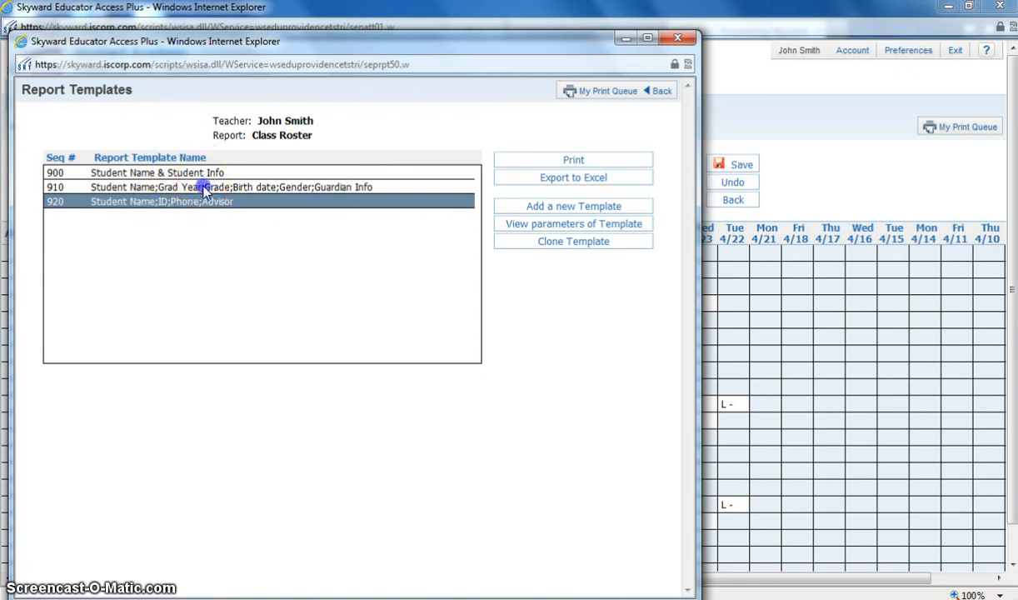
{"action": "left_click", "coordinate": [234, 187]}
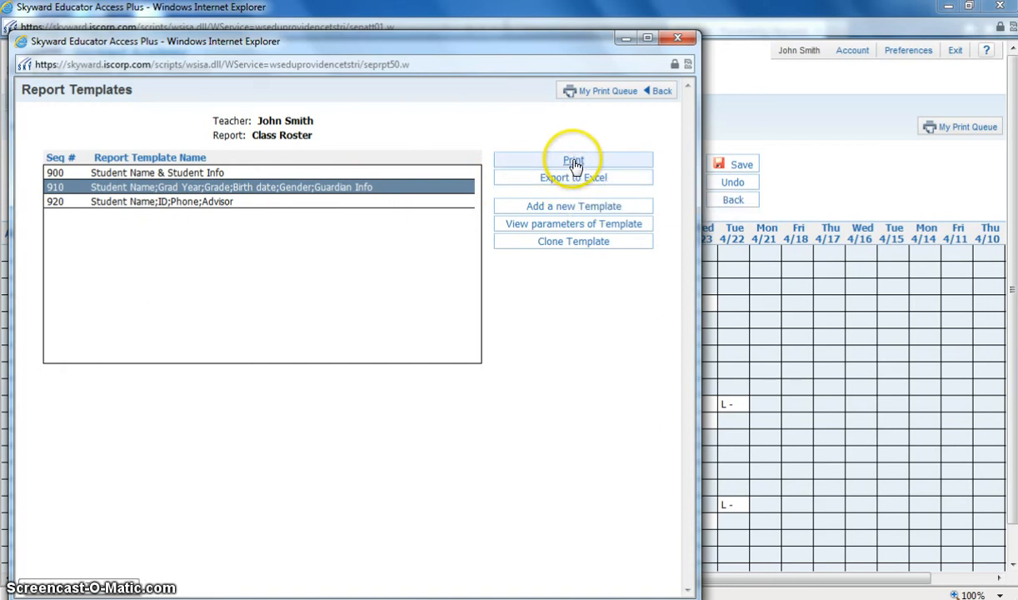
{"action": "mouse_move", "coordinate": [573, 160]}
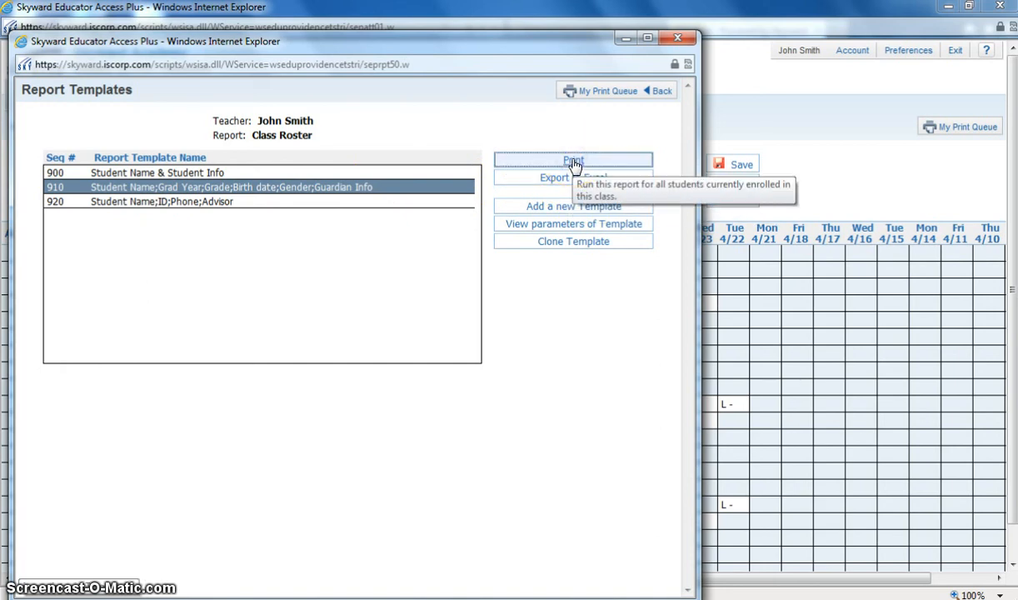
- Print the Class Roster Report and view the finished report from My Print Queue
{"action": "left_click", "coordinate": [574, 160]}
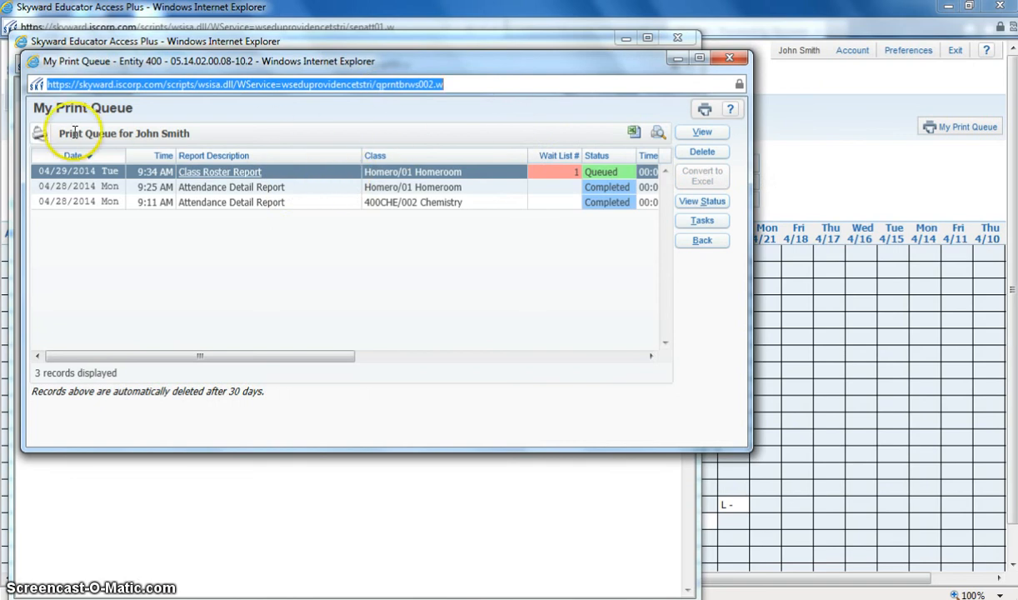
{"action": "mouse_move", "coordinate": [642, 82]}
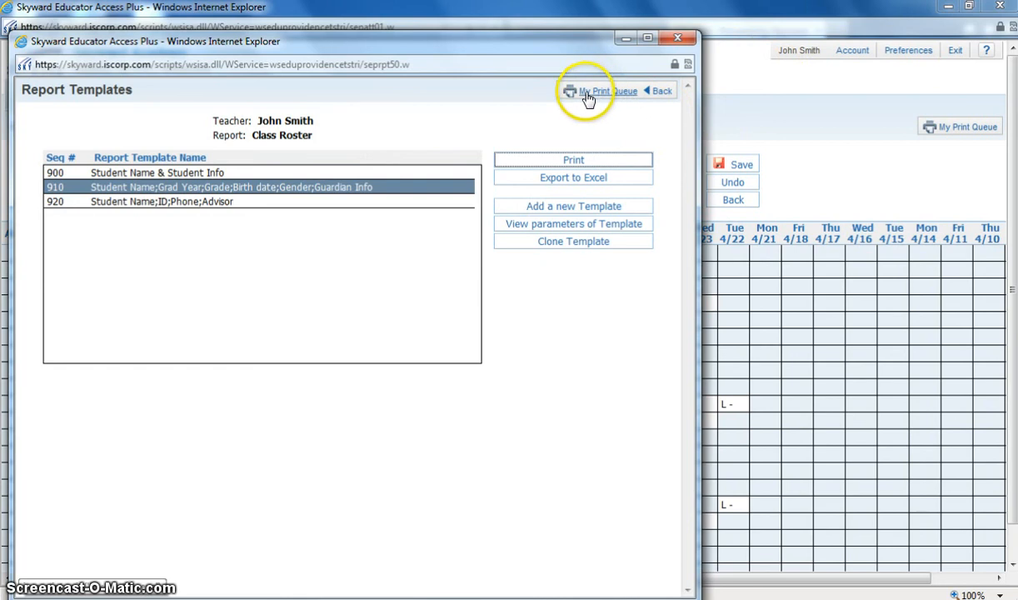
{"action": "left_click", "coordinate": [661, 90]}
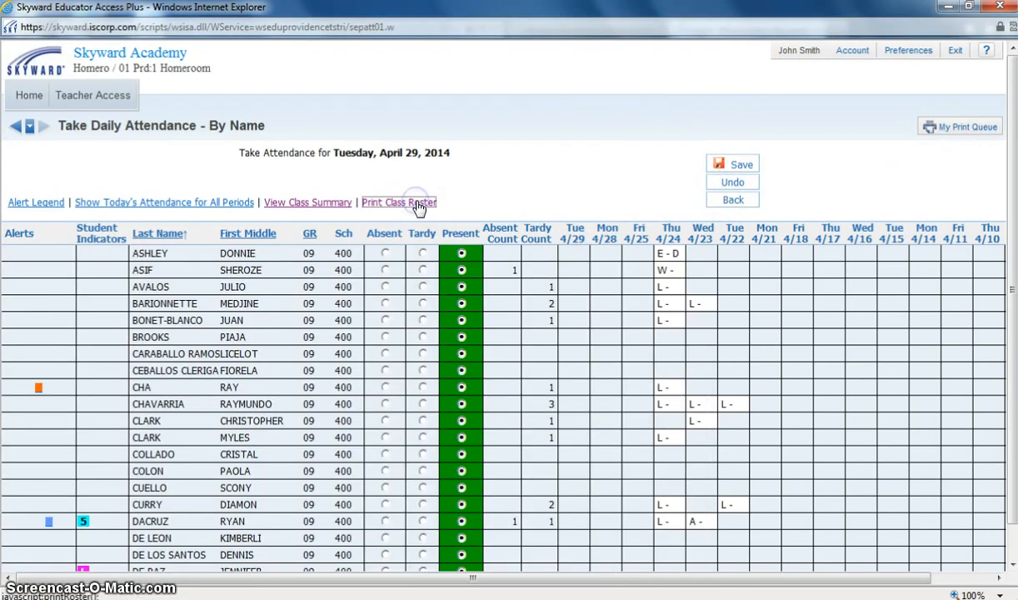
{"action": "left_click", "coordinate": [398, 202]}
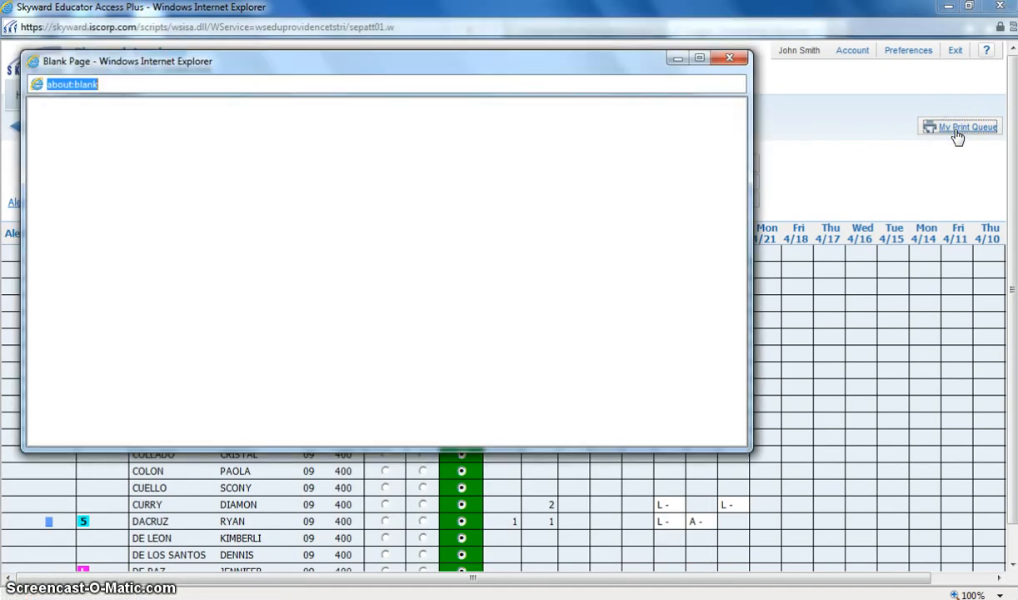
{"action": "left_click", "coordinate": [960, 127]}
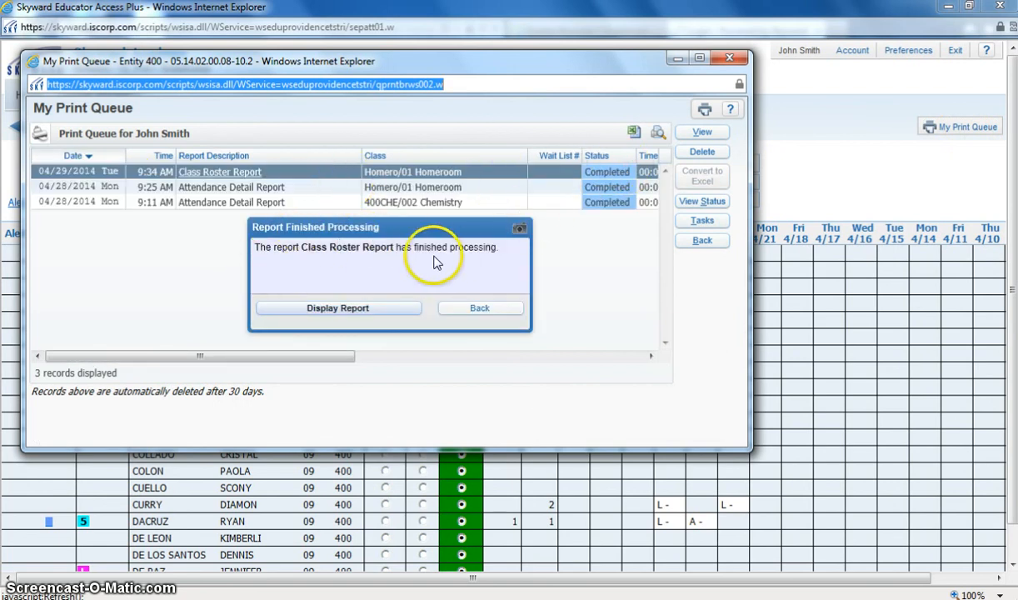
{"action": "left_click", "coordinate": [338, 308]}
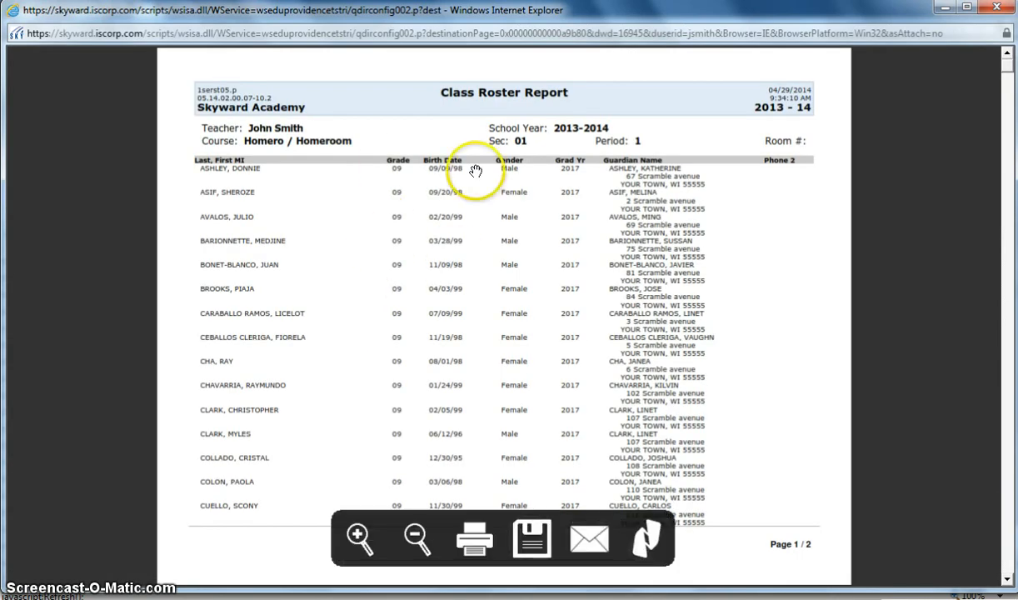
{"action": "mouse_move", "coordinate": [567, 183]}
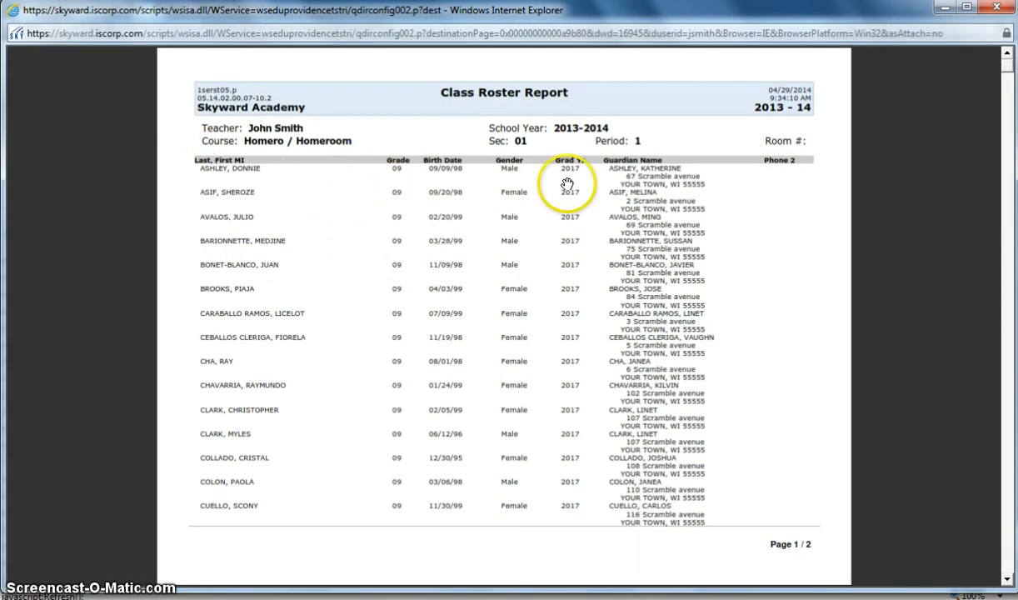
{"action": "mouse_move", "coordinate": [399, 175]}
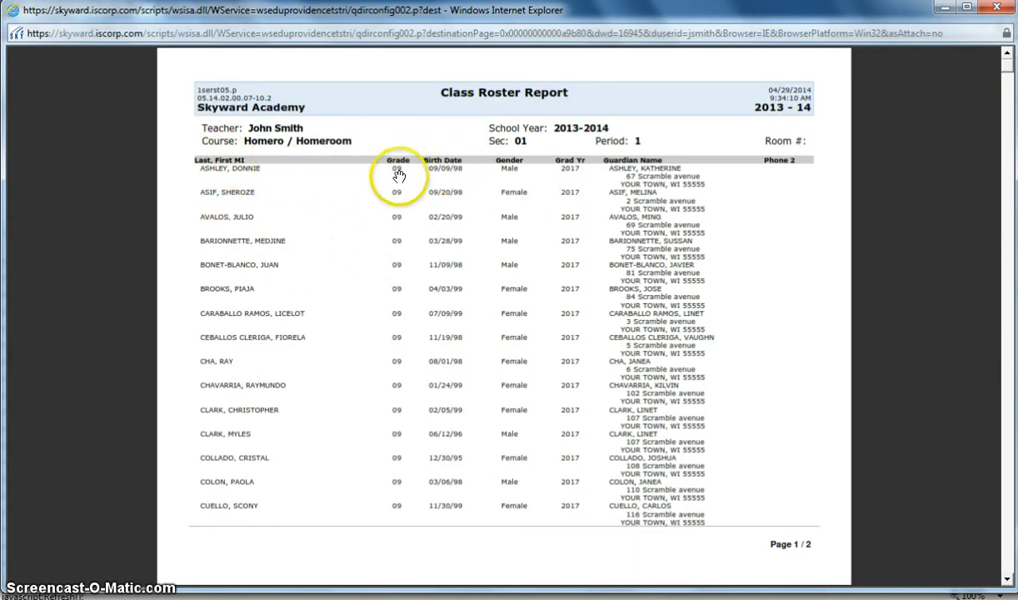
{"action": "mouse_move", "coordinate": [579, 171]}
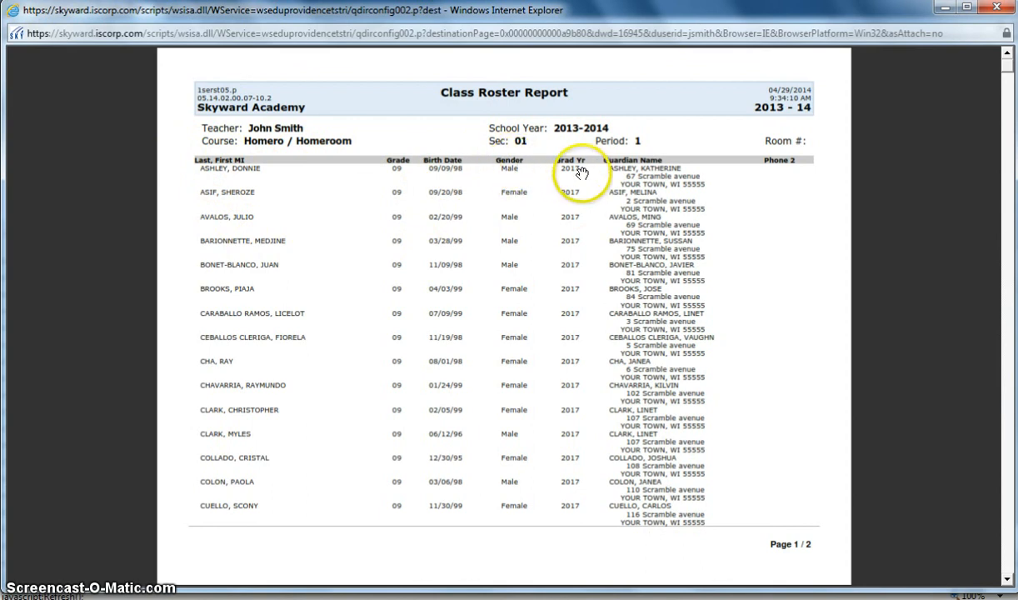
{"action": "mouse_move", "coordinate": [715, 174]}
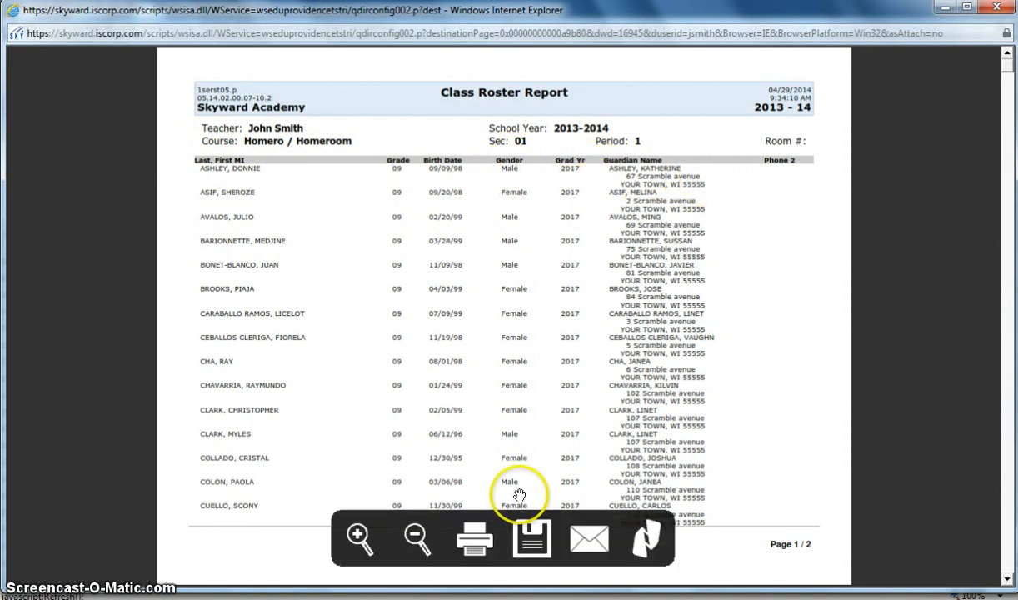
{"action": "mouse_move", "coordinate": [714, 427]}
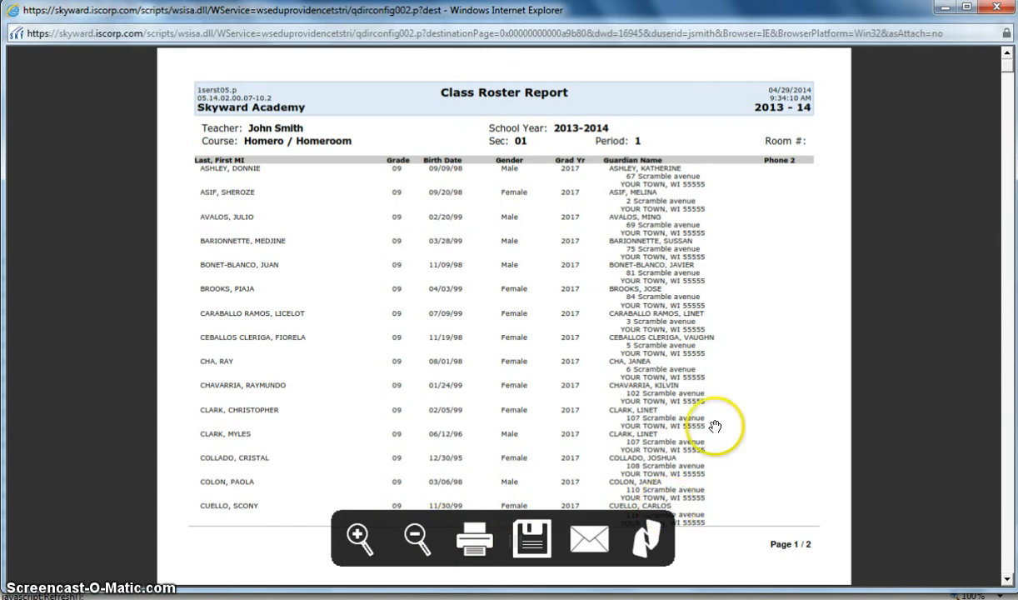
{"action": "mouse_move", "coordinate": [666, 433]}
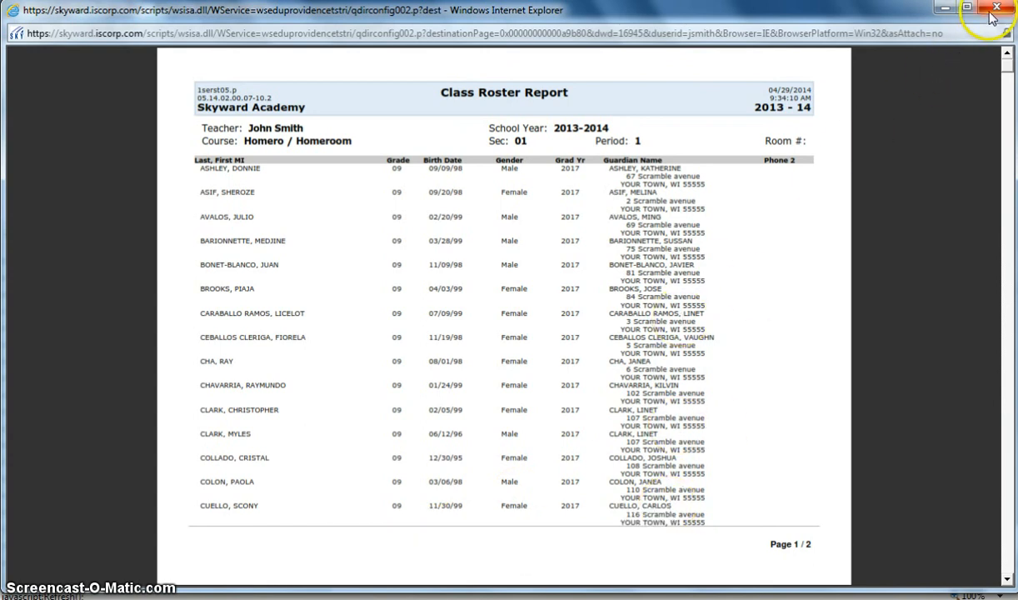
- Close the Class Roster Report after reviewing grades, birth dates, gender and guardian addresses
{"action": "left_click", "coordinate": [997, 8]}
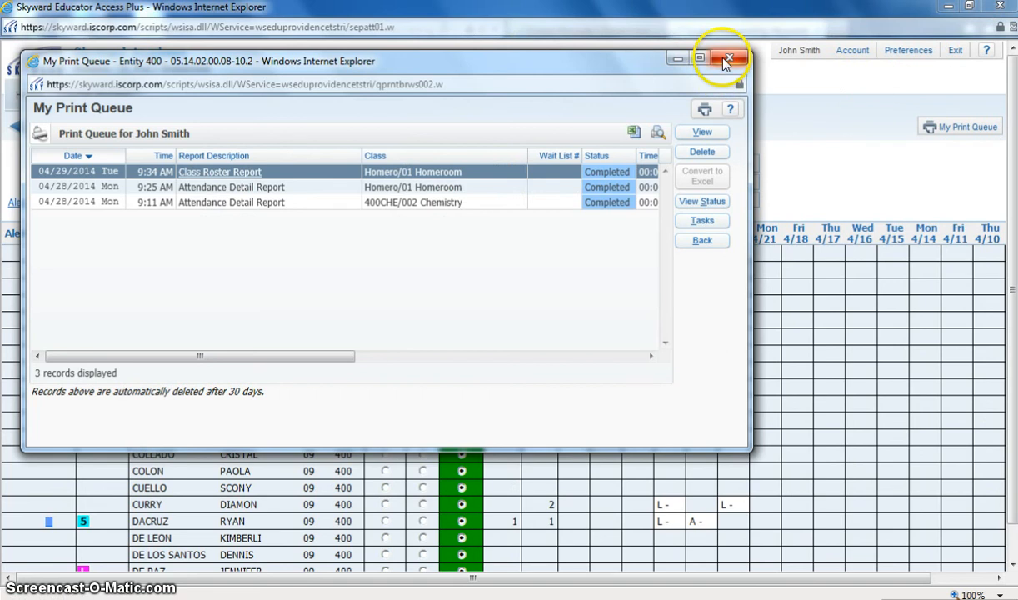
- Close My Print Queue and open Post Daily Attendance for Homeroom by seating chart
{"action": "left_click", "coordinate": [730, 58]}
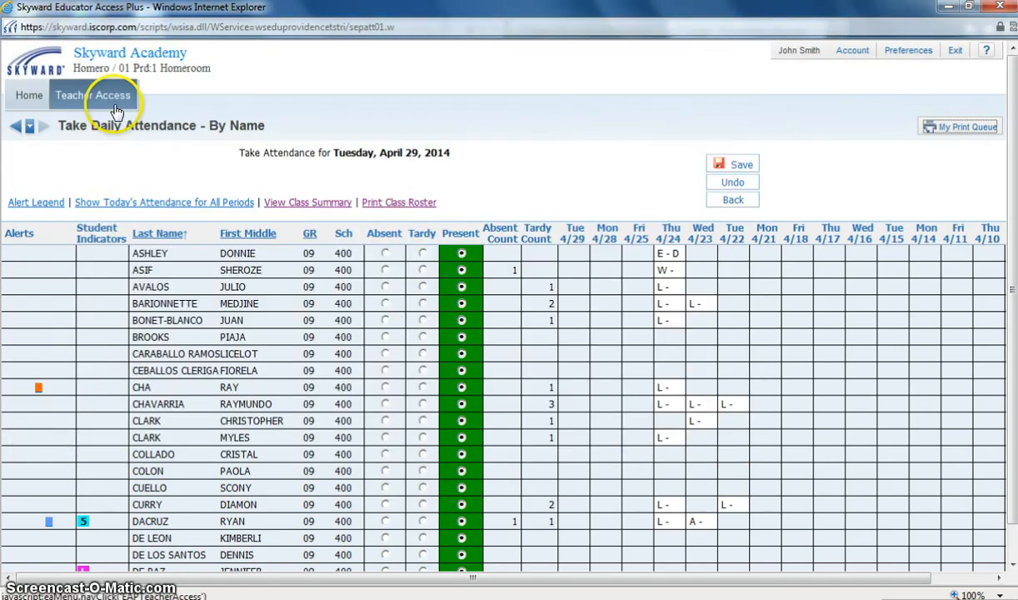
{"action": "left_click", "coordinate": [93, 95]}
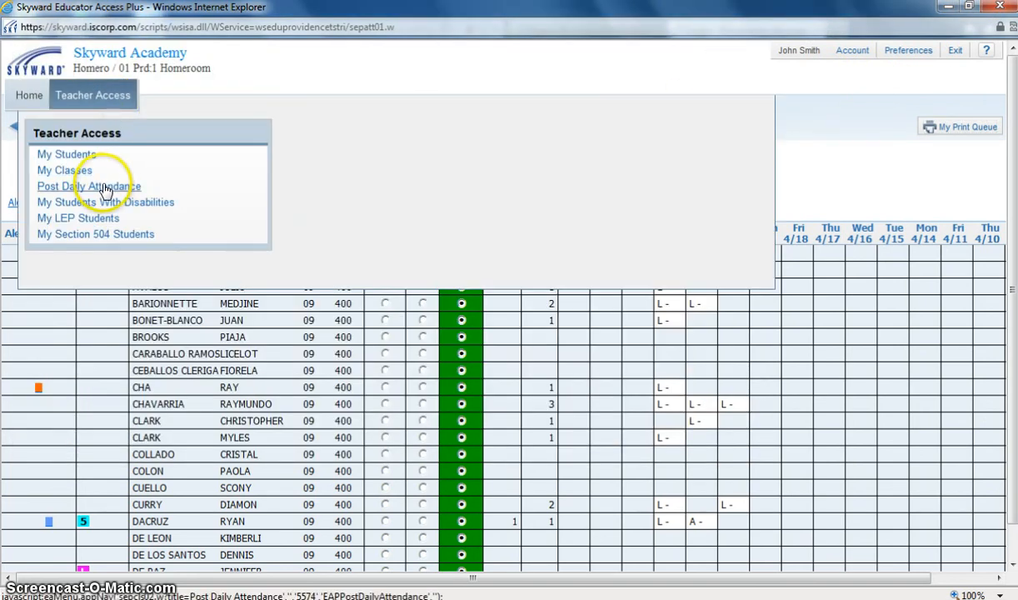
{"action": "left_click", "coordinate": [88, 186]}
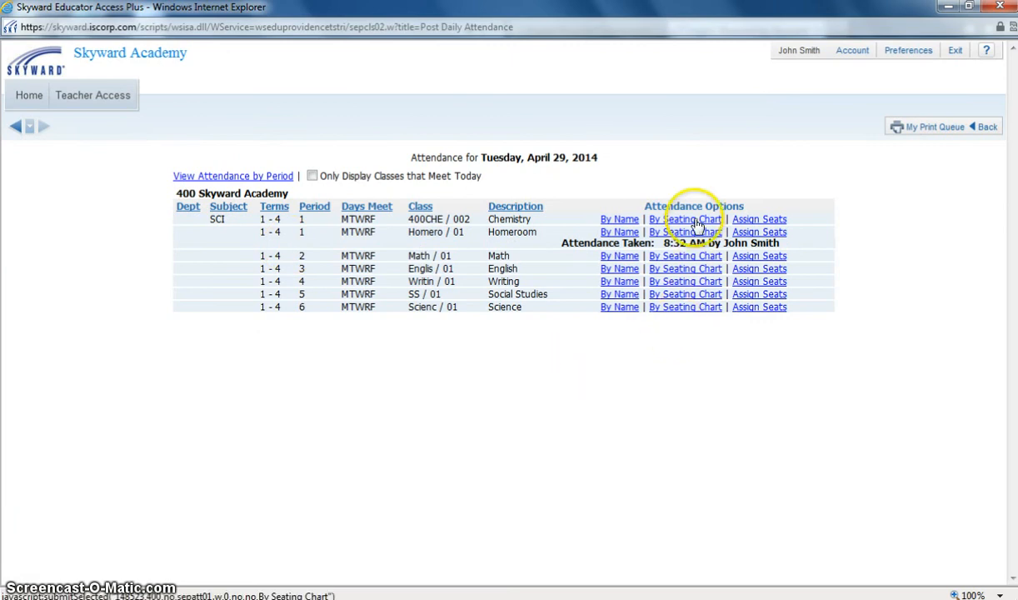
{"action": "mouse_move", "coordinate": [686, 232]}
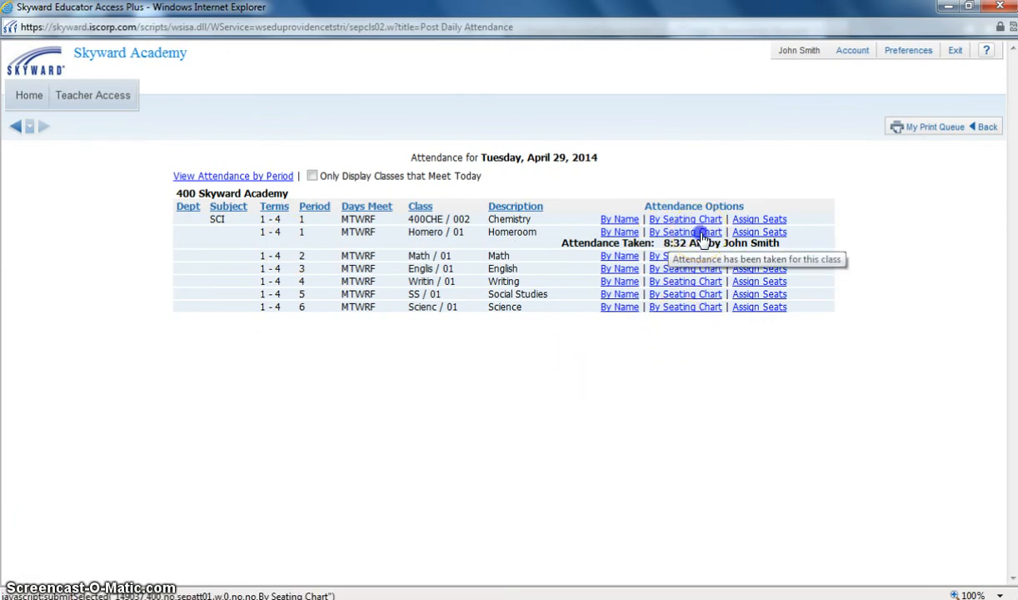
{"action": "left_click", "coordinate": [685, 231]}
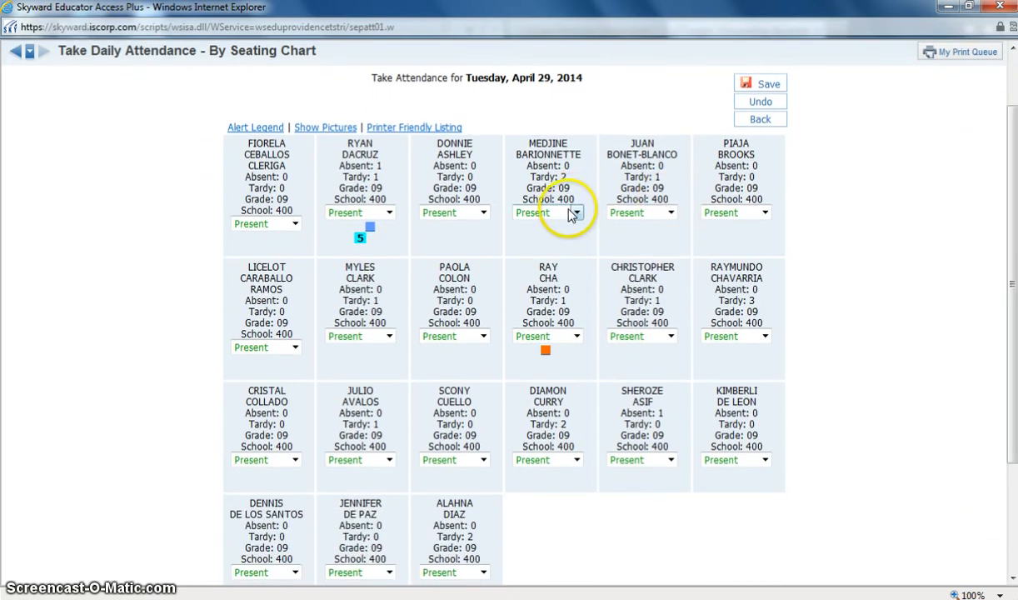
- Mark the top-row fourth and second-row third seats absent and the top-row fifth seat tardy, then save
{"action": "left_click", "coordinate": [573, 212]}
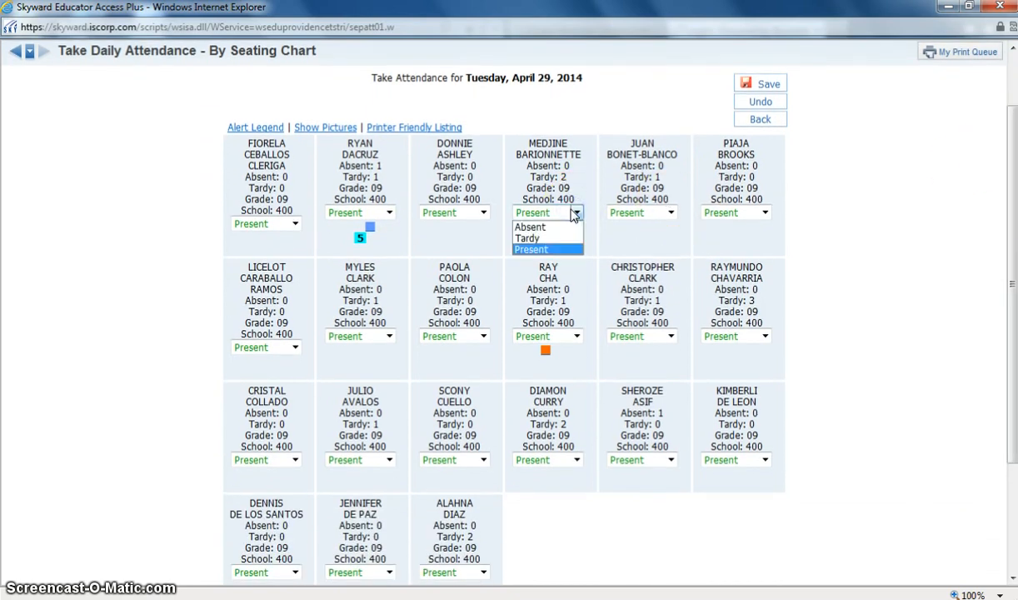
{"action": "left_click", "coordinate": [529, 226]}
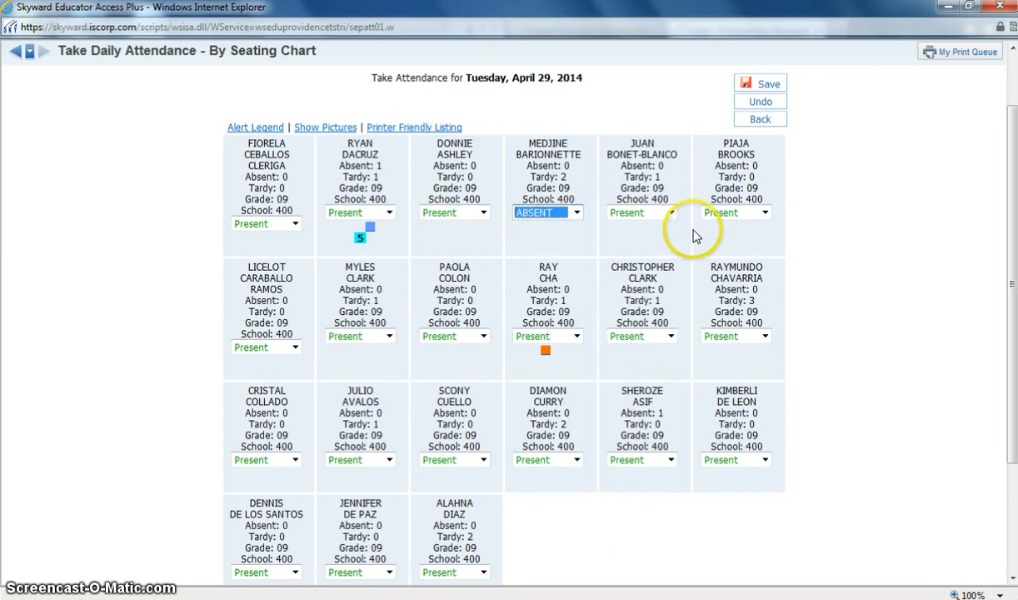
{"action": "left_click", "coordinate": [641, 212]}
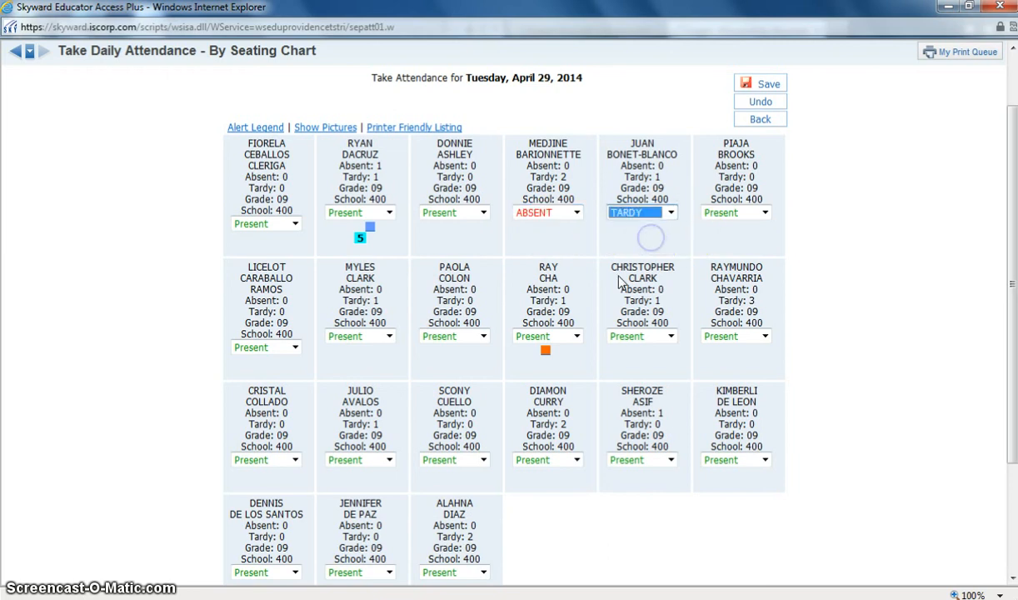
{"action": "left_click", "coordinate": [482, 336]}
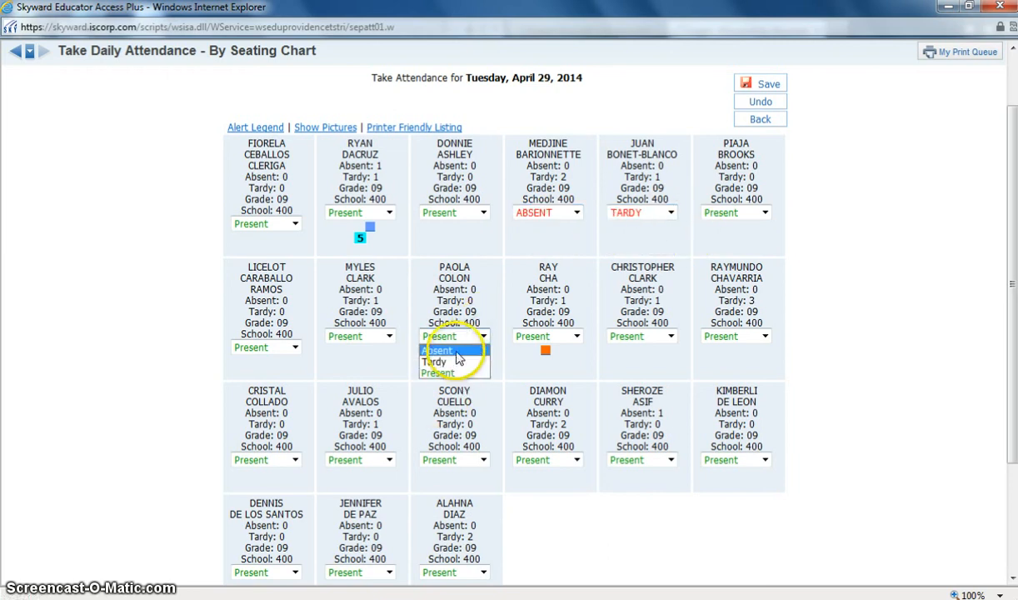
{"action": "left_click", "coordinate": [440, 350]}
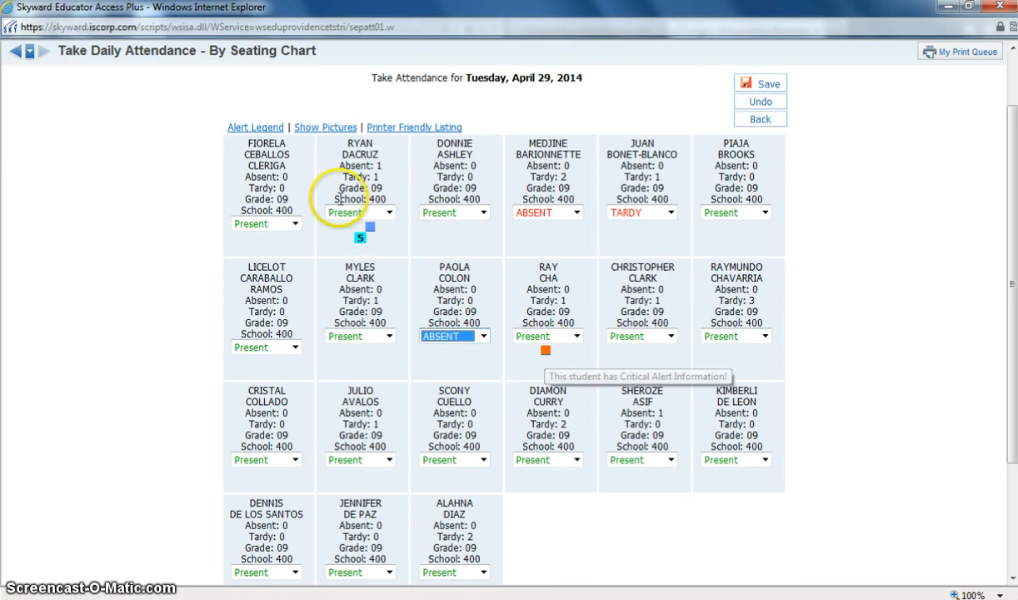
{"action": "mouse_move", "coordinate": [326, 127]}
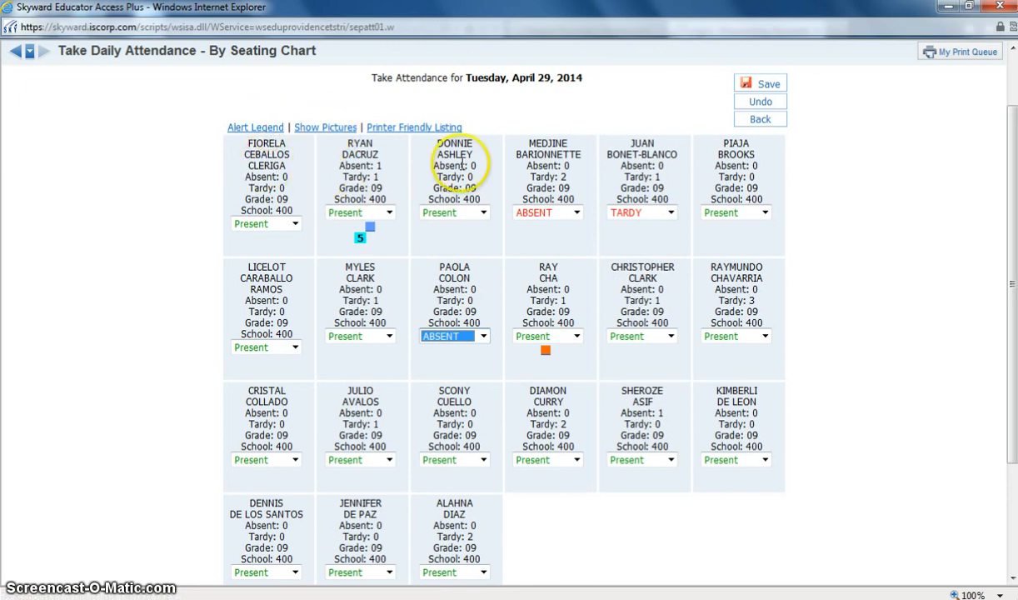
{"action": "mouse_move", "coordinate": [461, 136]}
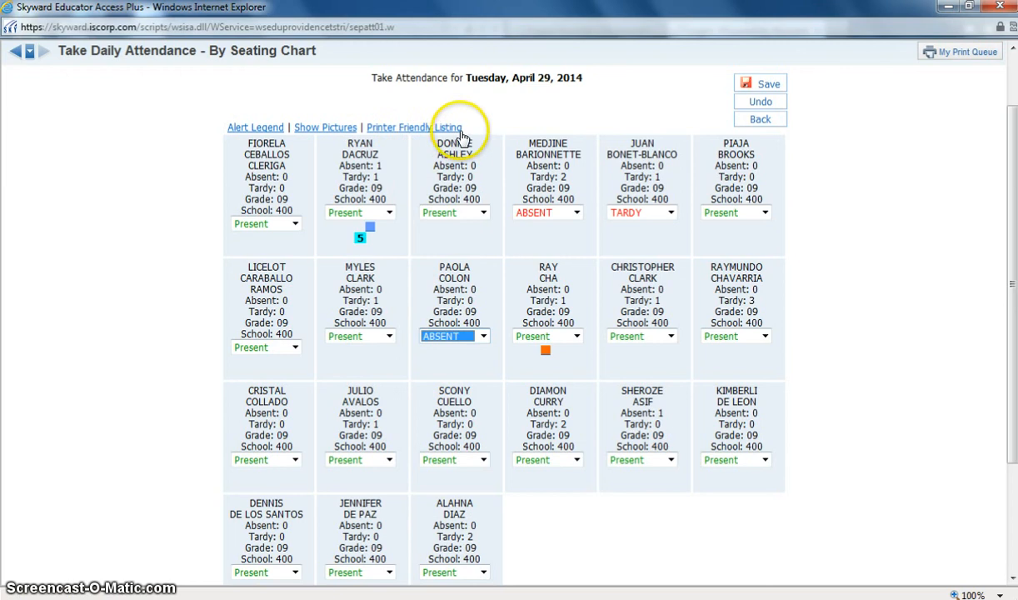
{"action": "mouse_move", "coordinate": [290, 364]}
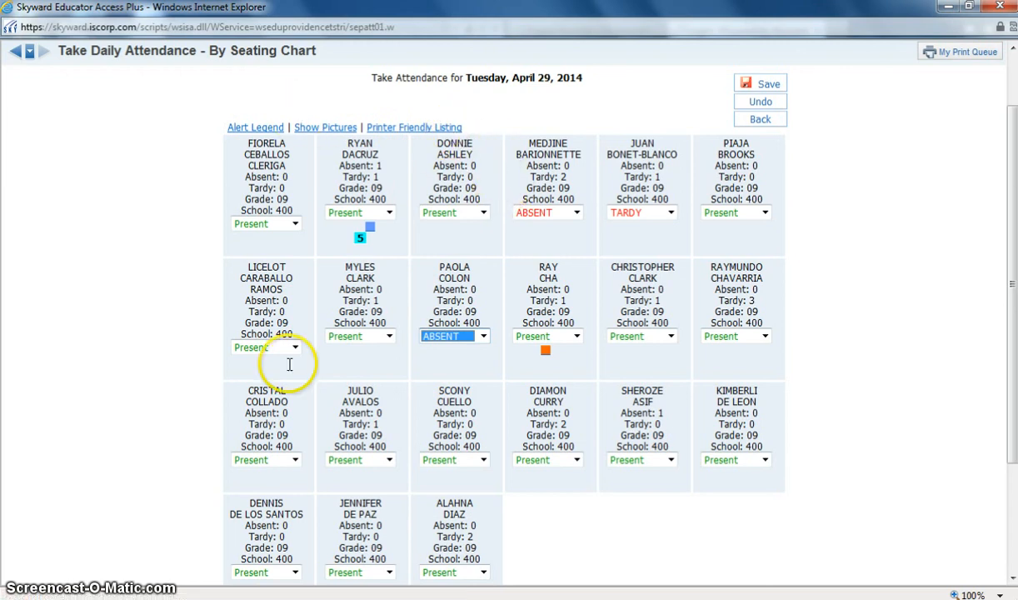
{"action": "mouse_move", "coordinate": [437, 423]}
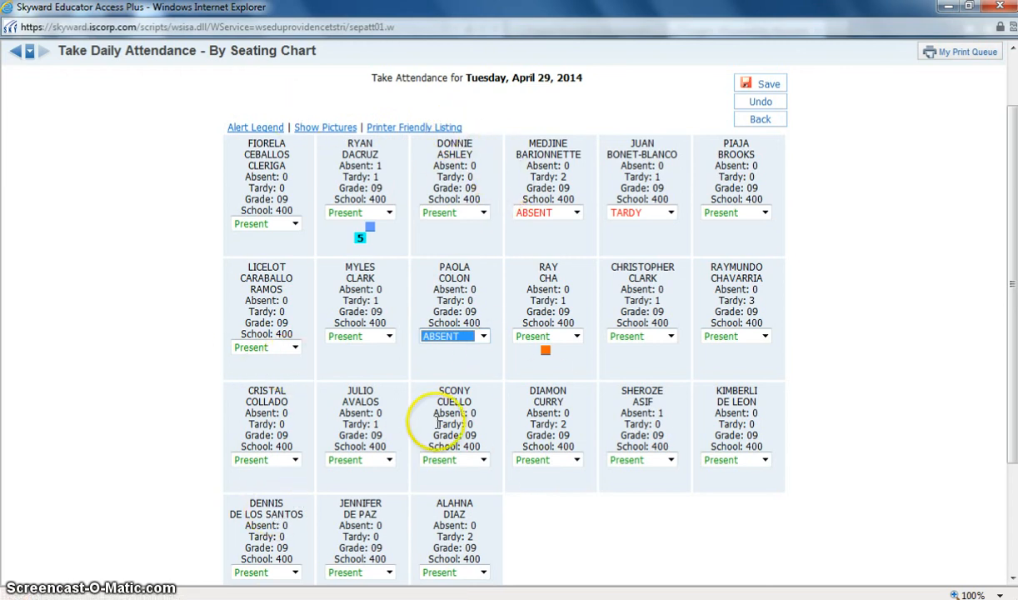
{"action": "mouse_move", "coordinate": [292, 346]}
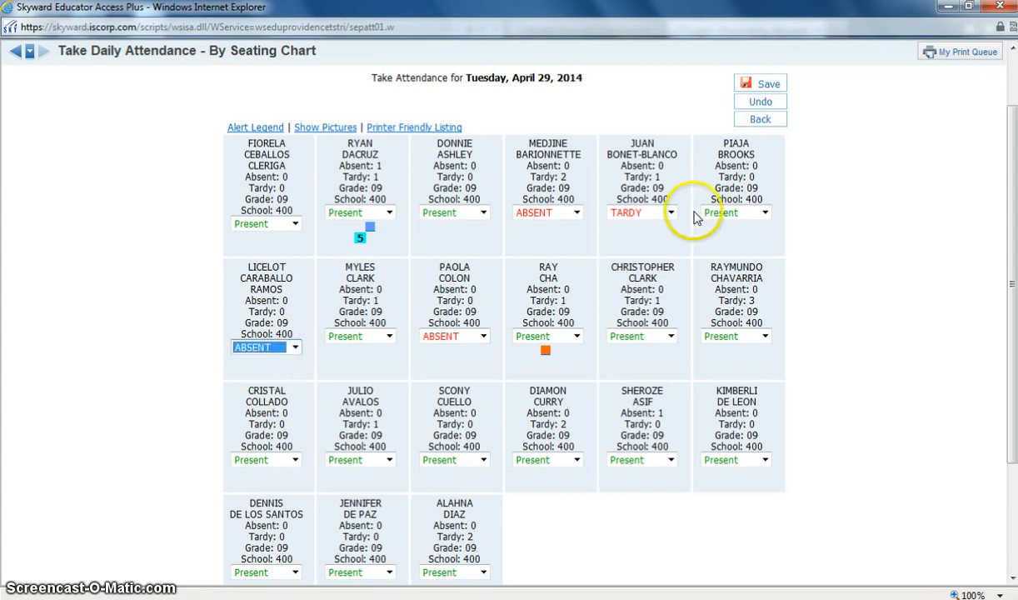
{"action": "left_click", "coordinate": [759, 83]}
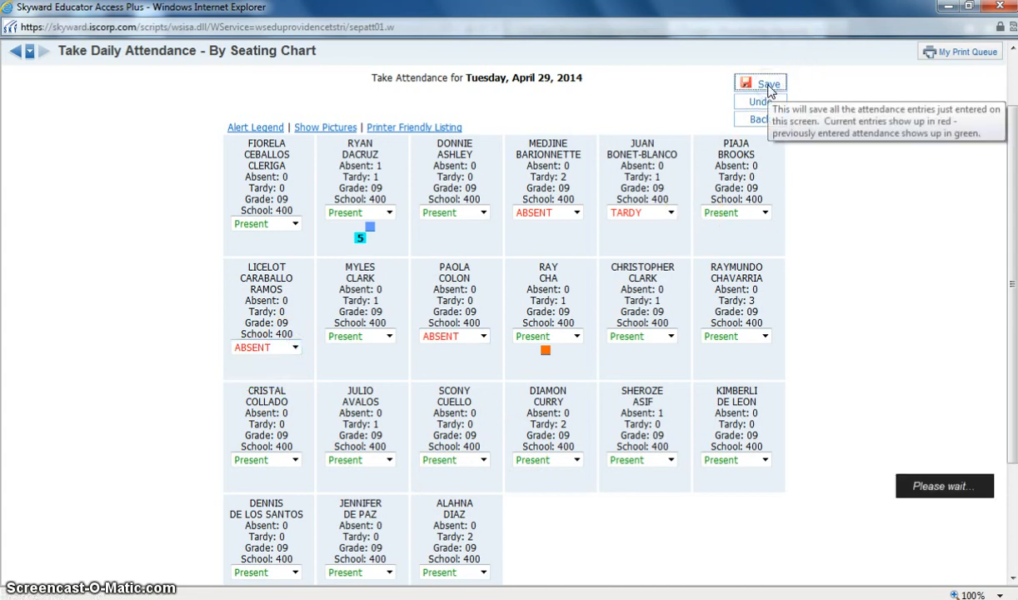
{"action": "left_click", "coordinate": [759, 84]}
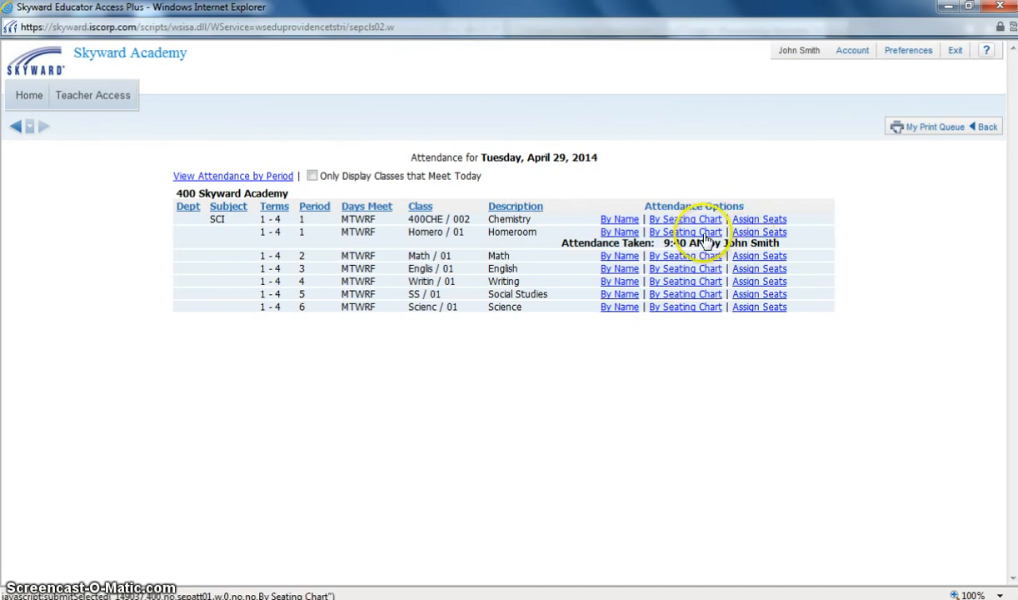
{"action": "mouse_move", "coordinate": [759, 232]}
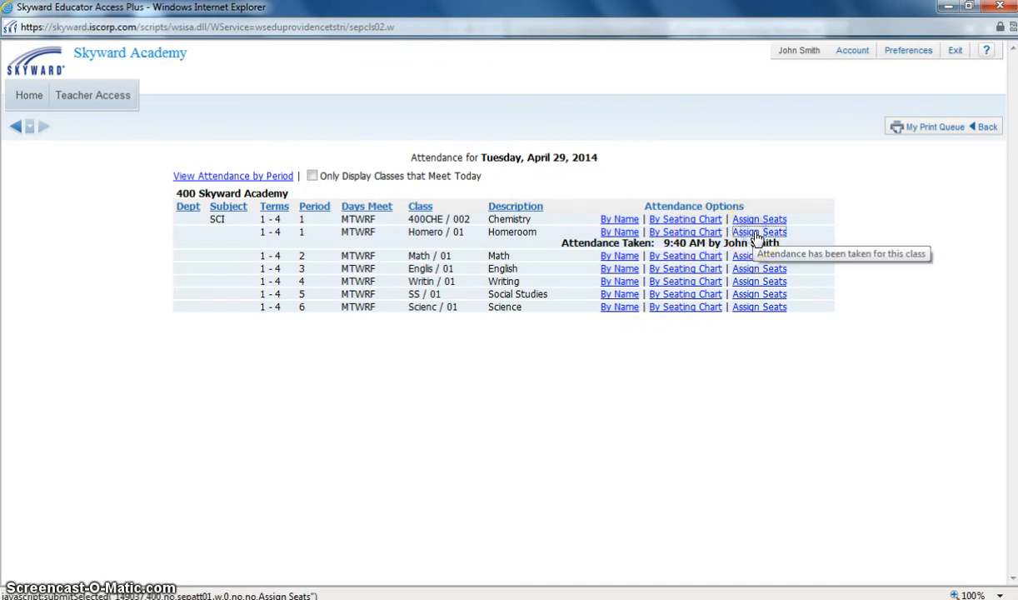
- In Homeroom Assign Seats, swap the front-left and third-row middle students and save
{"action": "left_click", "coordinate": [759, 232]}
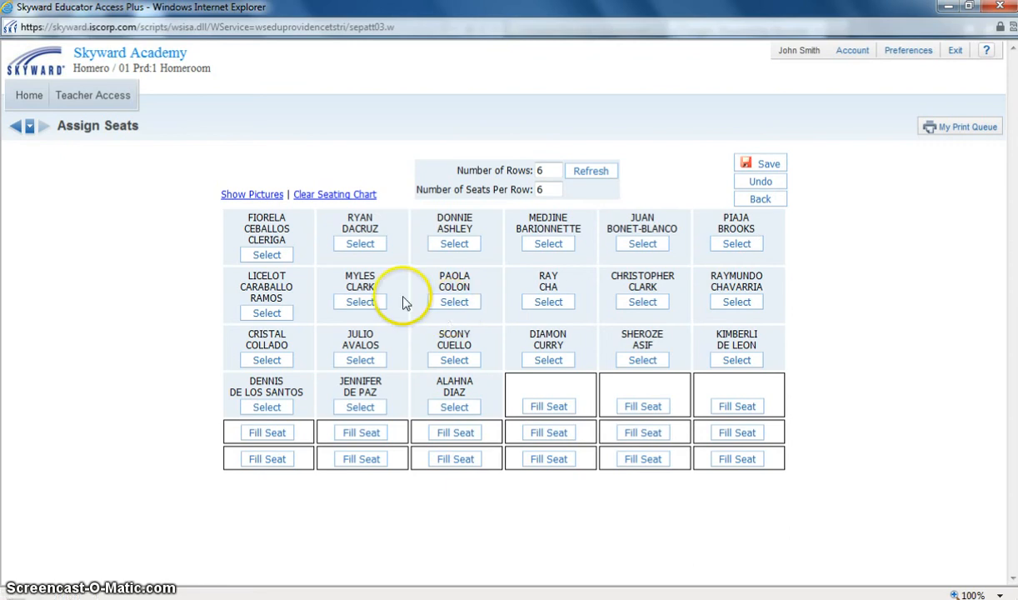
{"action": "left_click", "coordinate": [360, 302]}
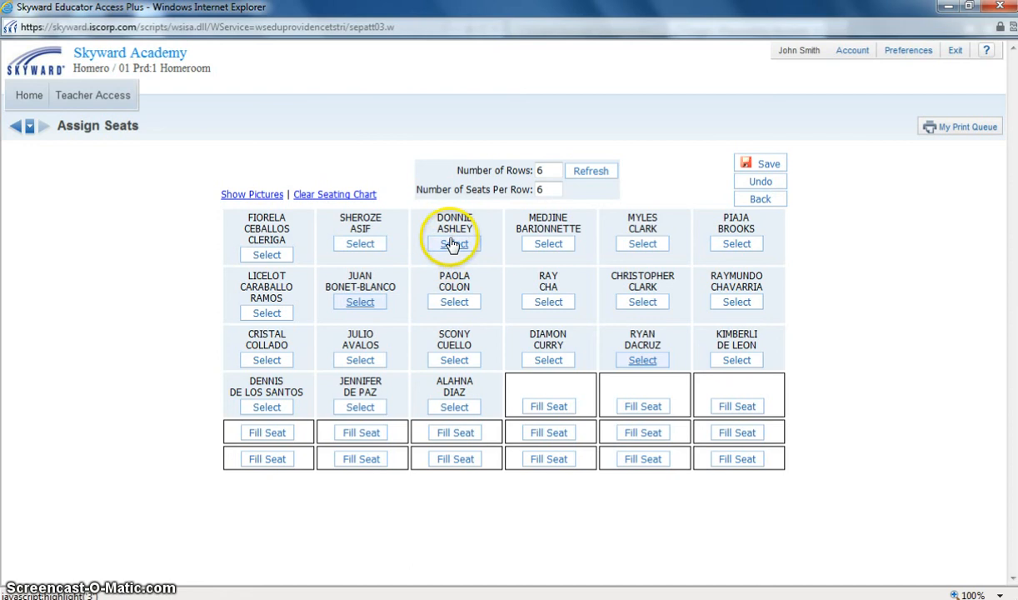
{"action": "left_click", "coordinate": [454, 243]}
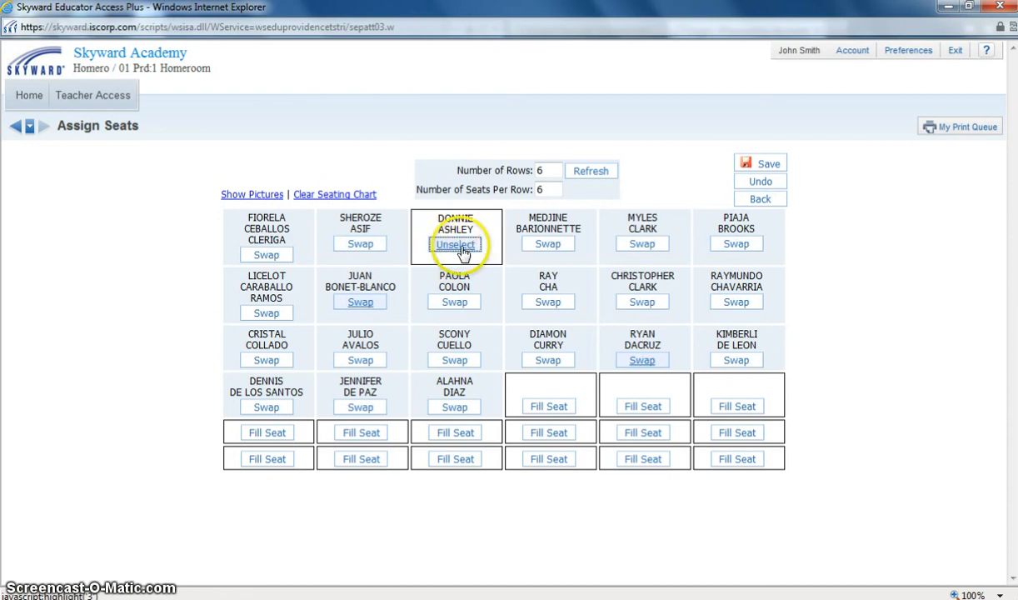
{"action": "left_click", "coordinate": [454, 244]}
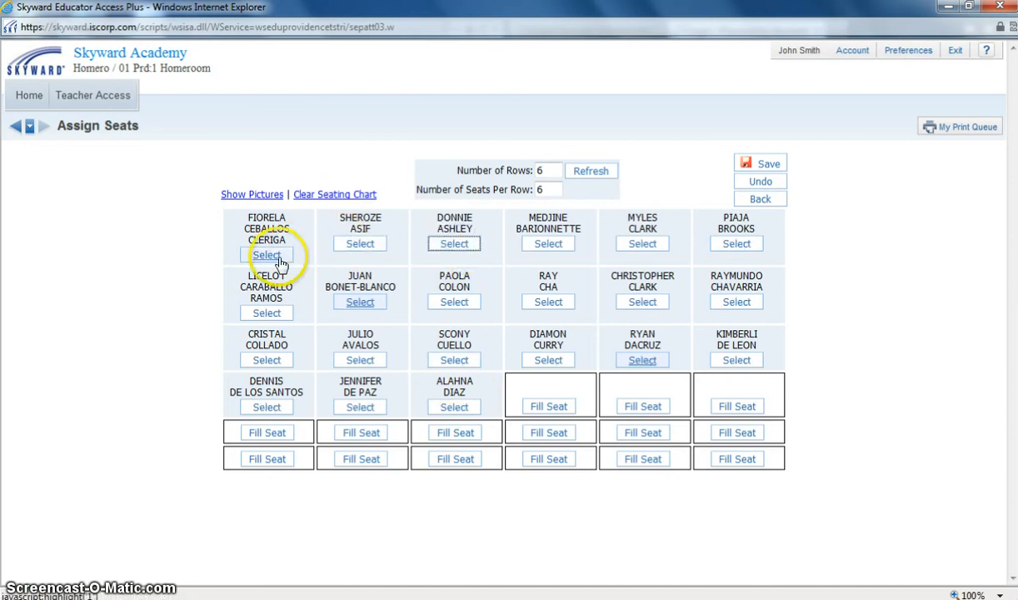
{"action": "left_click", "coordinate": [267, 255]}
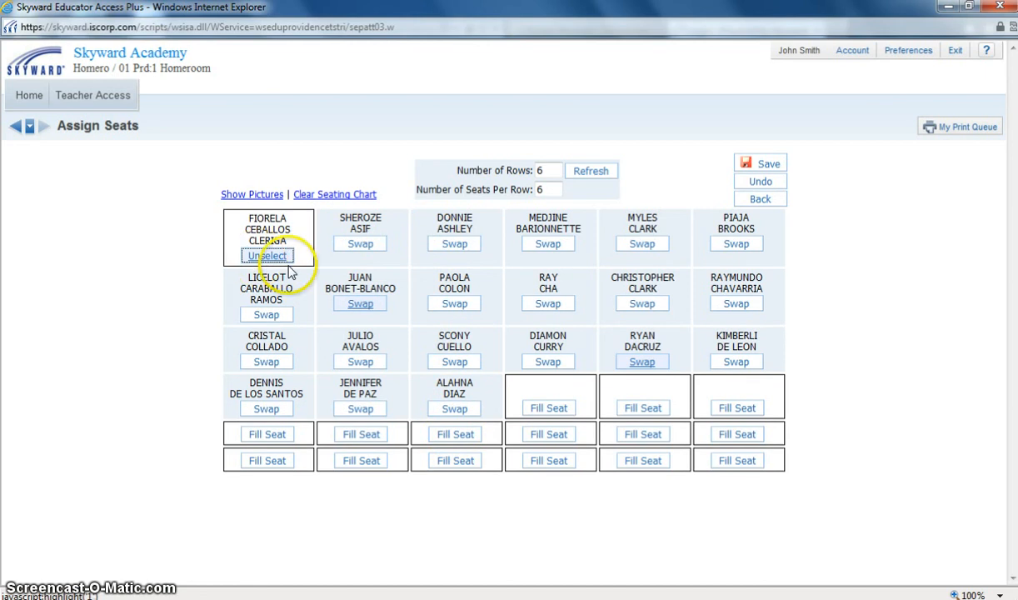
{"action": "left_click", "coordinate": [268, 255]}
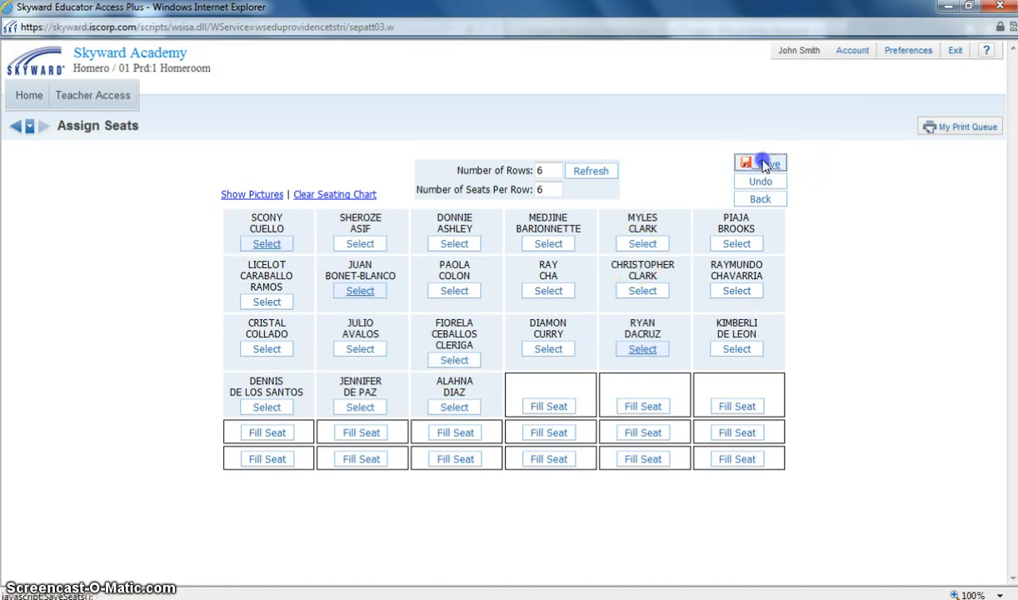
{"action": "left_click", "coordinate": [759, 162]}
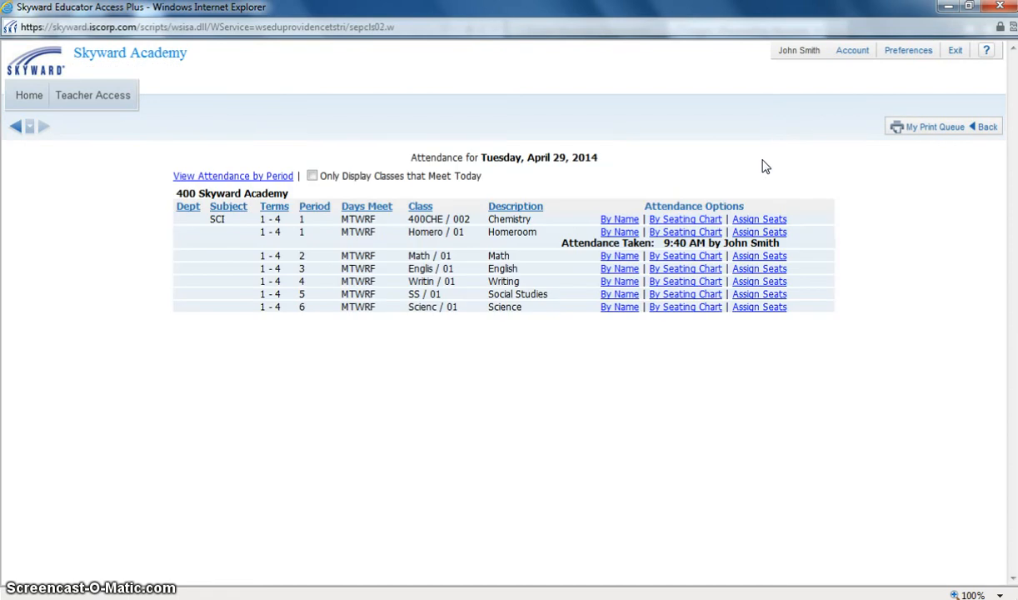
{"action": "mouse_move", "coordinate": [683, 232]}
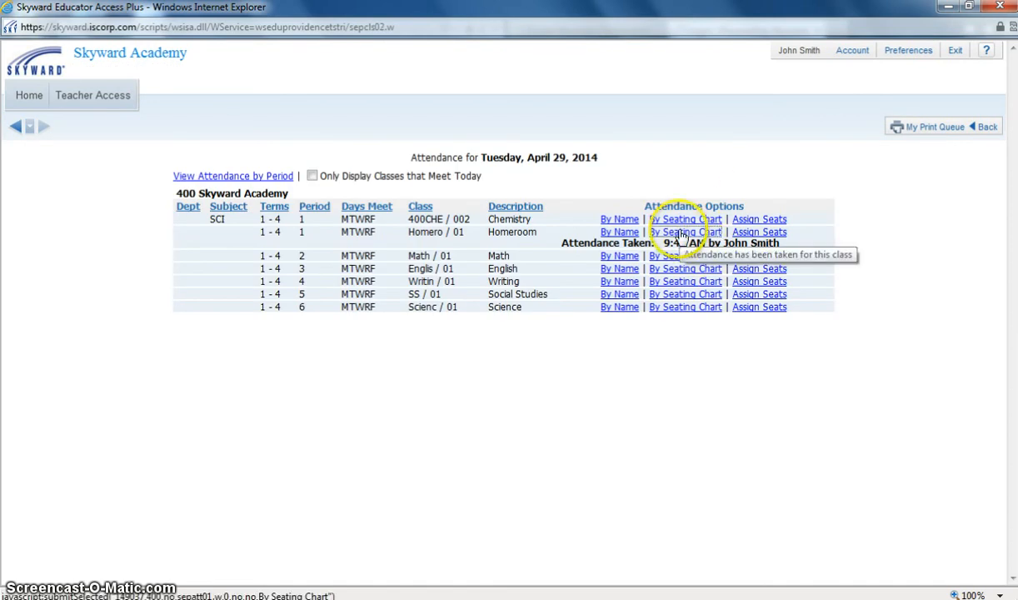
{"action": "left_click", "coordinate": [685, 232]}
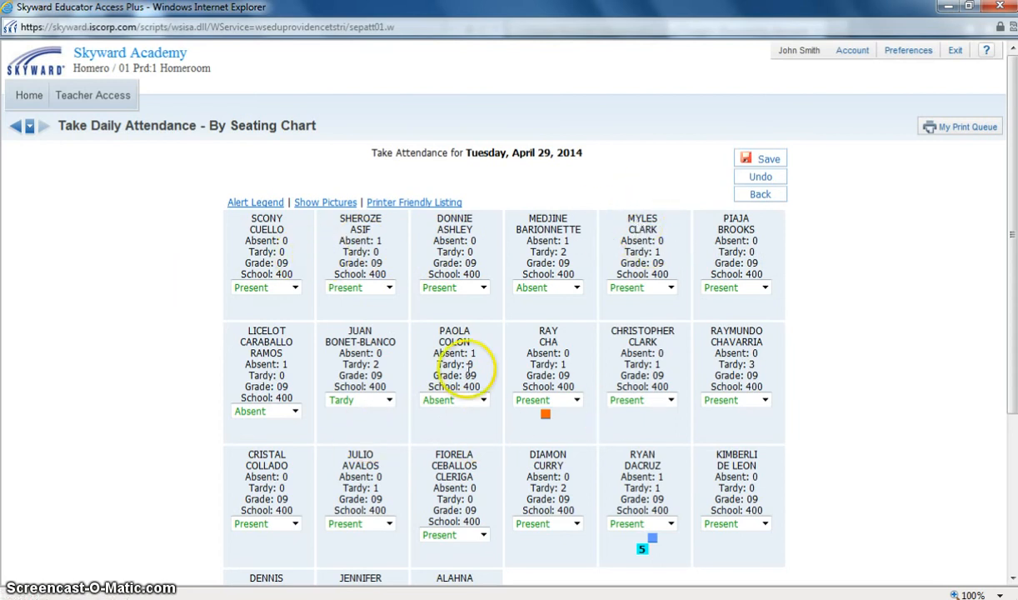
{"action": "left_click", "coordinate": [759, 194]}
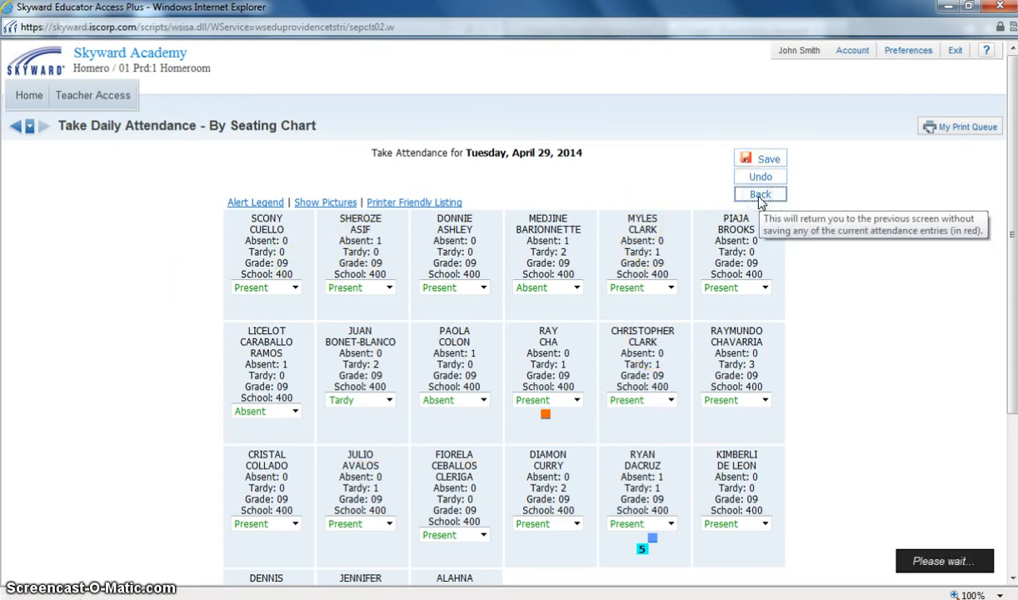
{"action": "left_click", "coordinate": [759, 193]}
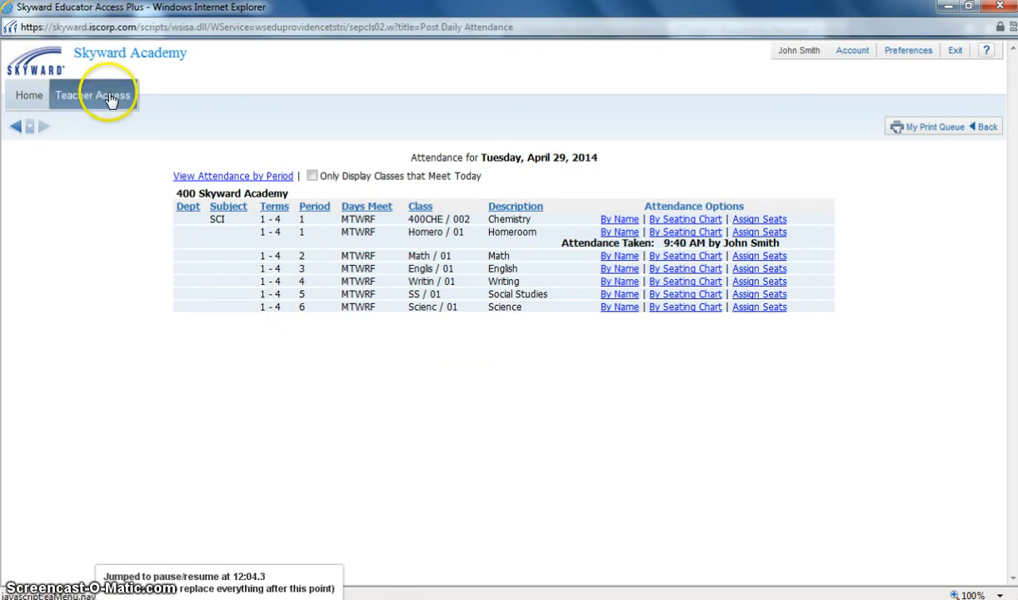
- Go to Teacher Access > My Classes and open Class Options on the Homeroom row
{"action": "left_click", "coordinate": [92, 94]}
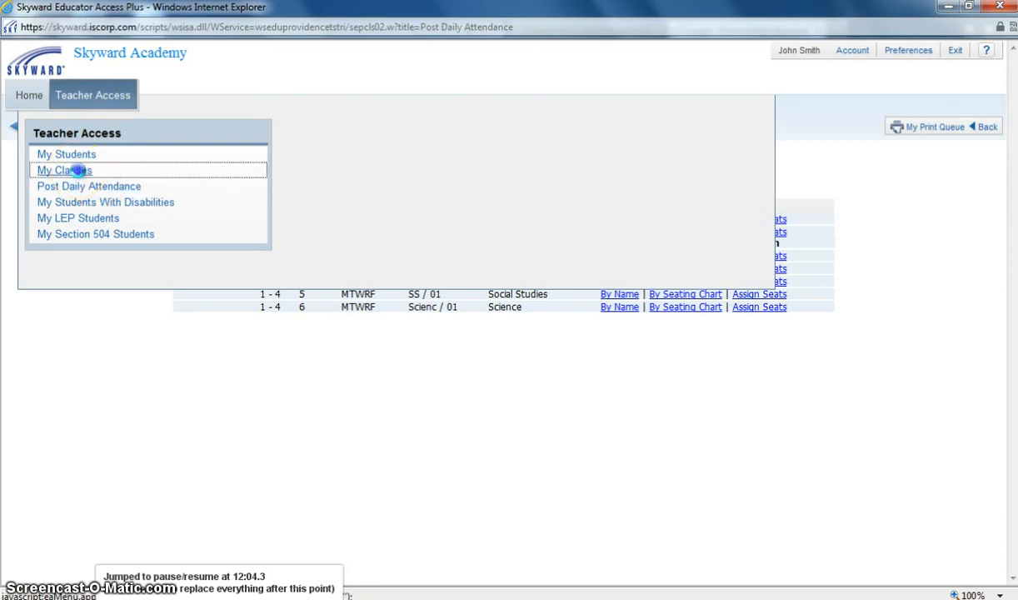
{"action": "left_click", "coordinate": [64, 170]}
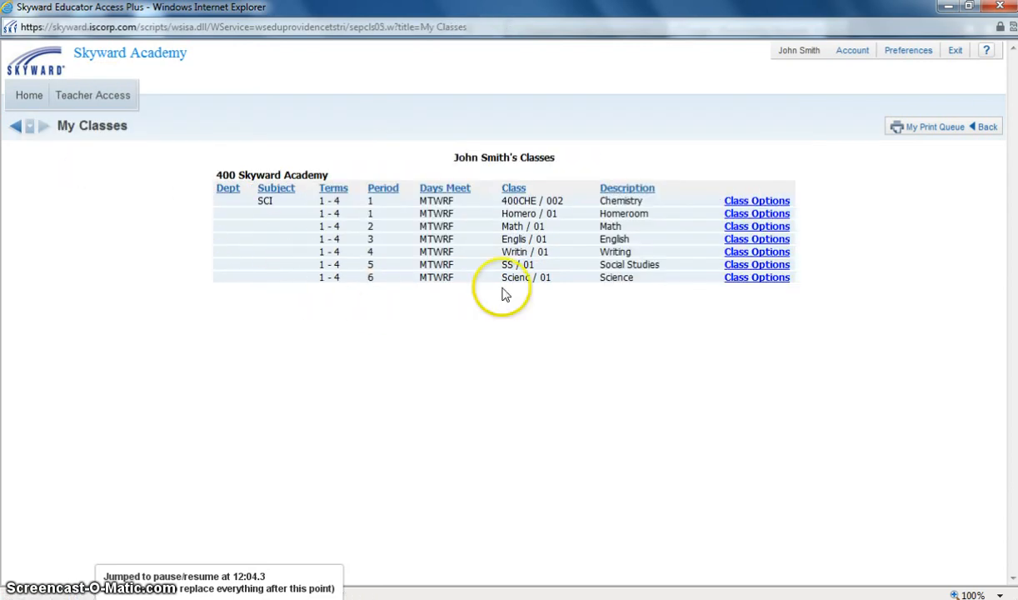
{"action": "mouse_move", "coordinate": [424, 316]}
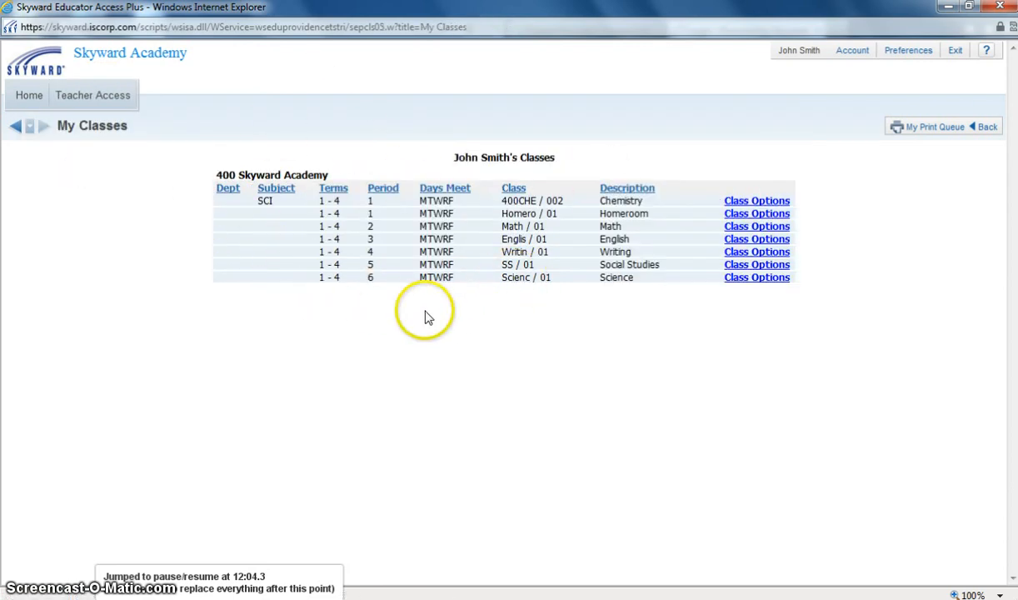
{"action": "mouse_move", "coordinate": [611, 239]}
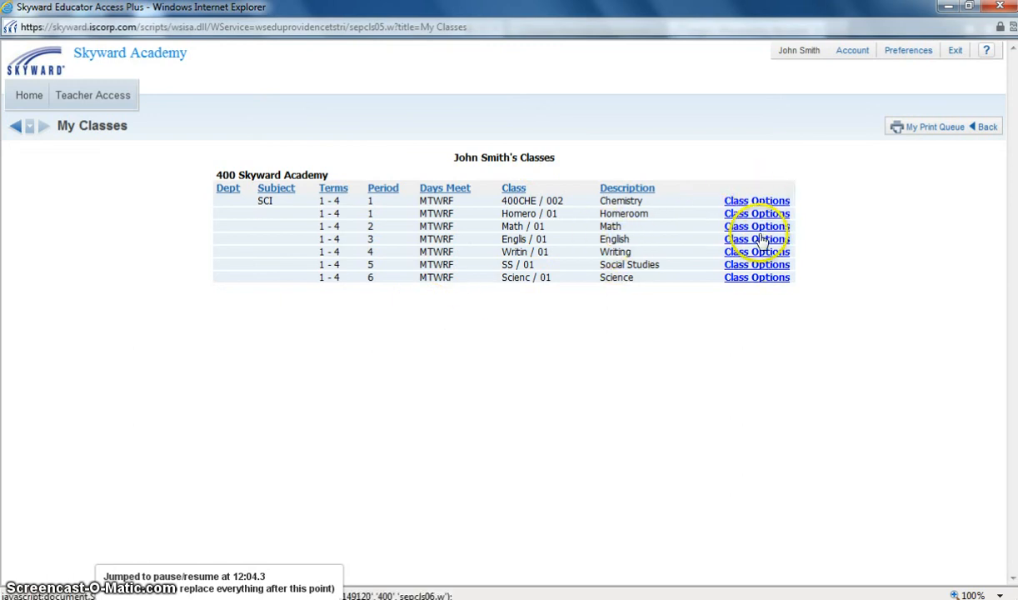
{"action": "mouse_move", "coordinate": [673, 216]}
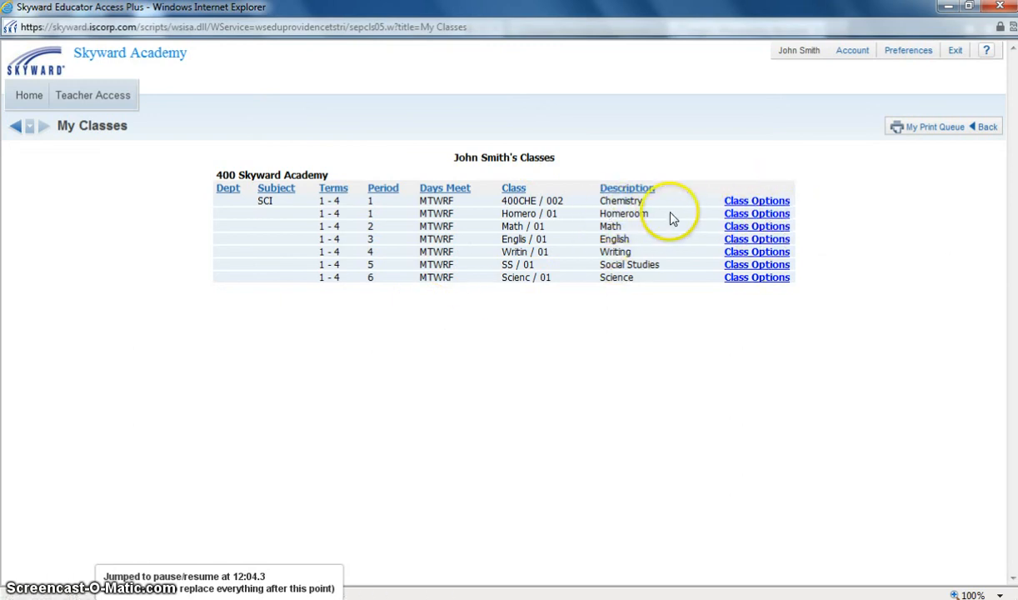
{"action": "mouse_move", "coordinate": [757, 213]}
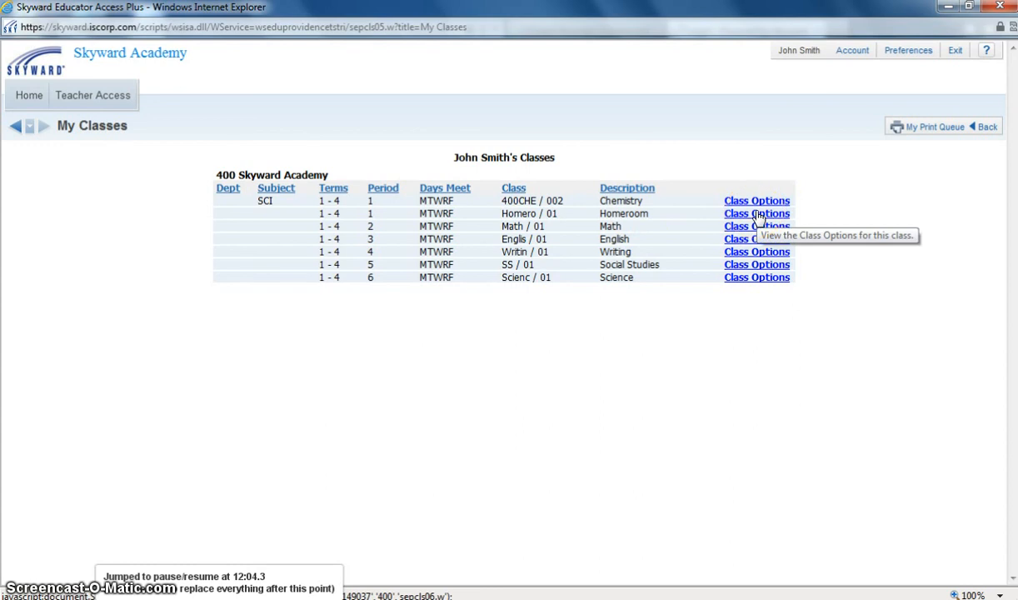
{"action": "left_click", "coordinate": [756, 214]}
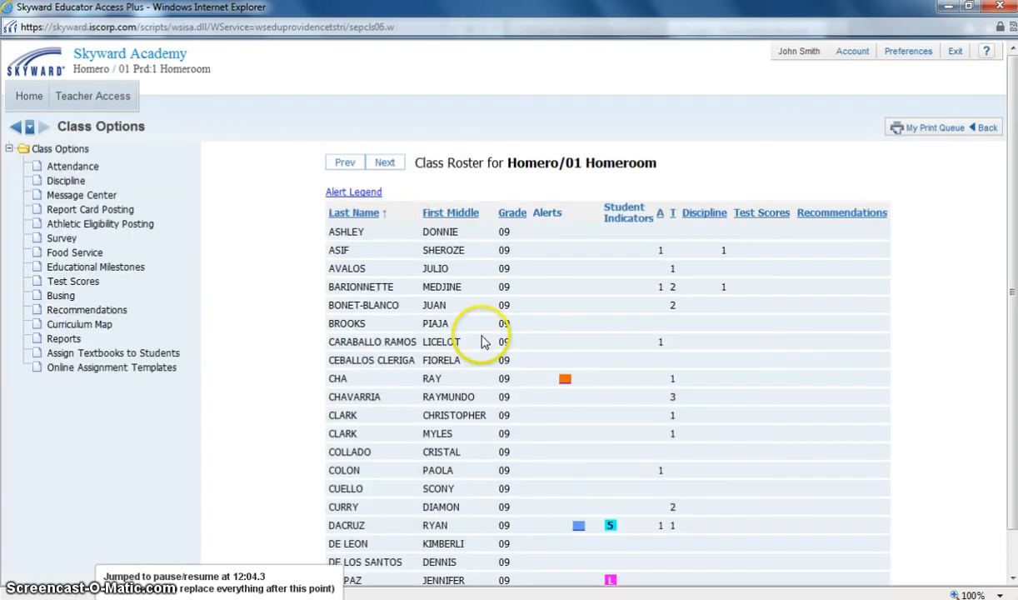
{"action": "mouse_move", "coordinate": [362, 250]}
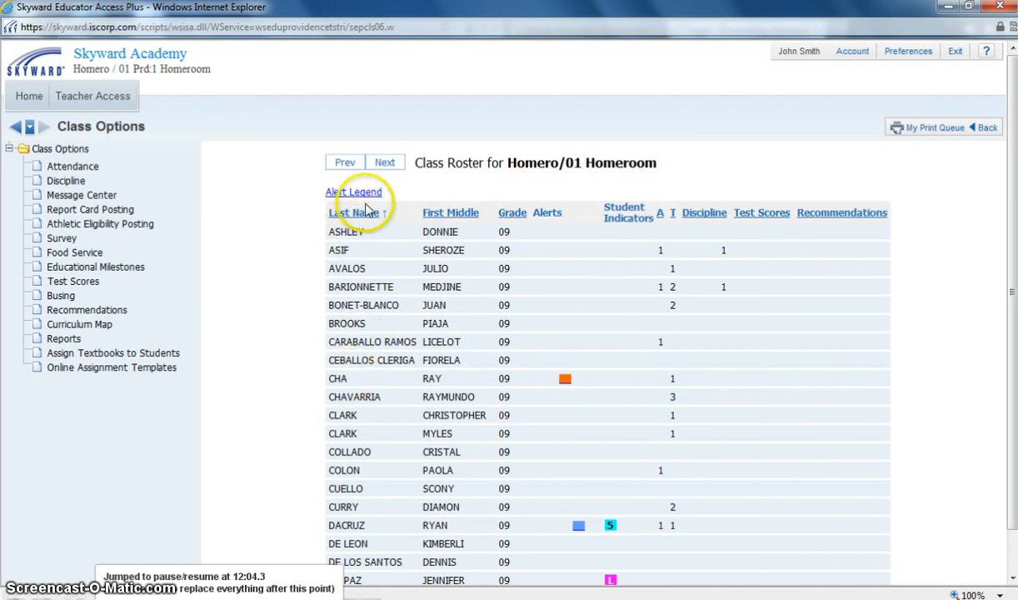
{"action": "mouse_move", "coordinate": [537, 181]}
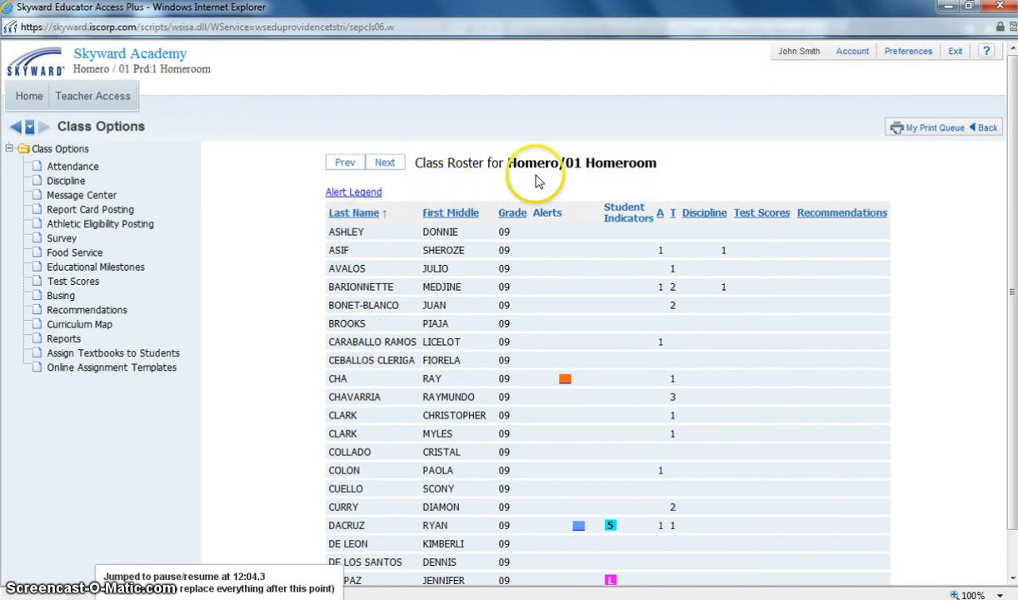
{"action": "mouse_move", "coordinate": [588, 446]}
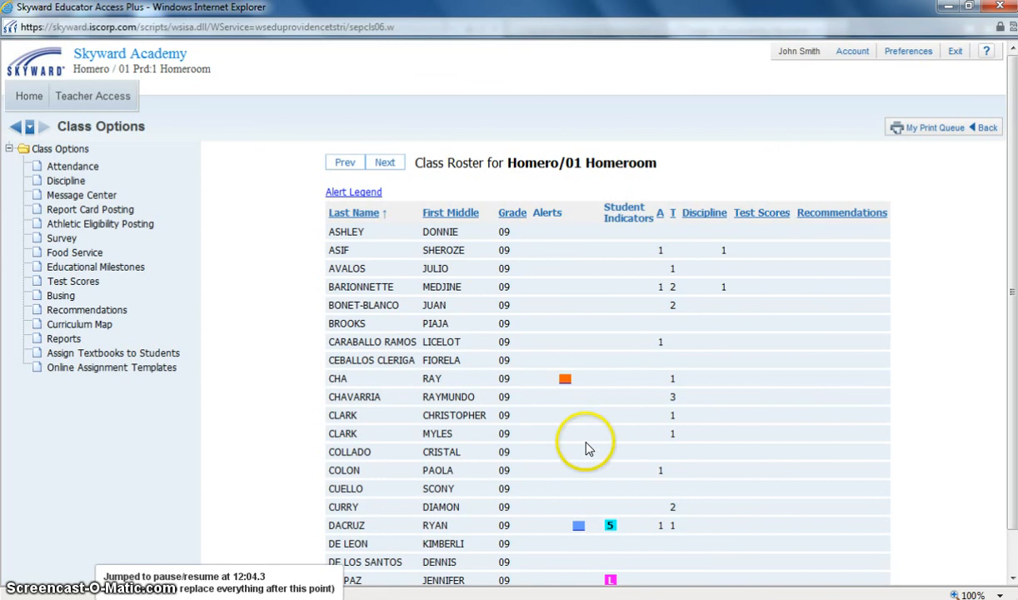
{"action": "mouse_move", "coordinate": [631, 548]}
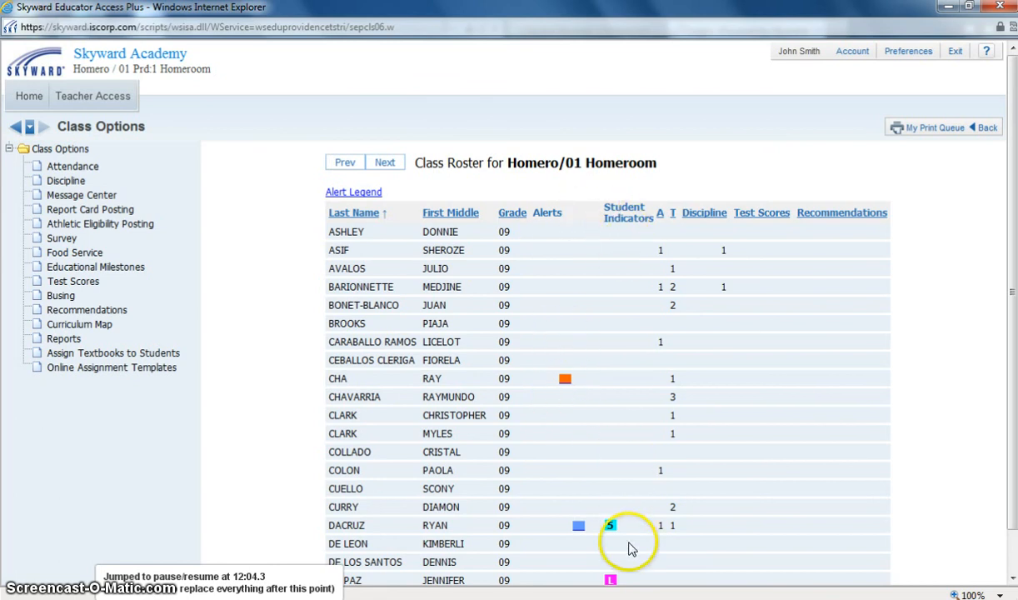
{"action": "mouse_move", "coordinate": [663, 220]}
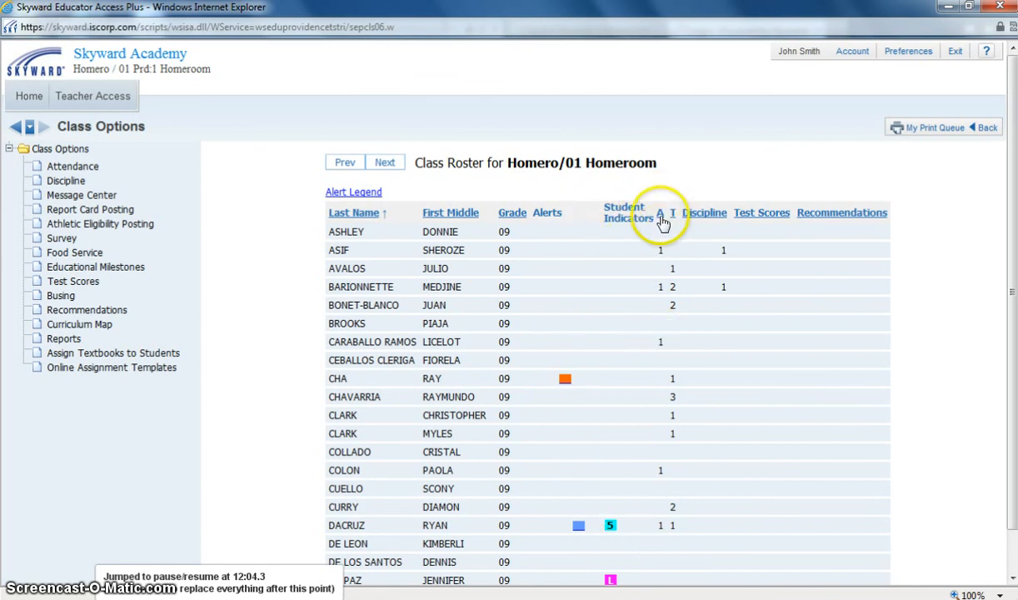
{"action": "mouse_move", "coordinate": [681, 215]}
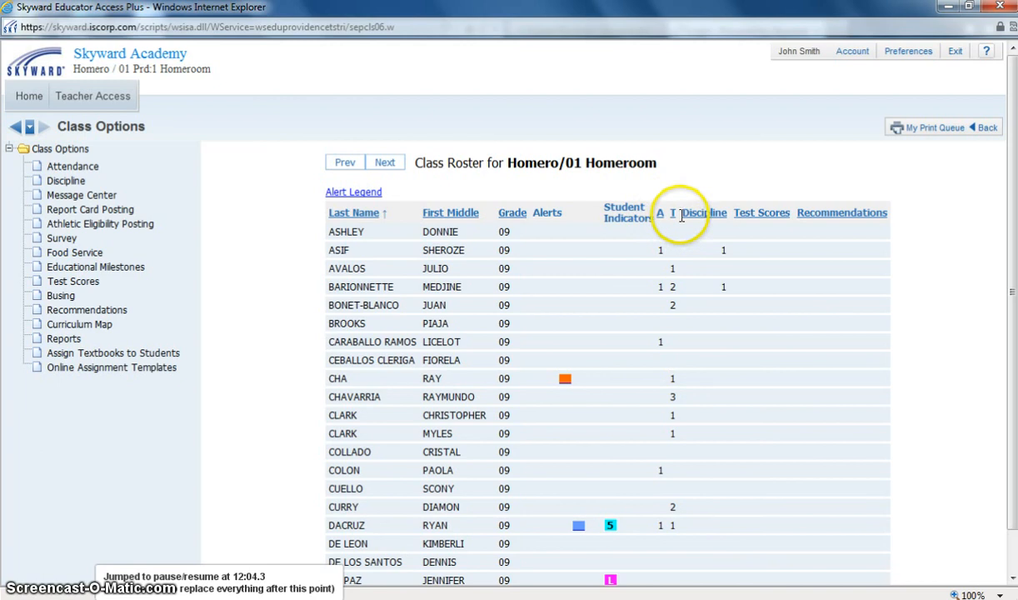
{"action": "mouse_move", "coordinate": [771, 329]}
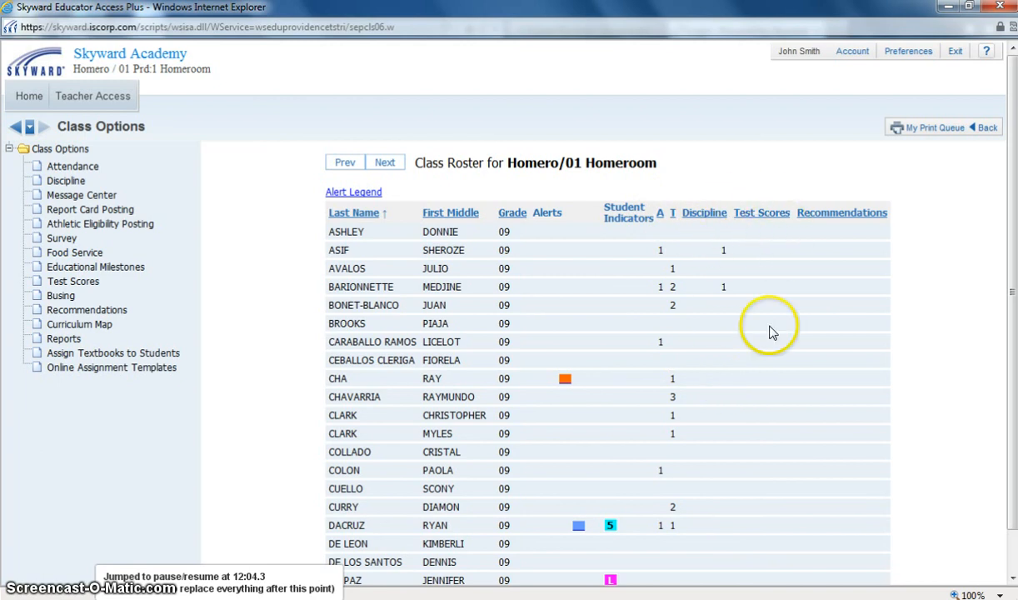
{"action": "mouse_move", "coordinate": [867, 516]}
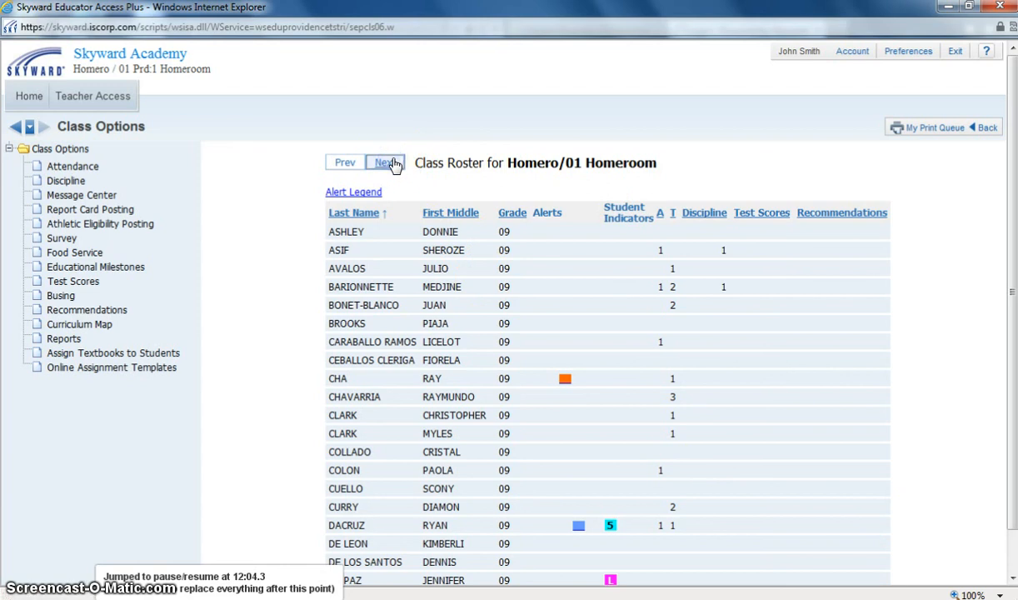
- Briefly view the Math roster, return to Homeroom, and open the Alert Legend
{"action": "left_click", "coordinate": [384, 162]}
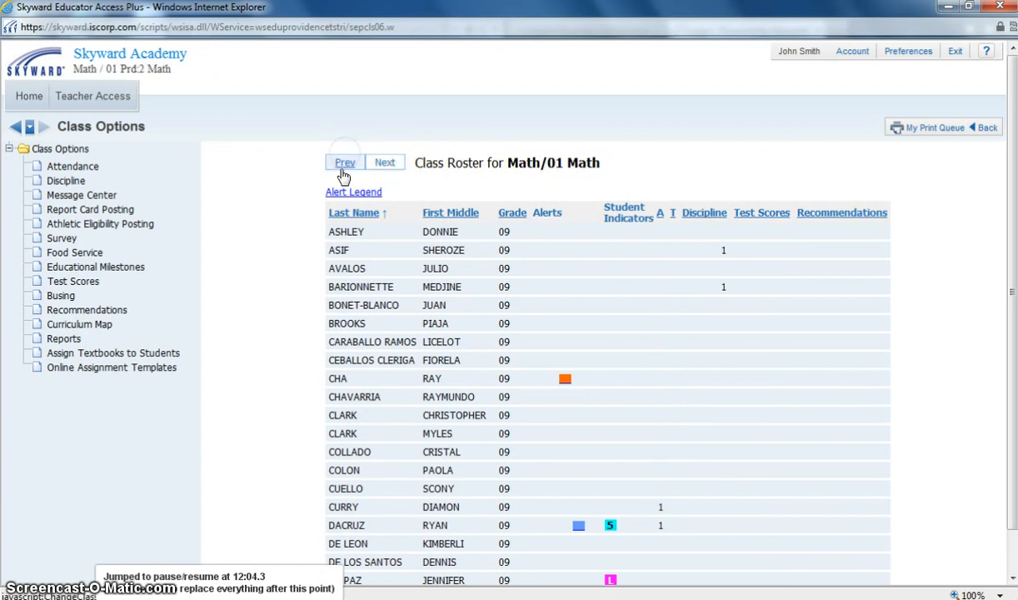
{"action": "left_click", "coordinate": [344, 163]}
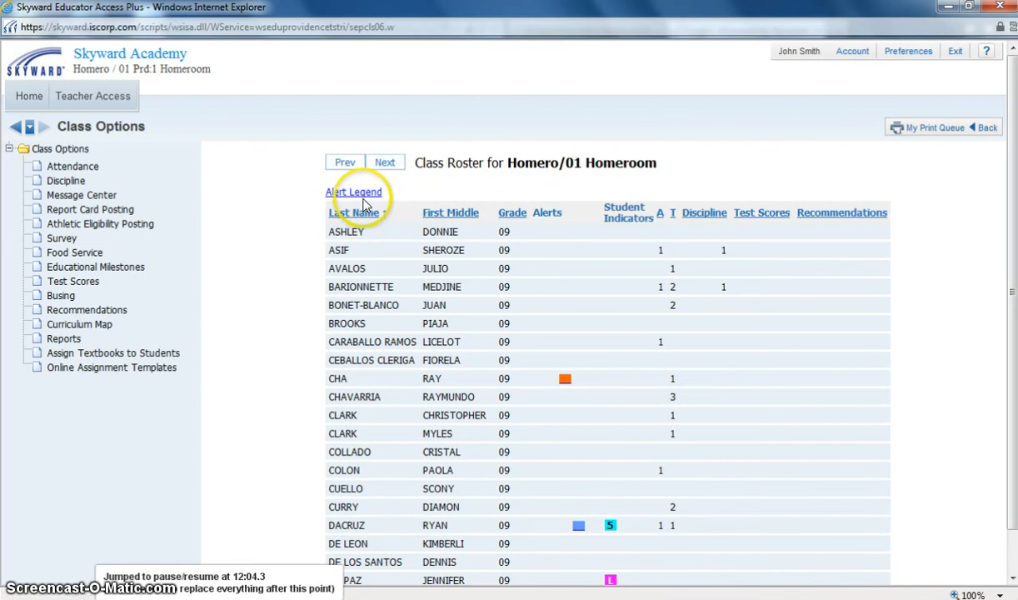
{"action": "left_click", "coordinate": [354, 192]}
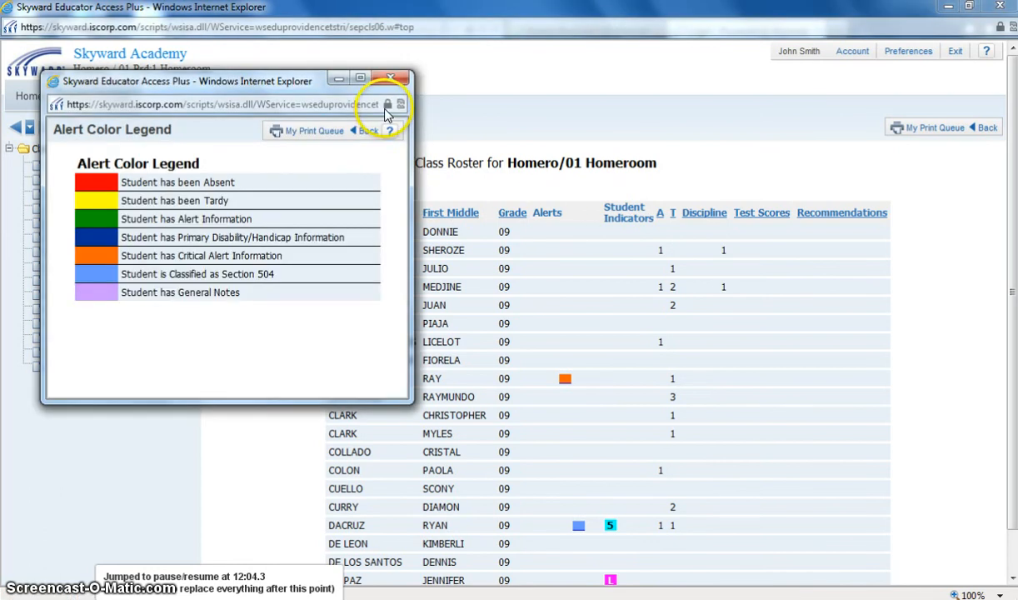
{"action": "left_click", "coordinate": [389, 77]}
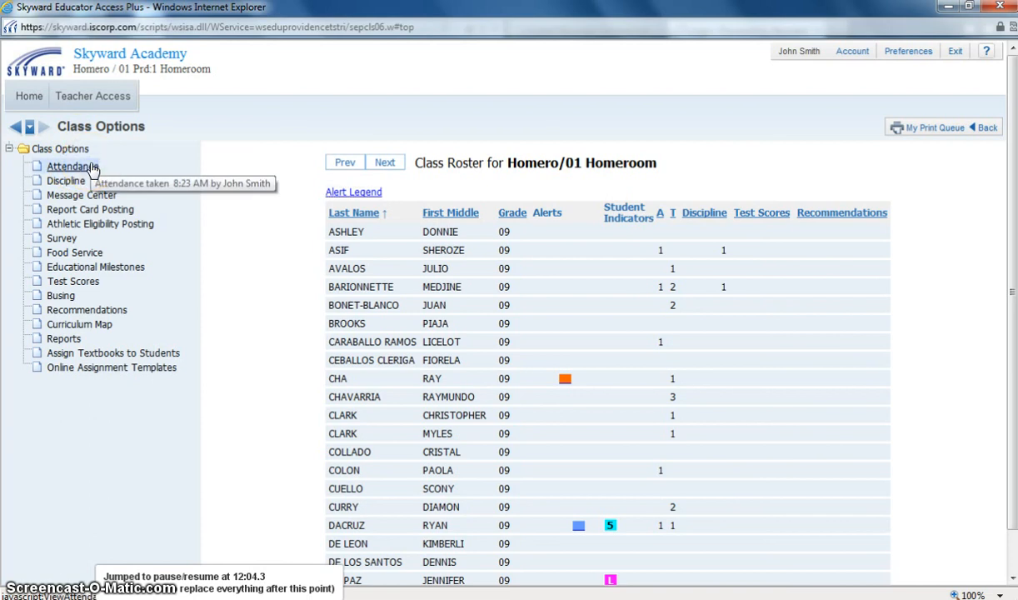
{"action": "left_click", "coordinate": [69, 166]}
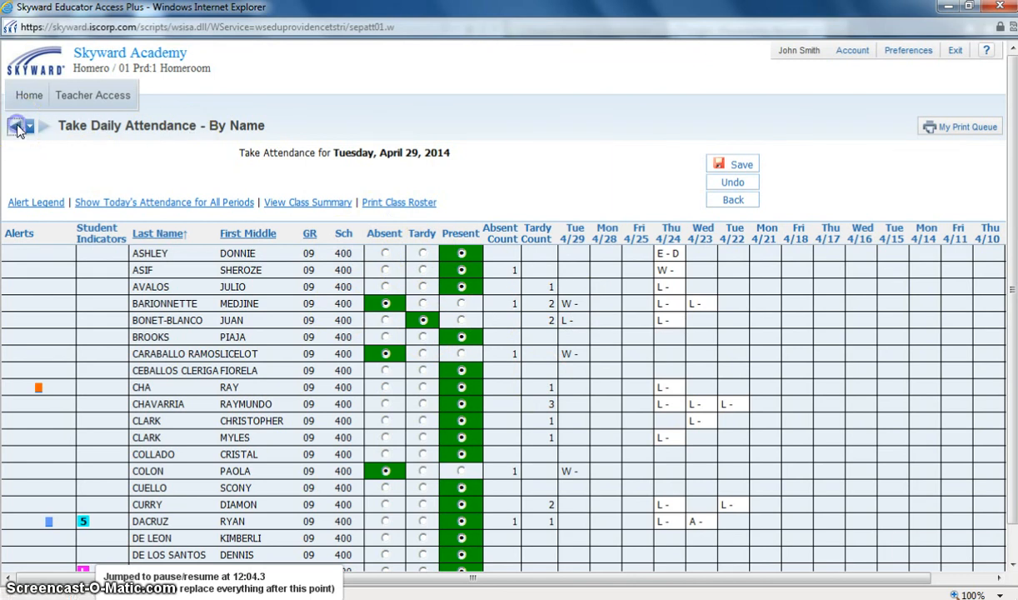
{"action": "left_click", "coordinate": [18, 126]}
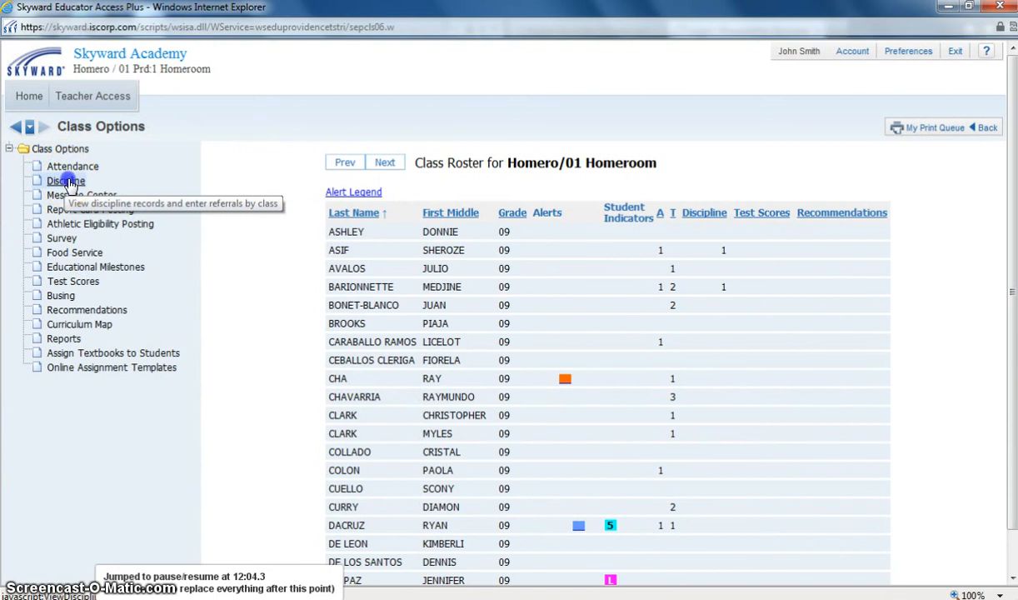
- Open Discipline, select a homeroom student, and start adding a new referral
{"action": "left_click", "coordinate": [67, 180]}
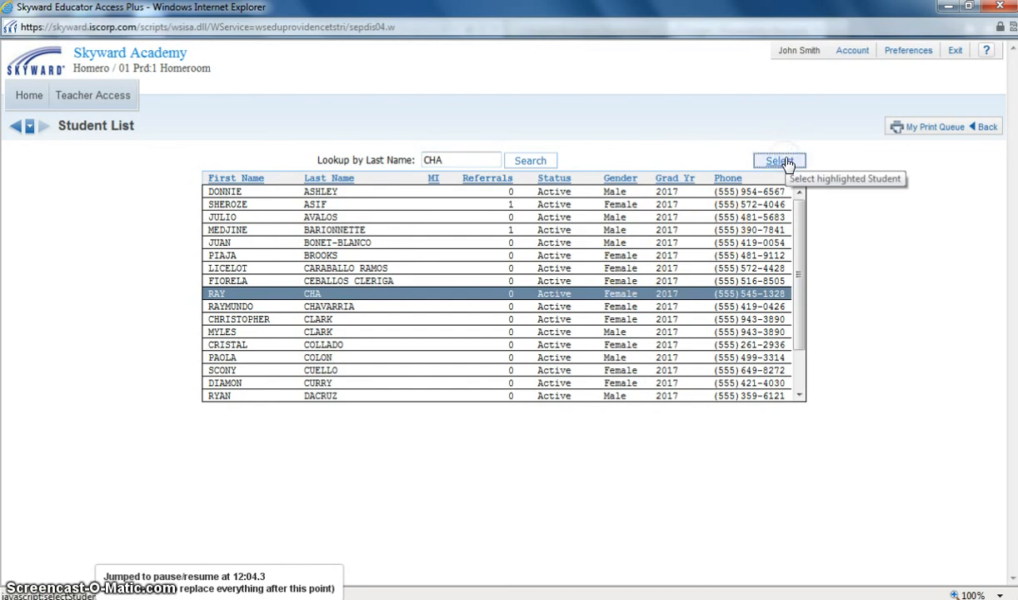
{"action": "left_click", "coordinate": [779, 160]}
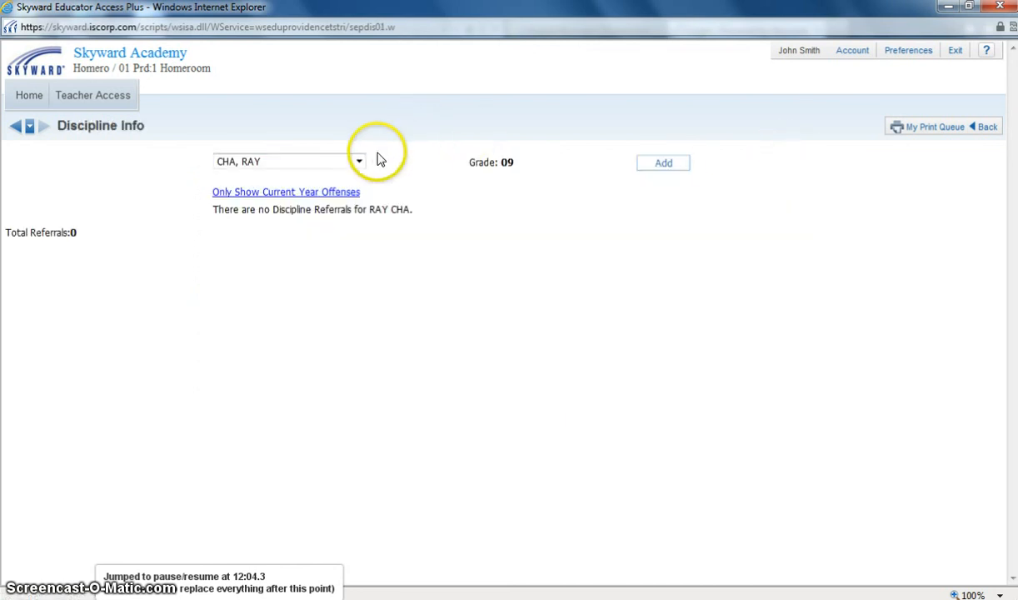
{"action": "mouse_move", "coordinate": [664, 162]}
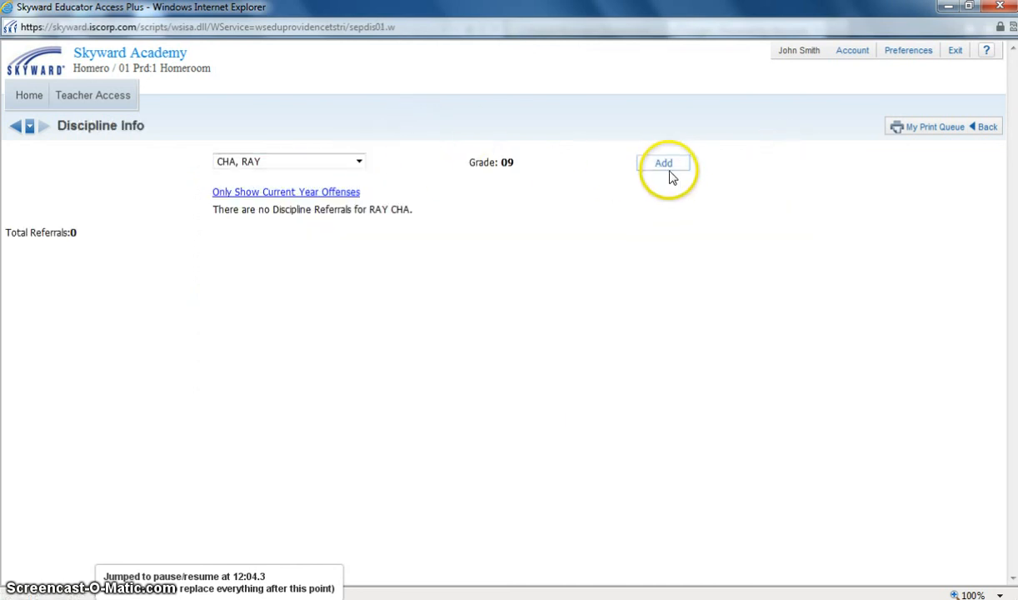
{"action": "left_click", "coordinate": [663, 162]}
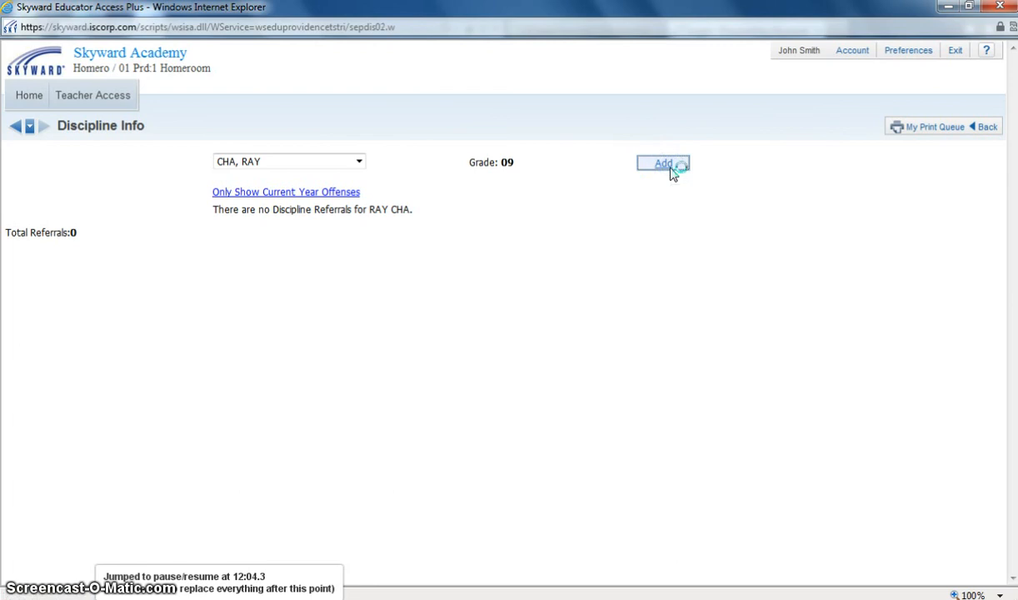
- Draft a referral with offense 18 - Fighting, discard it unsaved, and go back to the student list
{"action": "left_click", "coordinate": [663, 163]}
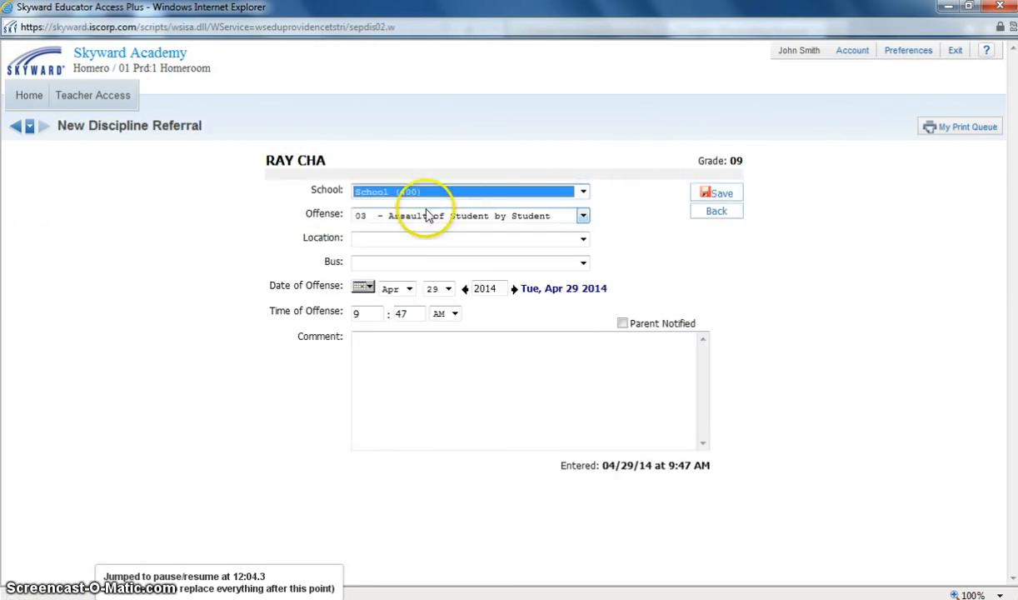
{"action": "left_click", "coordinate": [583, 214]}
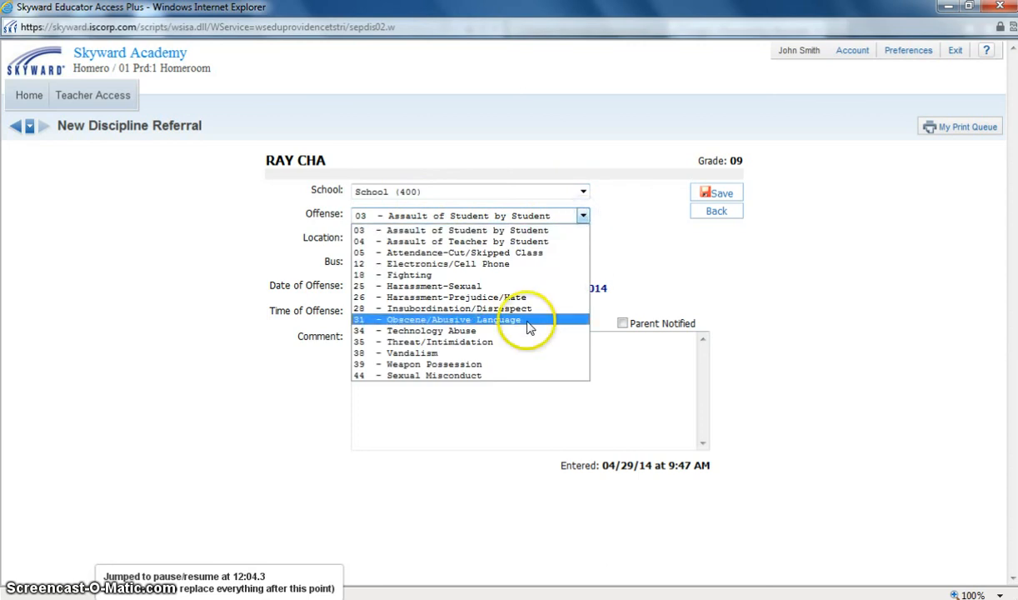
{"action": "left_click", "coordinate": [409, 274]}
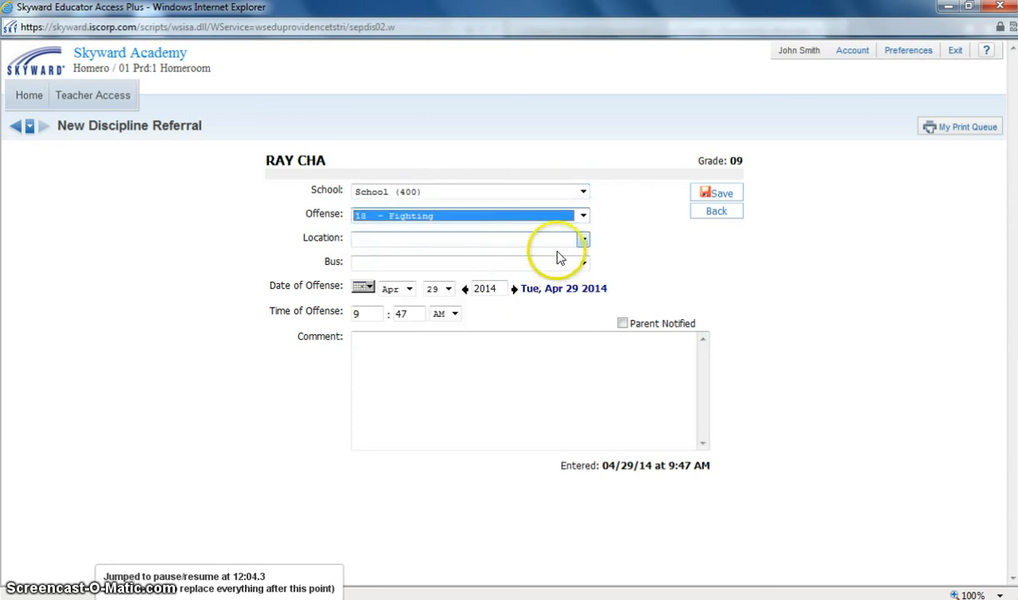
{"action": "left_click", "coordinate": [584, 238]}
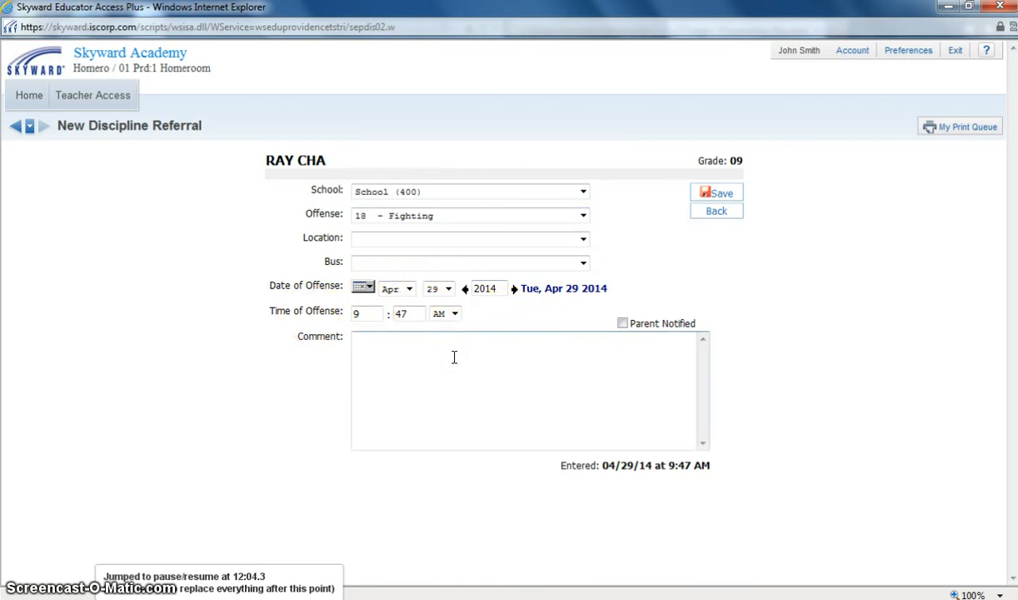
{"action": "mouse_move", "coordinate": [663, 323]}
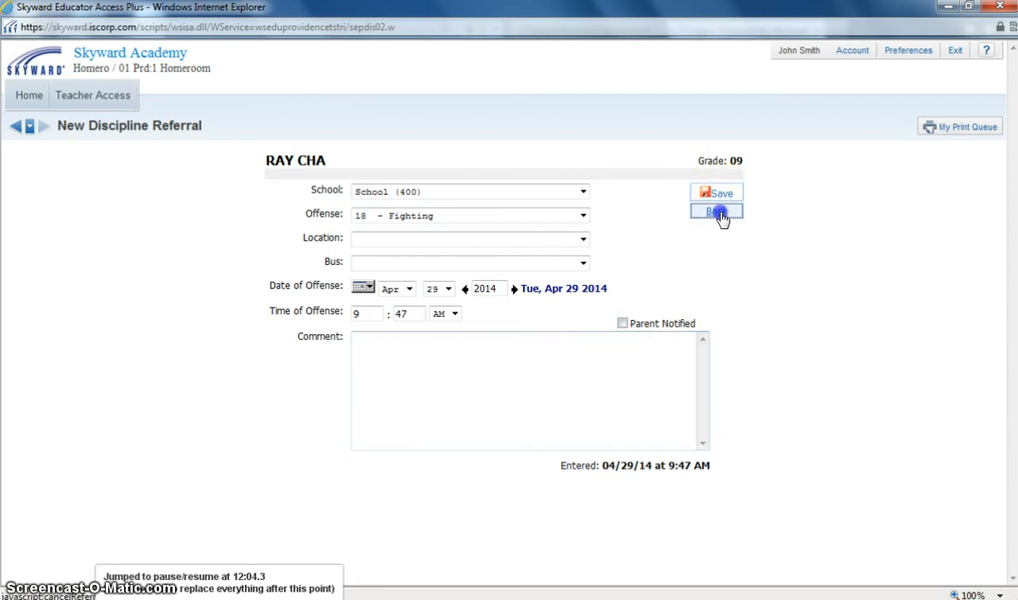
{"action": "left_click", "coordinate": [716, 210]}
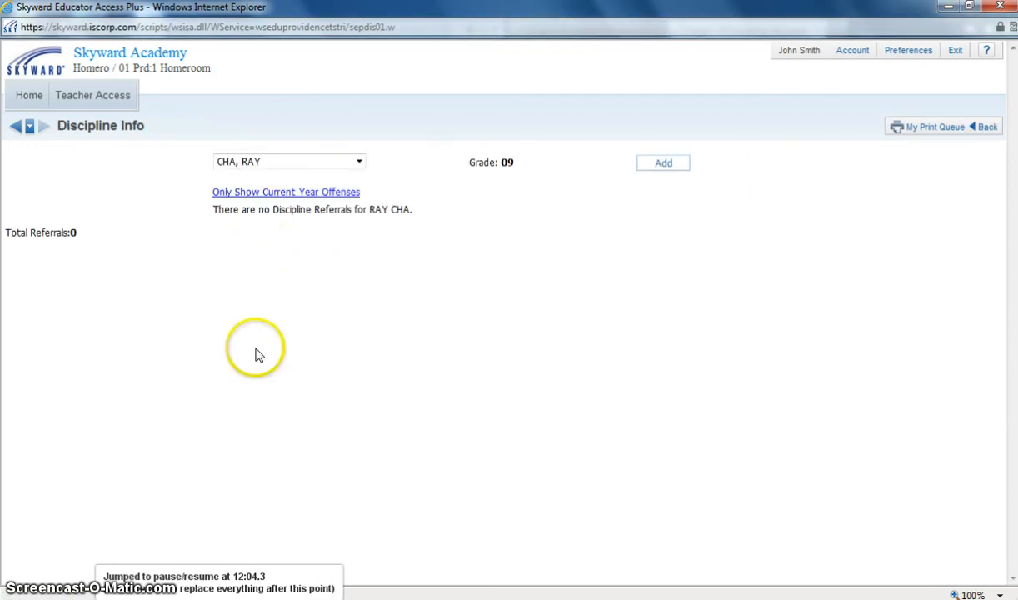
{"action": "left_click", "coordinate": [15, 126]}
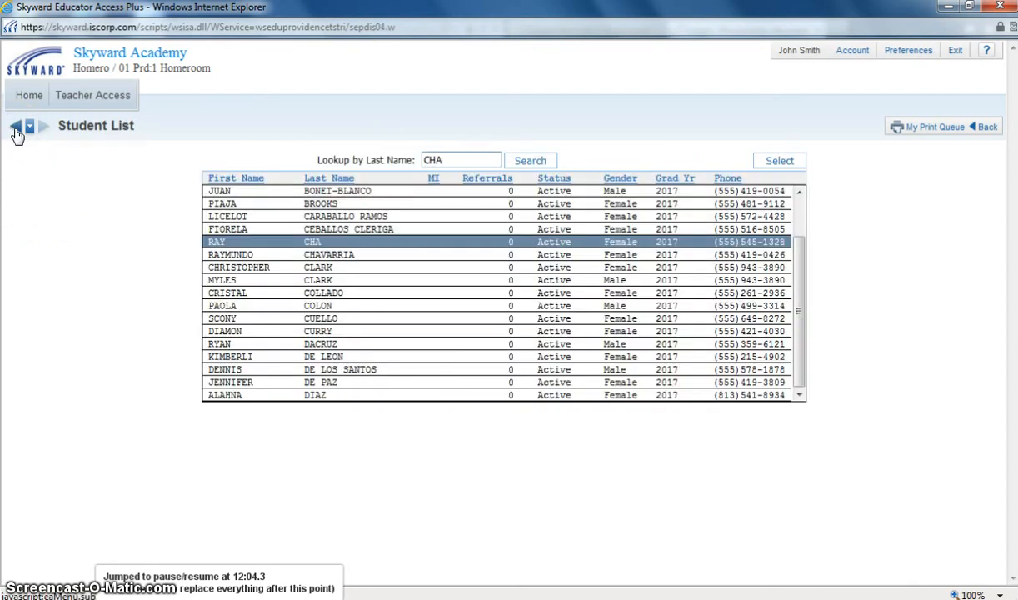
{"action": "left_click", "coordinate": [14, 125]}
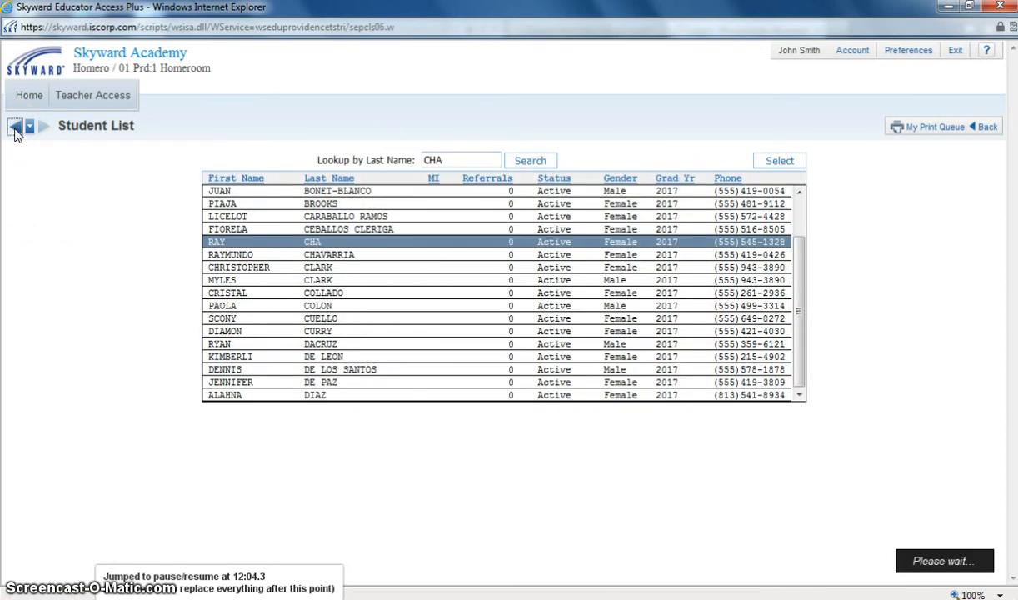
- Go back once more to reach the Homeroom Class Options roster
{"action": "left_click", "coordinate": [14, 127]}
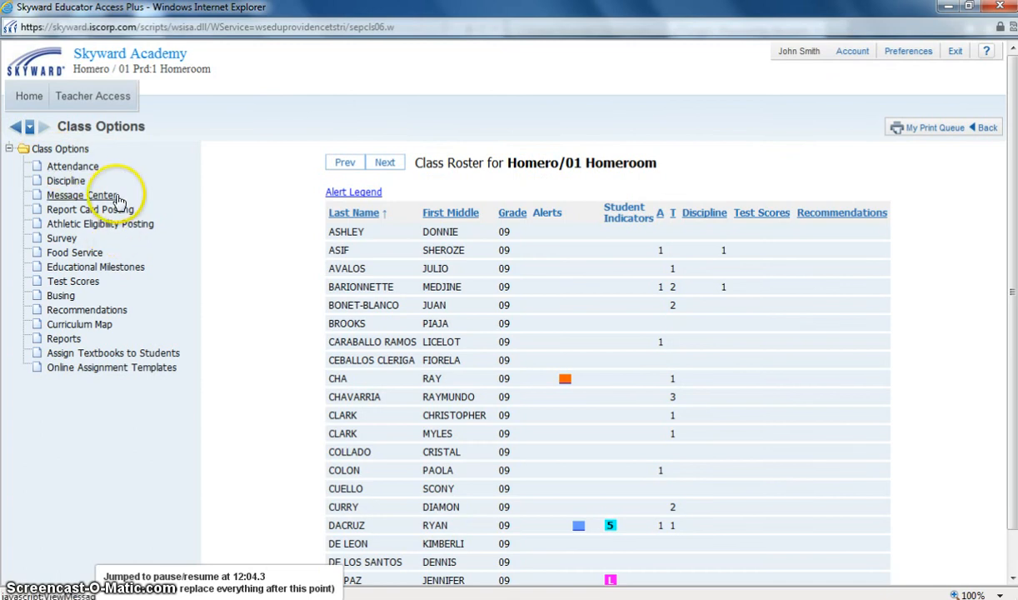
{"action": "mouse_move", "coordinate": [81, 194]}
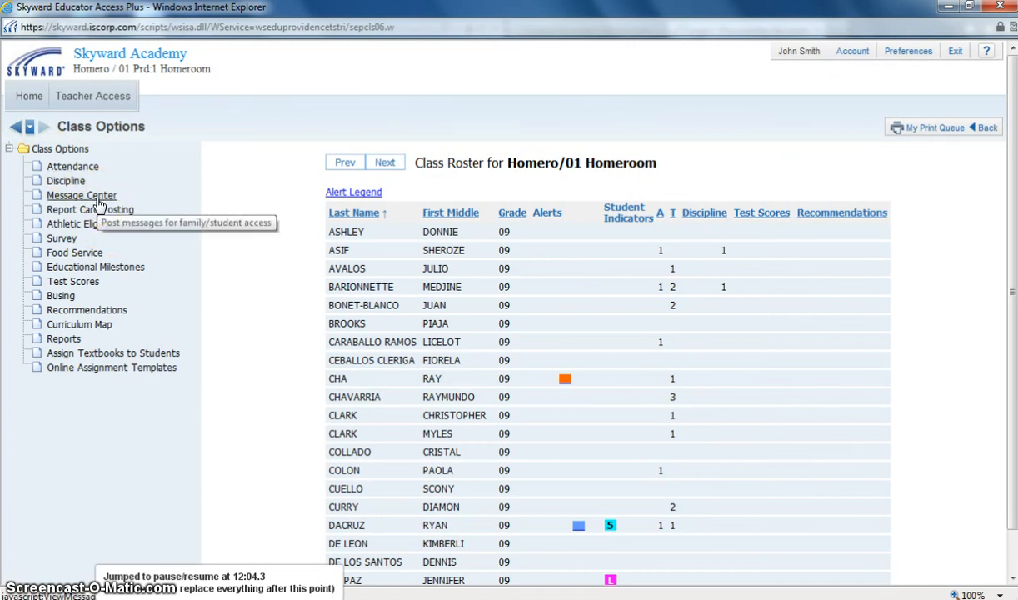
{"action": "mouse_move", "coordinate": [90, 210]}
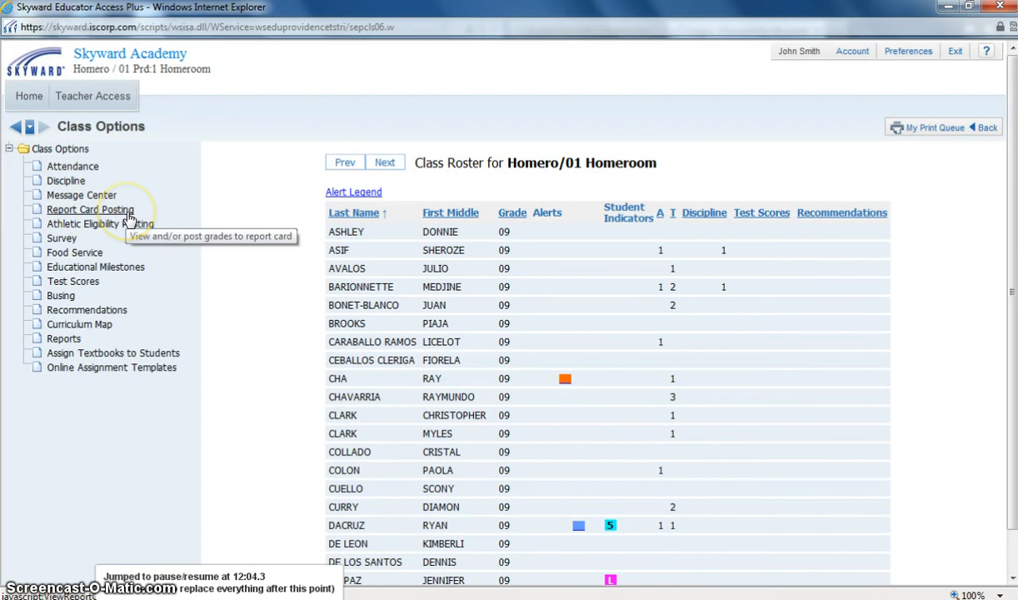
{"action": "mouse_move", "coordinate": [100, 223]}
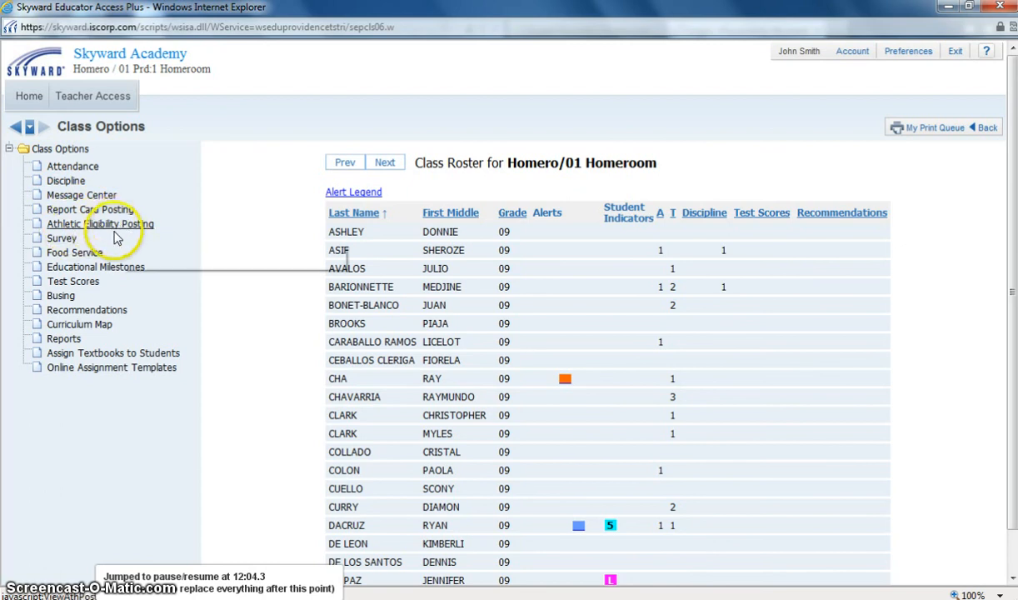
{"action": "mouse_move", "coordinate": [135, 281]}
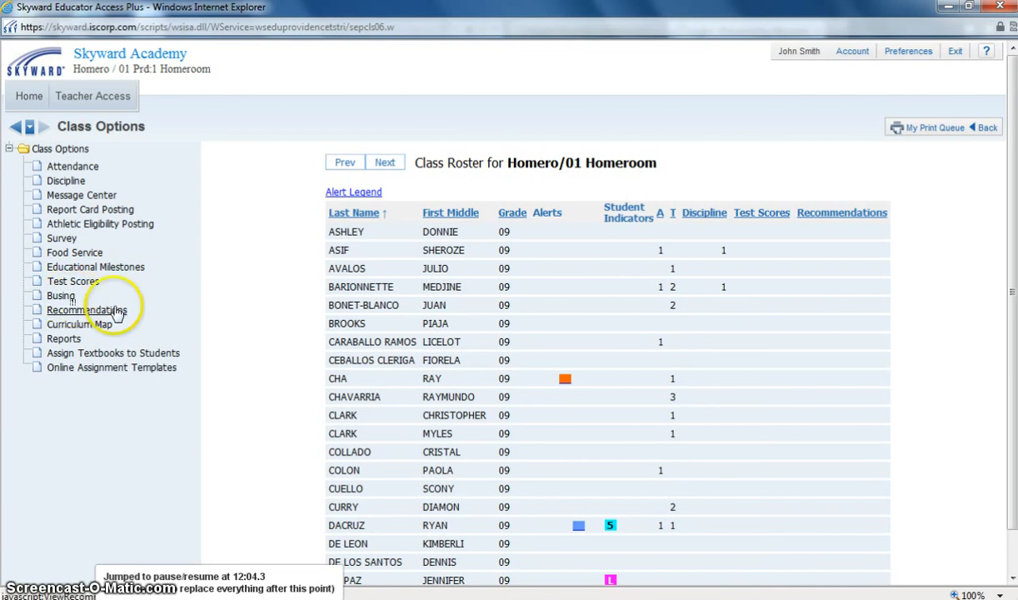
{"action": "mouse_move", "coordinate": [64, 338]}
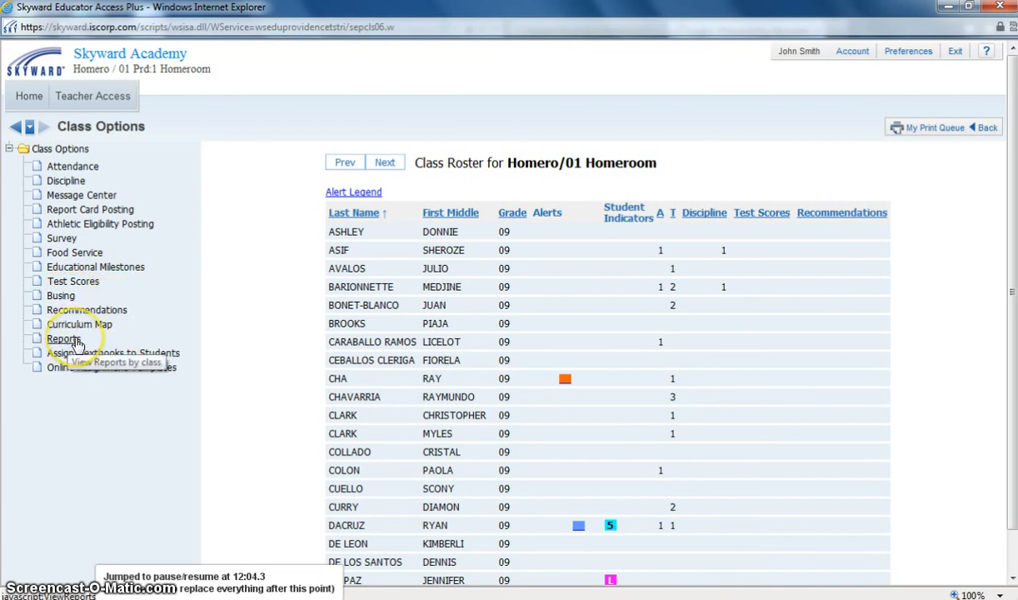
{"action": "mouse_move", "coordinate": [115, 353]}
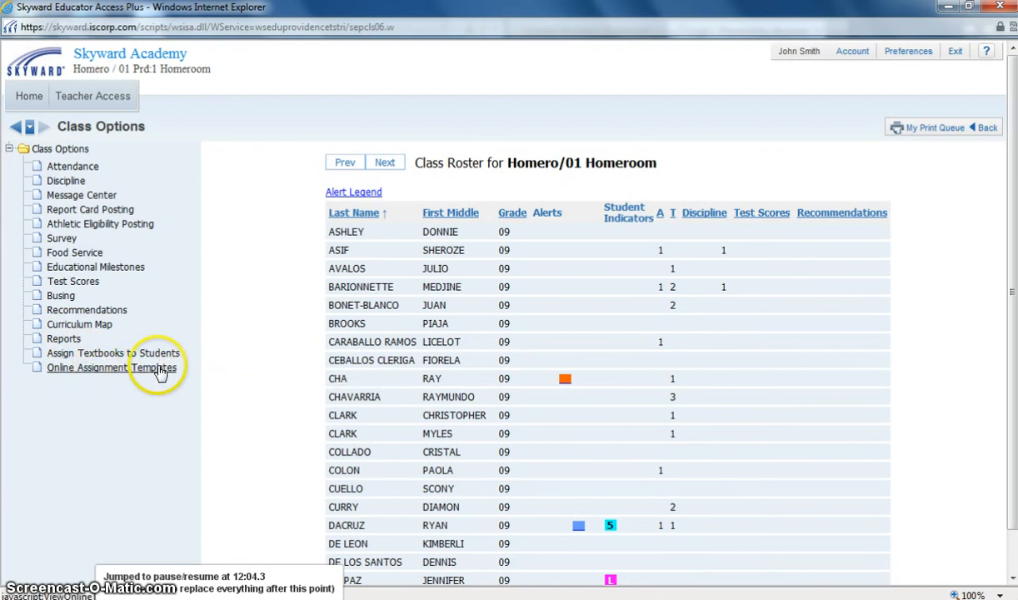
{"action": "mouse_move", "coordinate": [232, 292]}
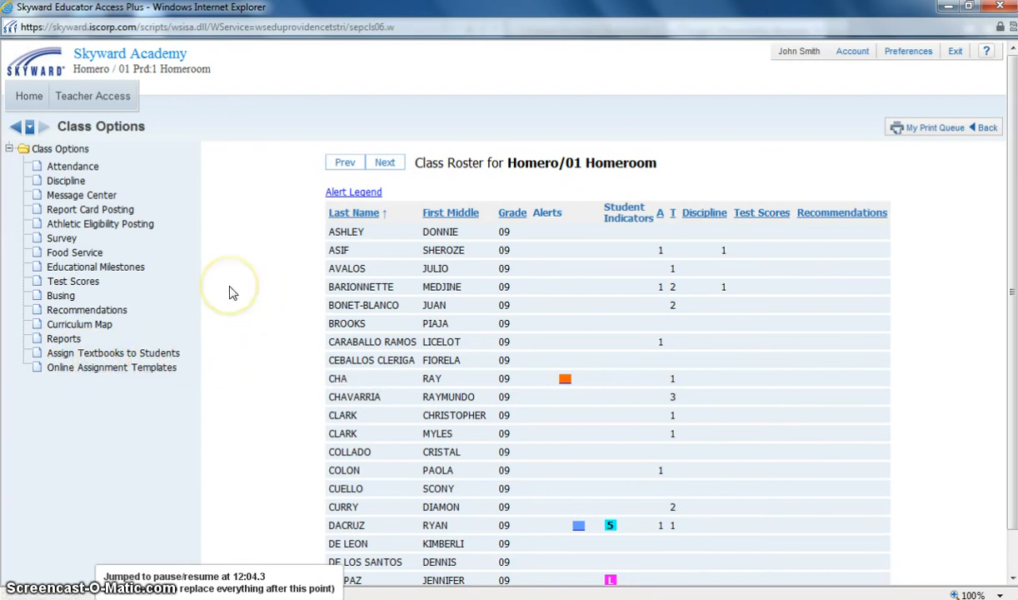
{"action": "mouse_move", "coordinate": [1011, 187]}
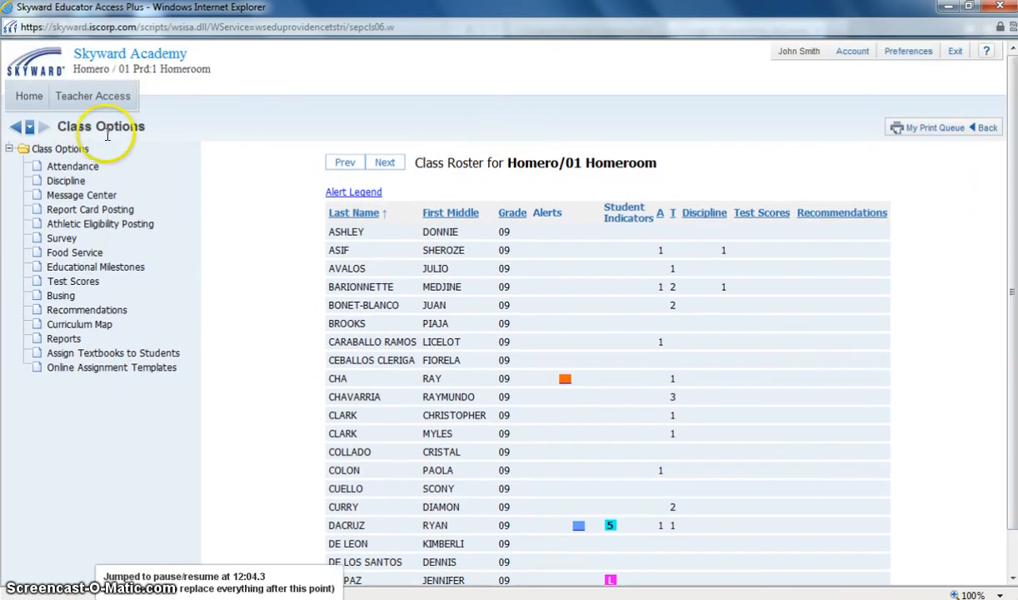
{"action": "mouse_move", "coordinate": [217, 275]}
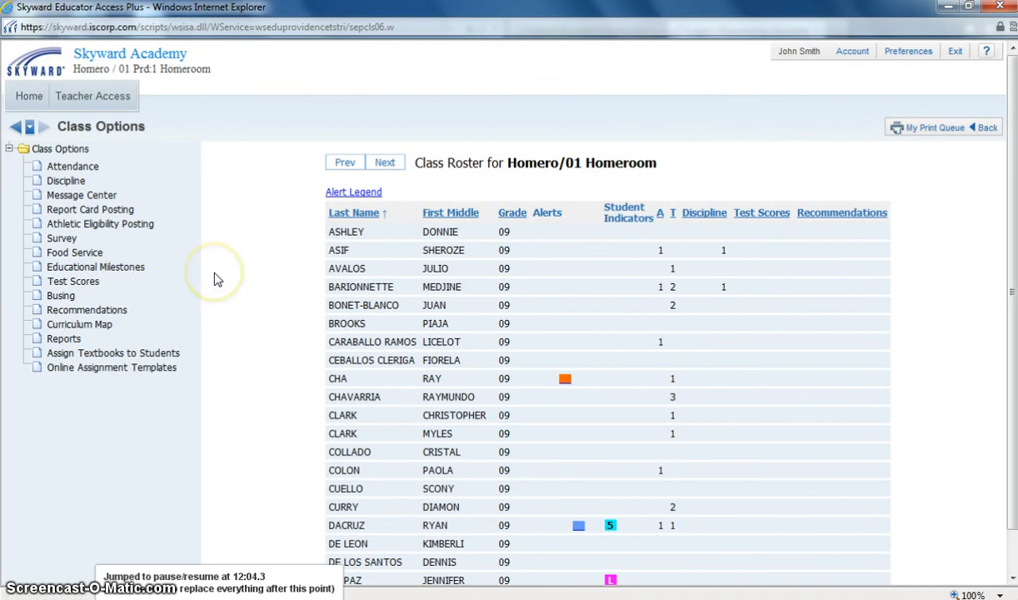